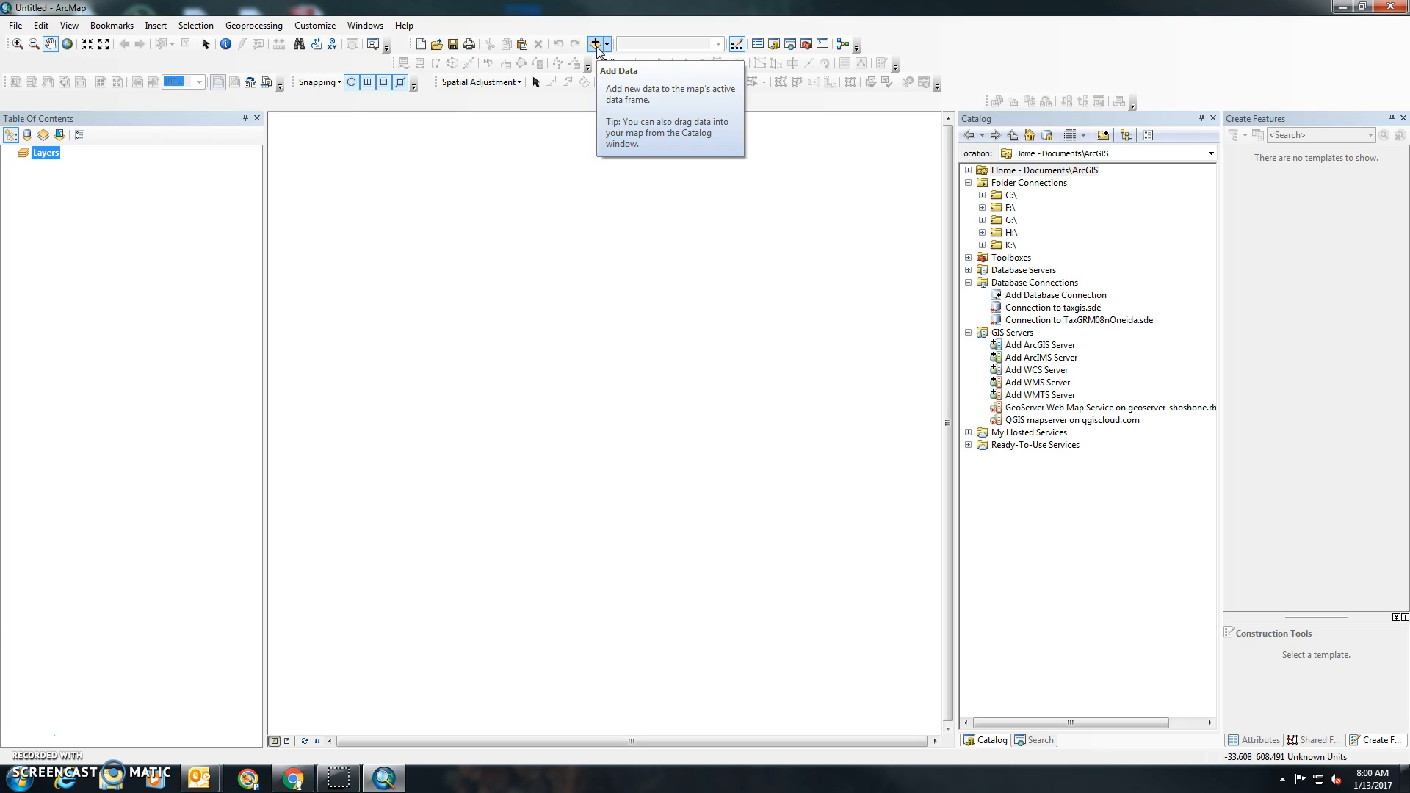
Add the Idaho counties dataset to the map via Add Data.
click(593, 42)
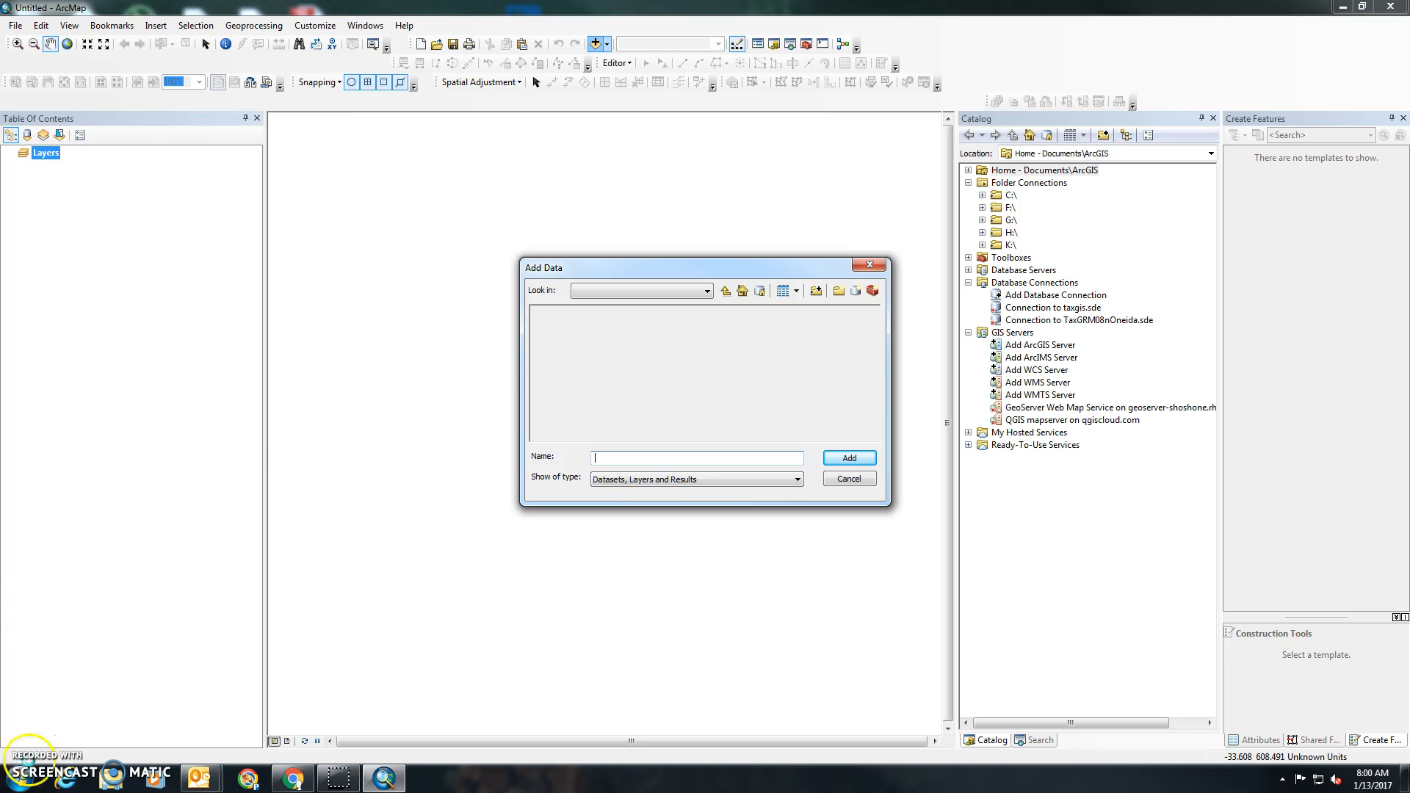
click(846, 458)
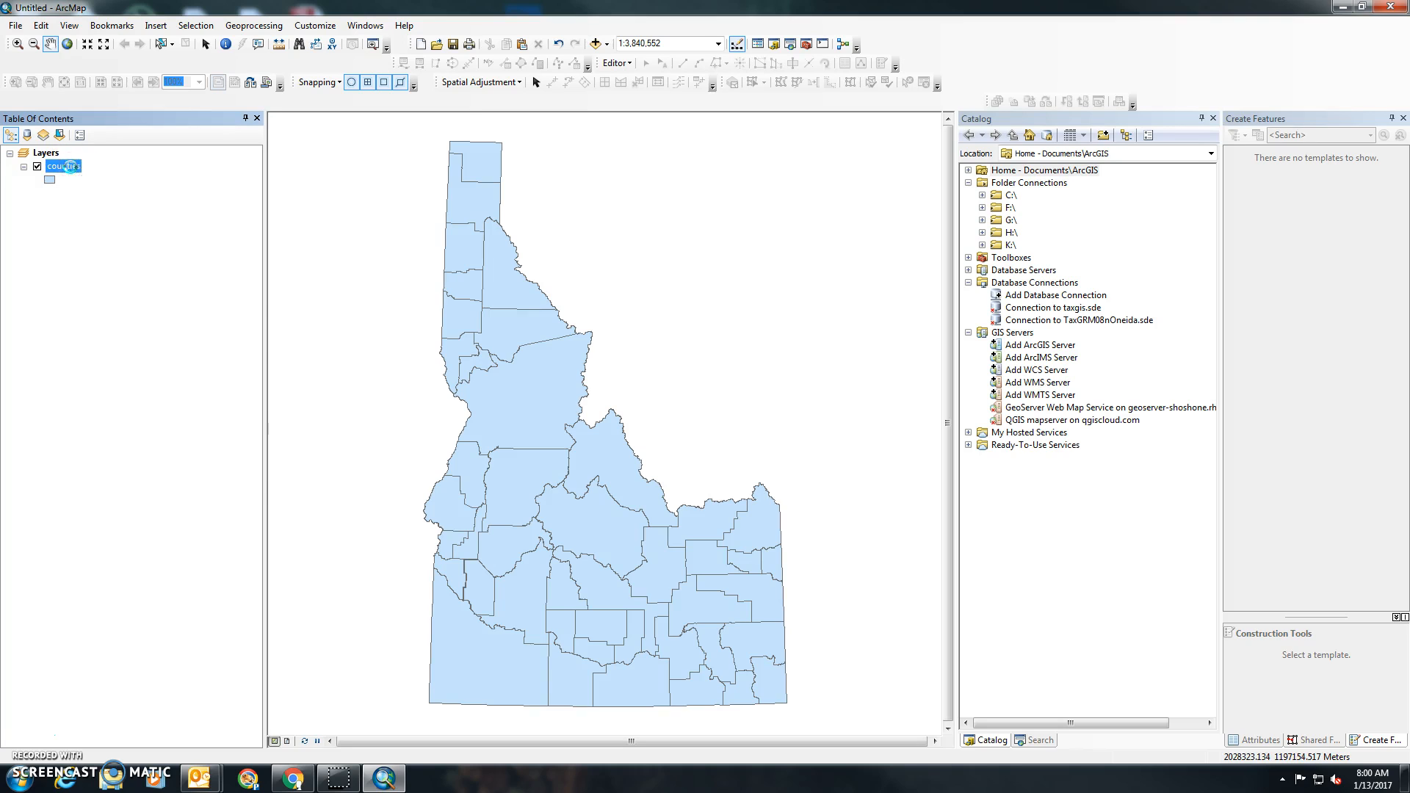
Bring up the counties layer's Symbology properties.
right_click(63, 166)
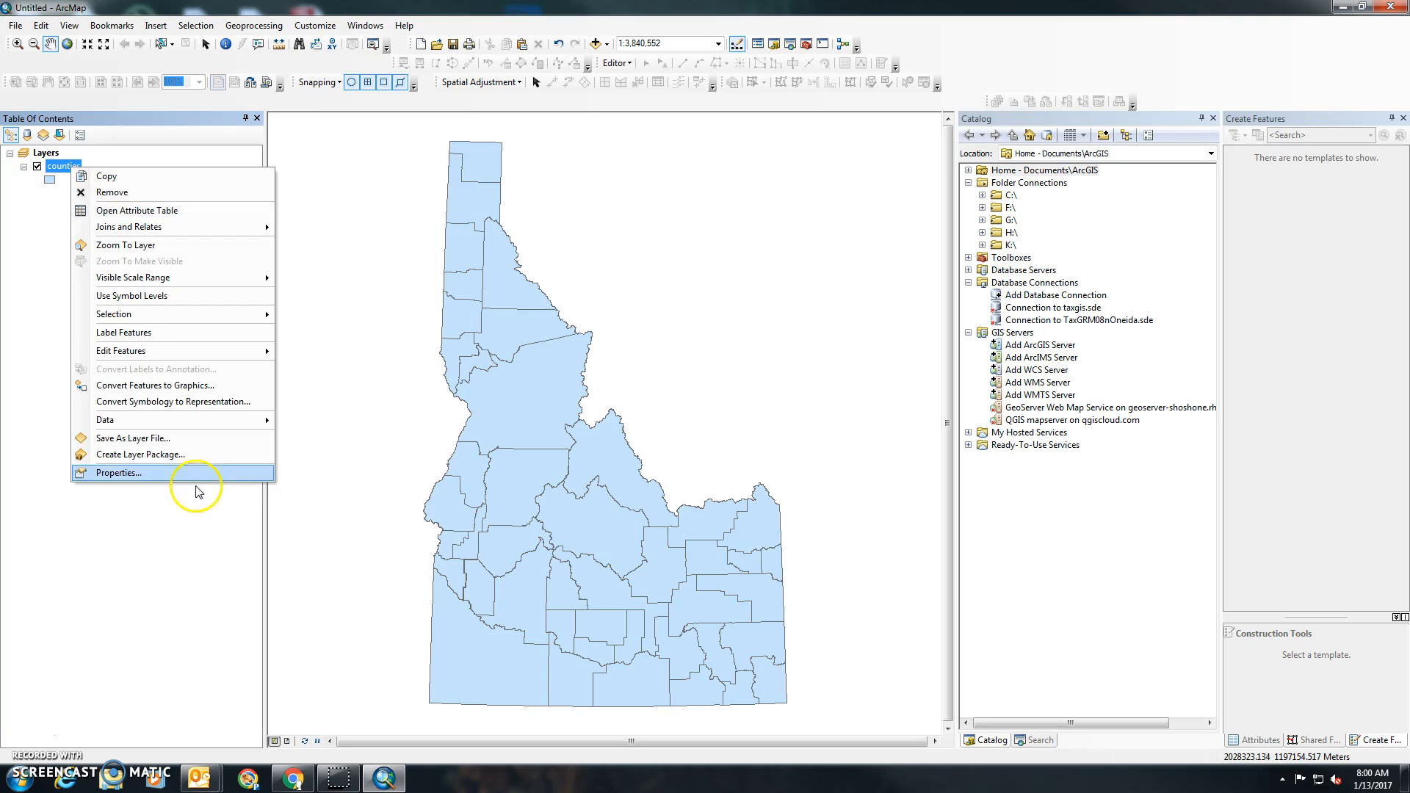
click(117, 473)
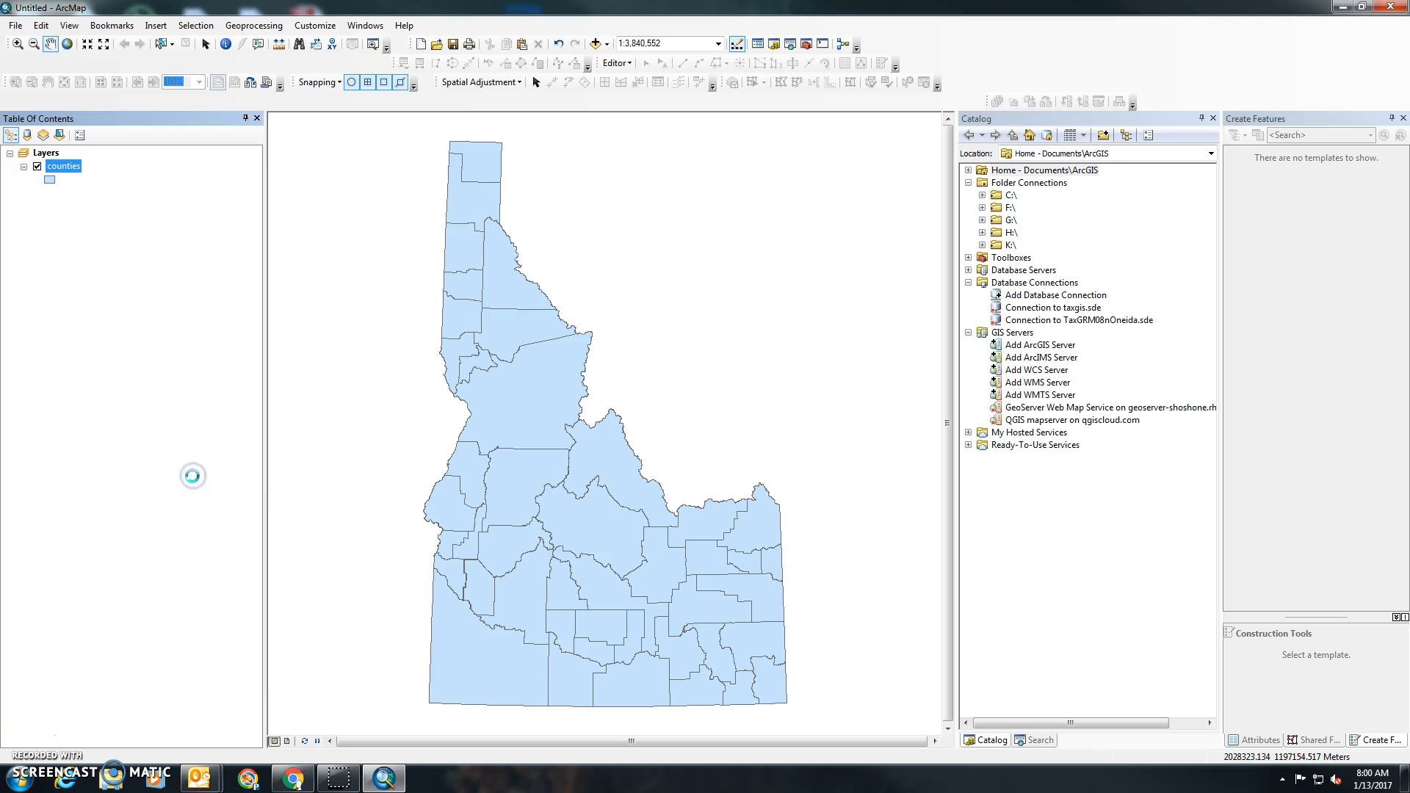
double_click(63, 166)
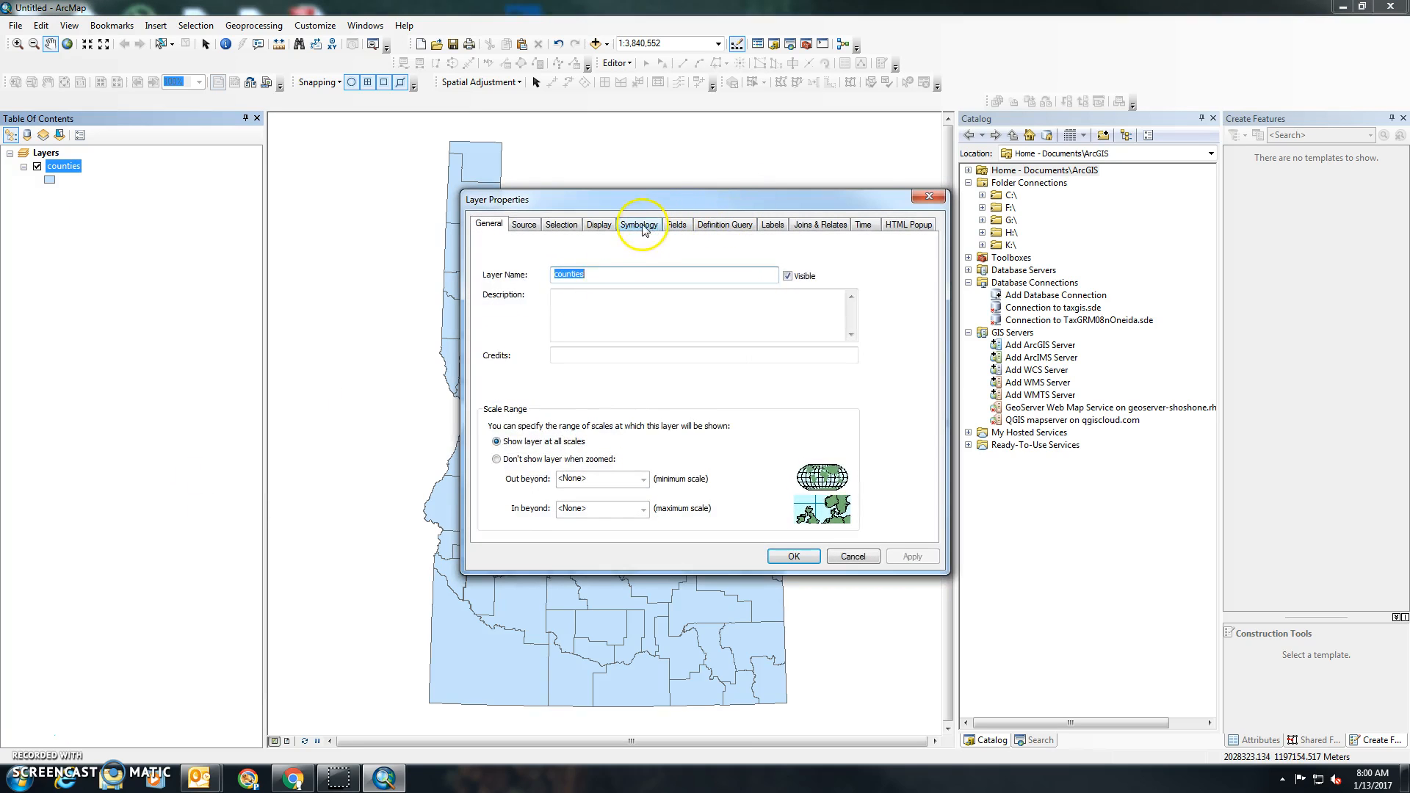
click(639, 223)
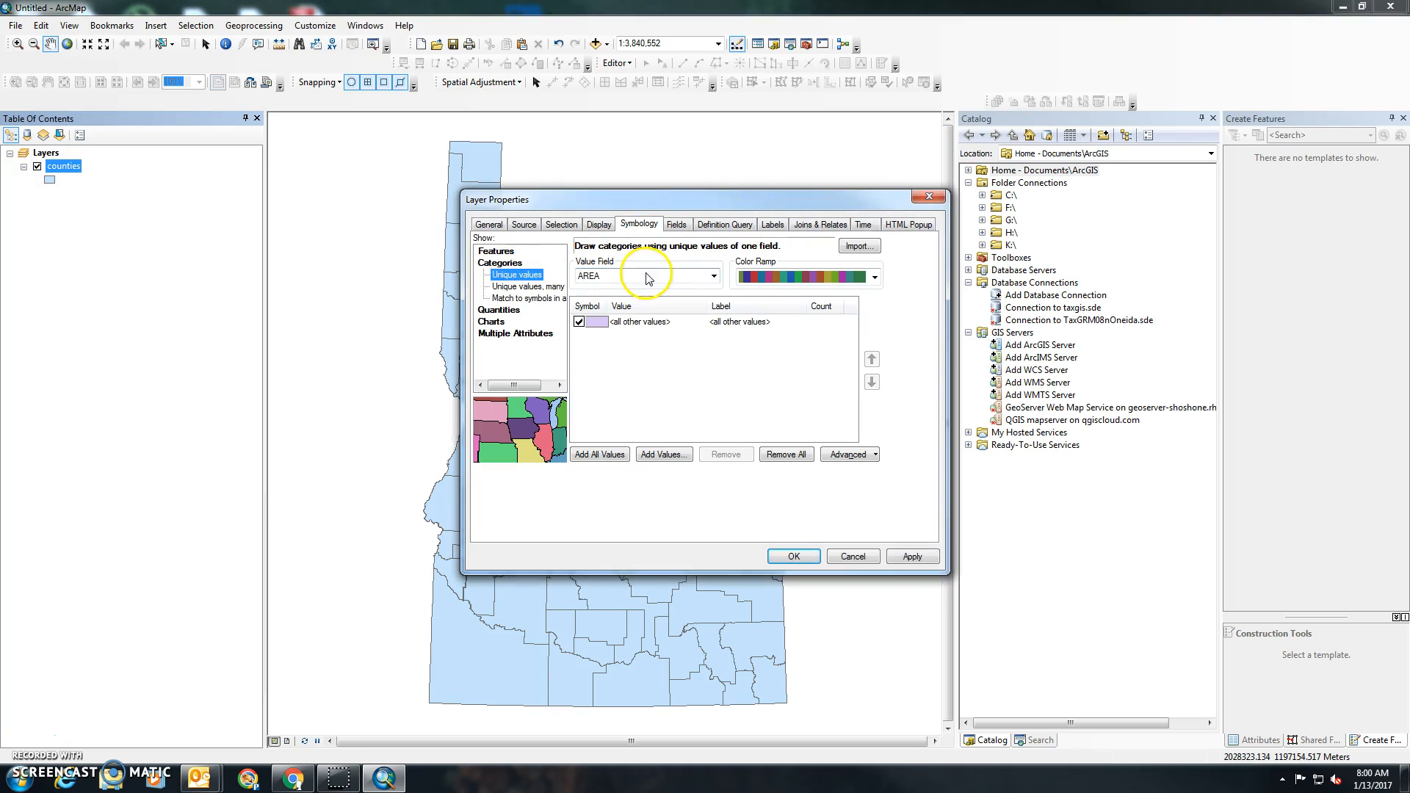
Symbolize counties by unique NAME values, adding all county names, and apply the colours.
click(714, 274)
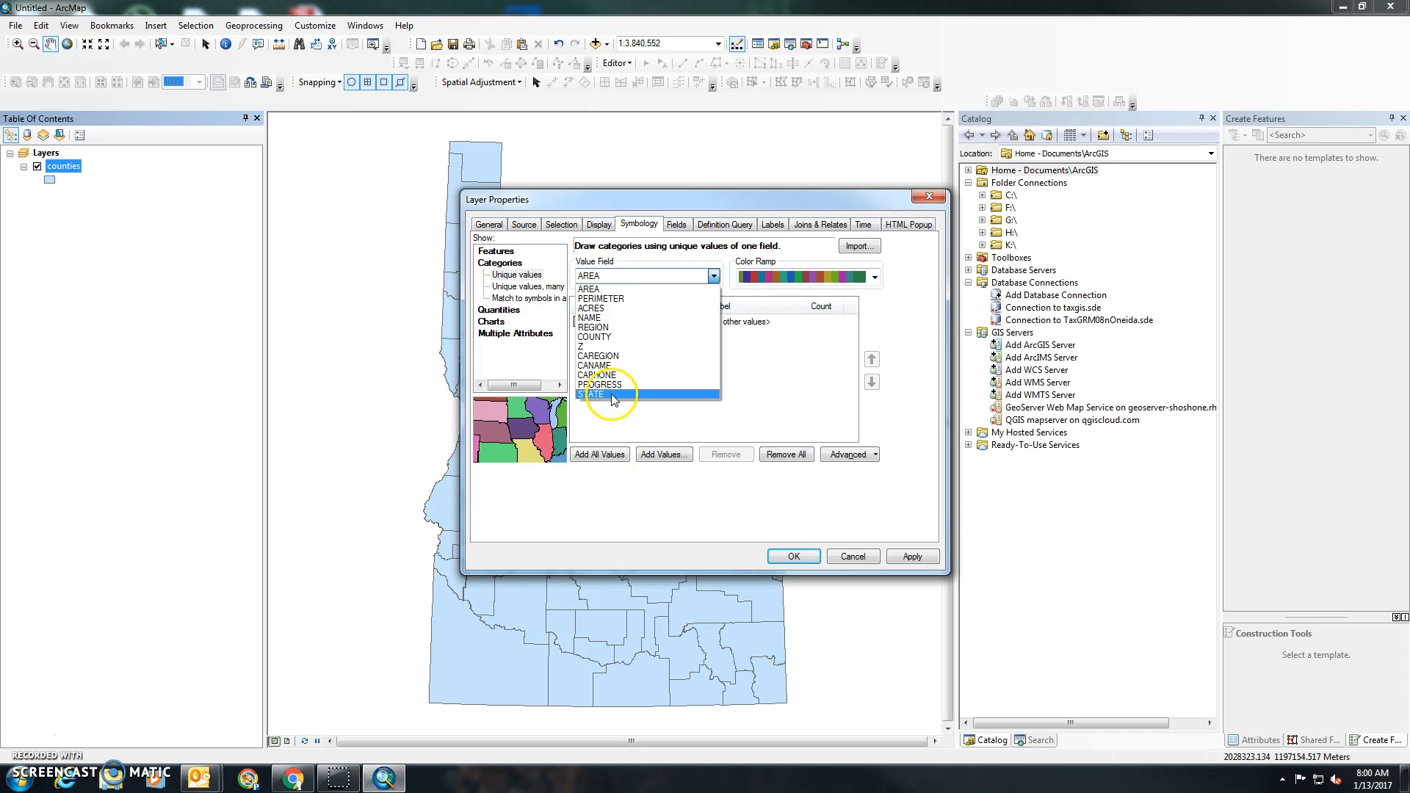
click(590, 317)
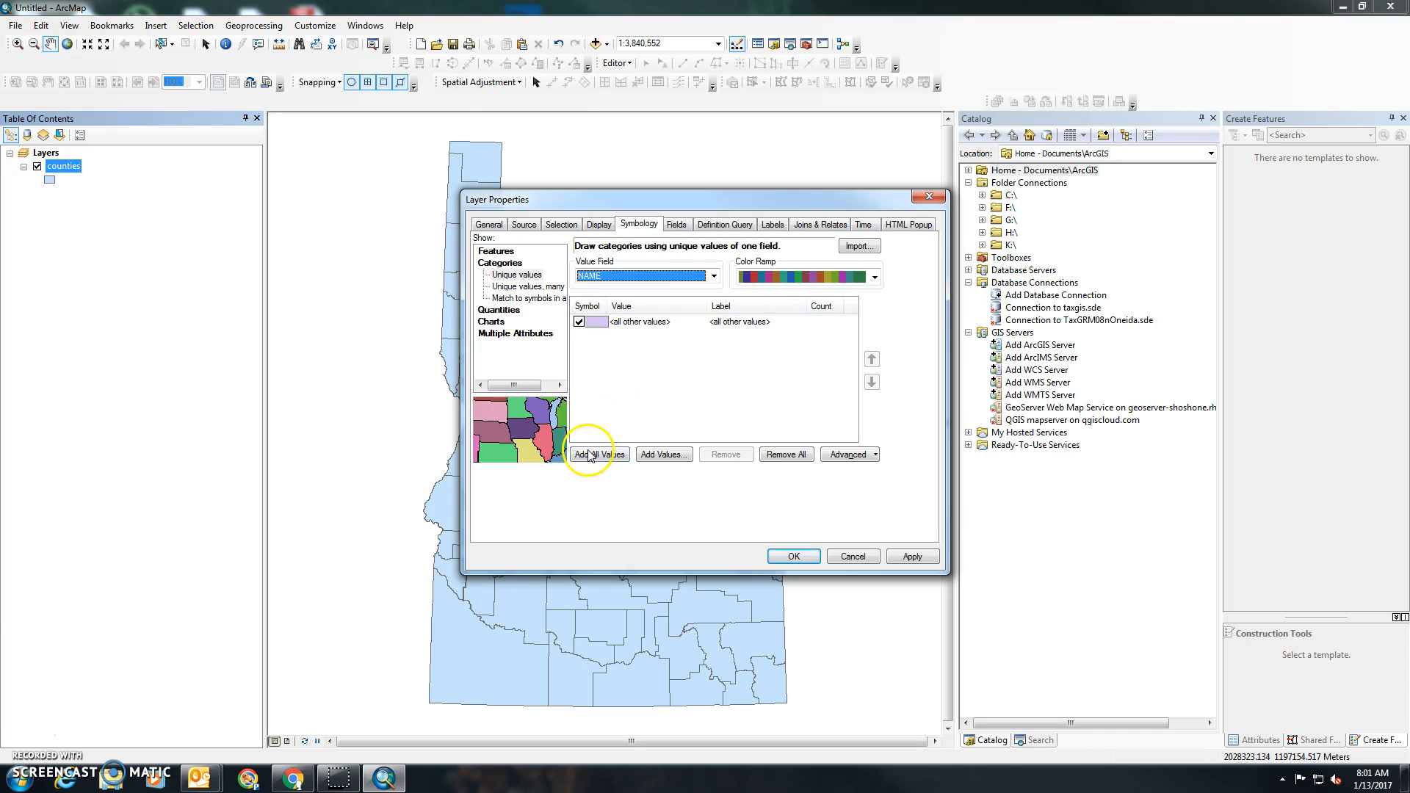
click(597, 454)
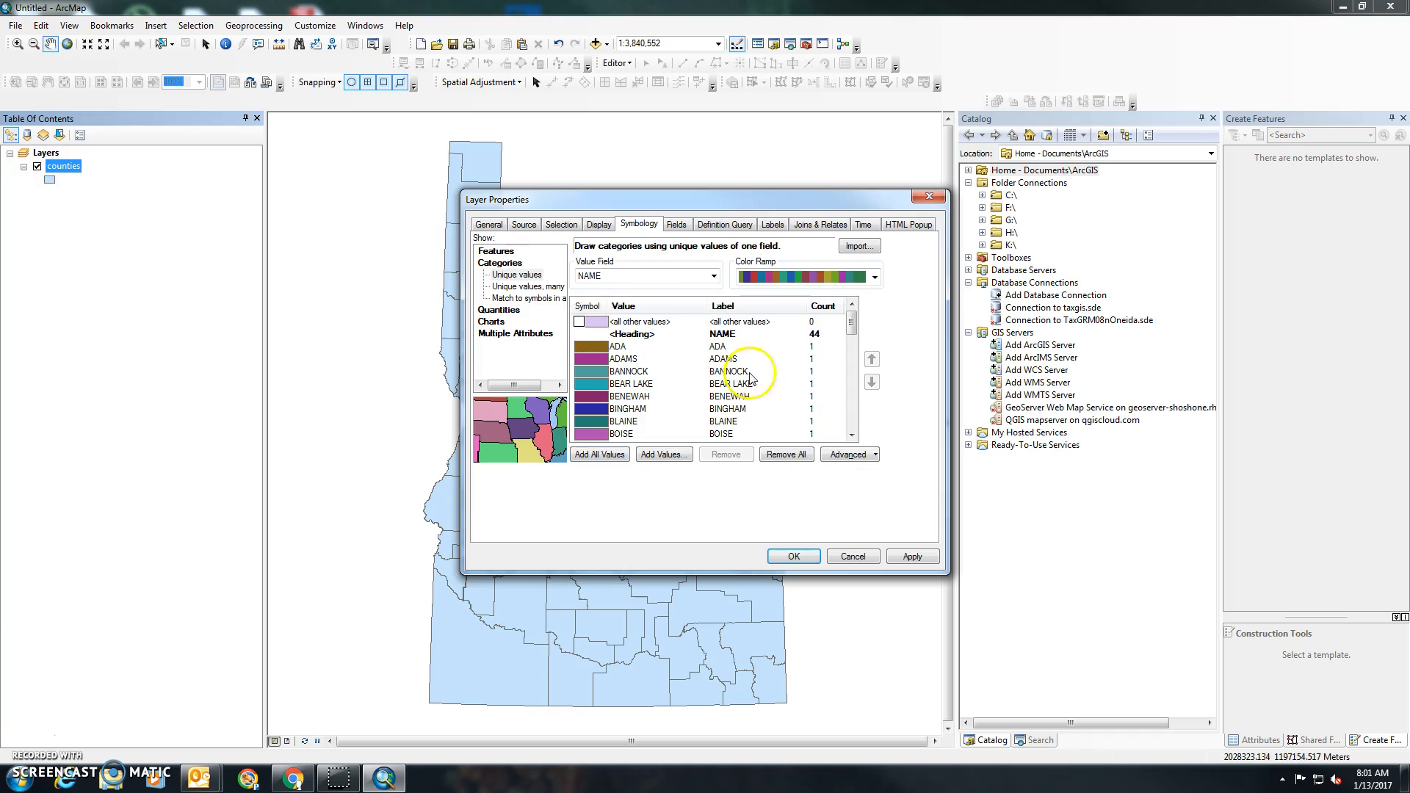
click(599, 224)
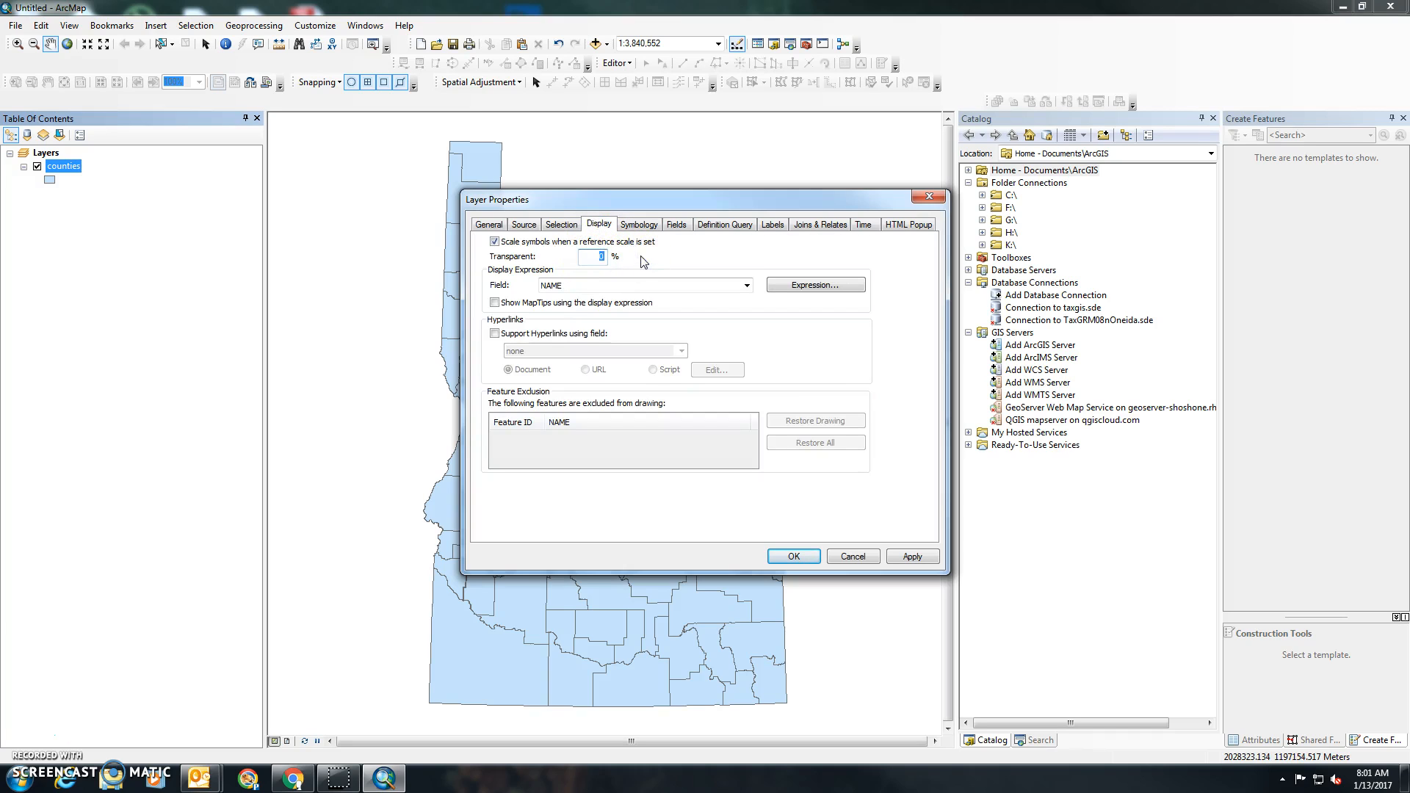
click(791, 556)
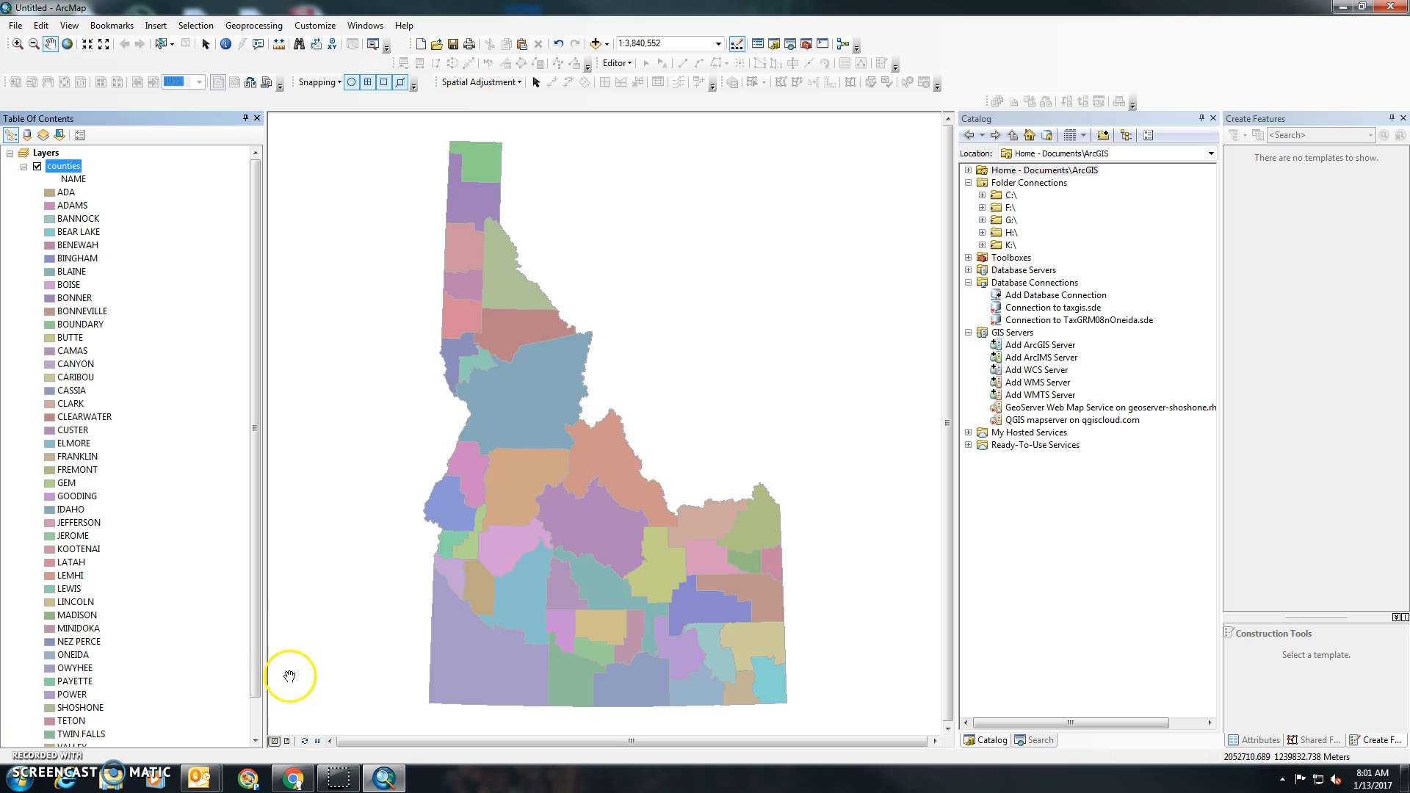
mouse_move(290, 743)
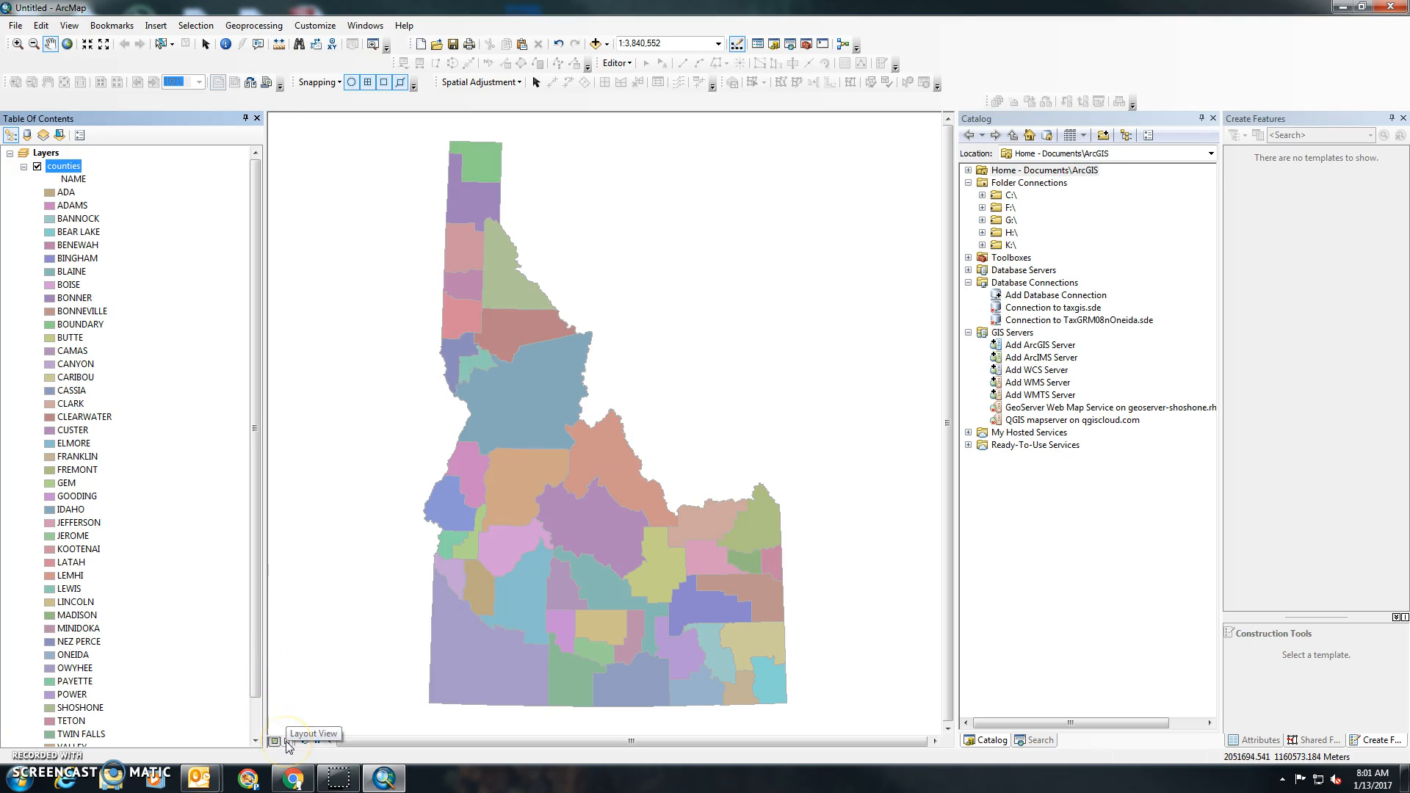
mouse_move(273, 741)
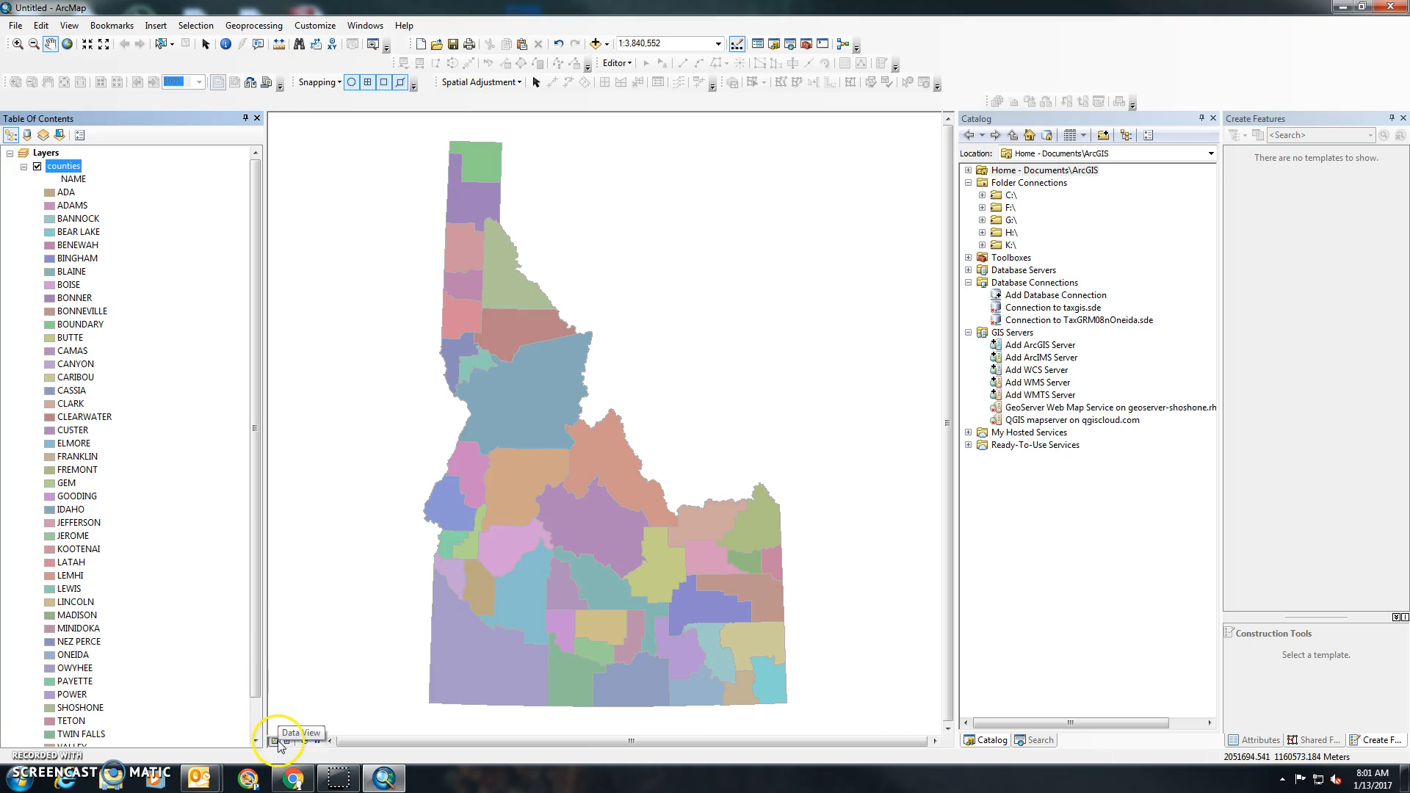
mouse_move(291, 742)
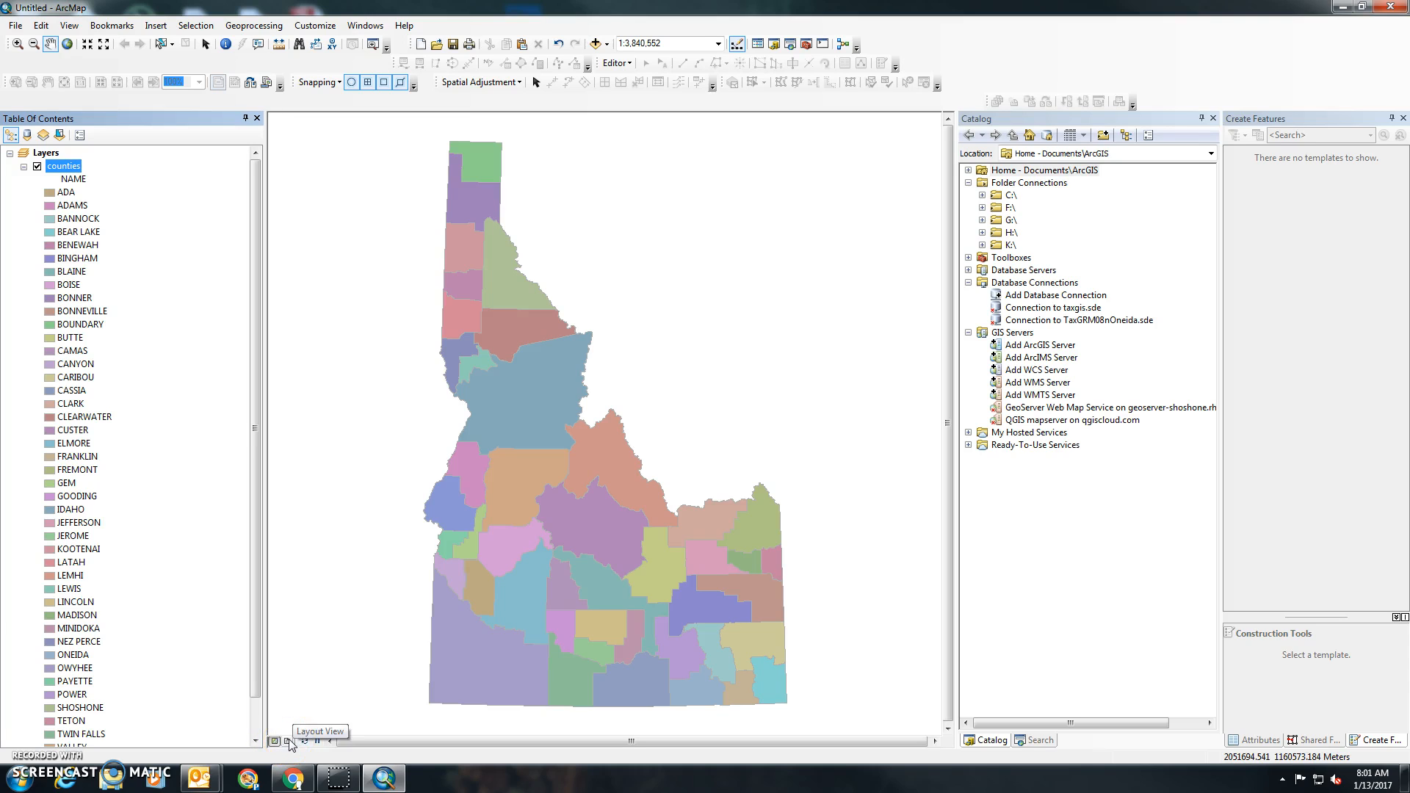
Switch to Layout View and fit the county data frame on the page with space below.
click(289, 744)
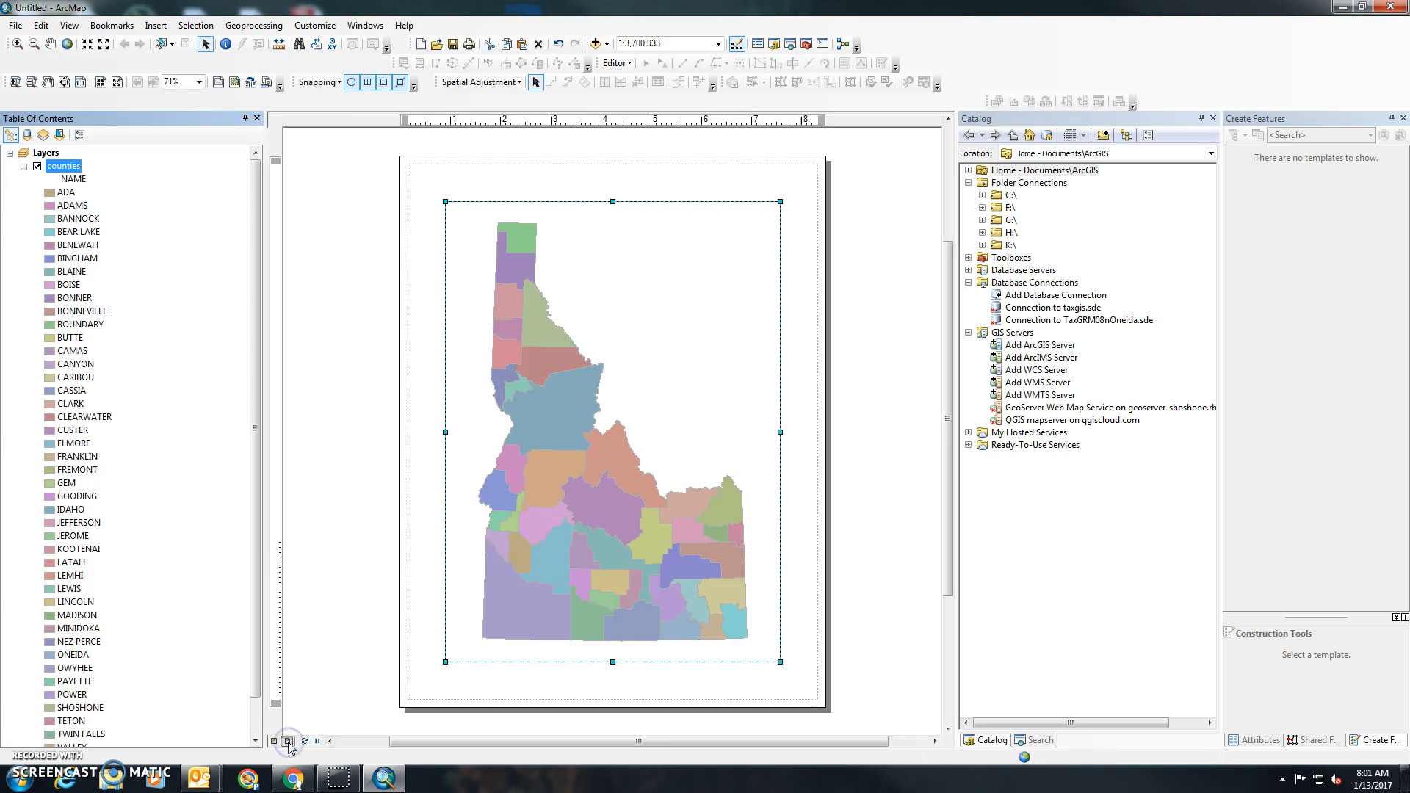
mouse_move(415, 206)
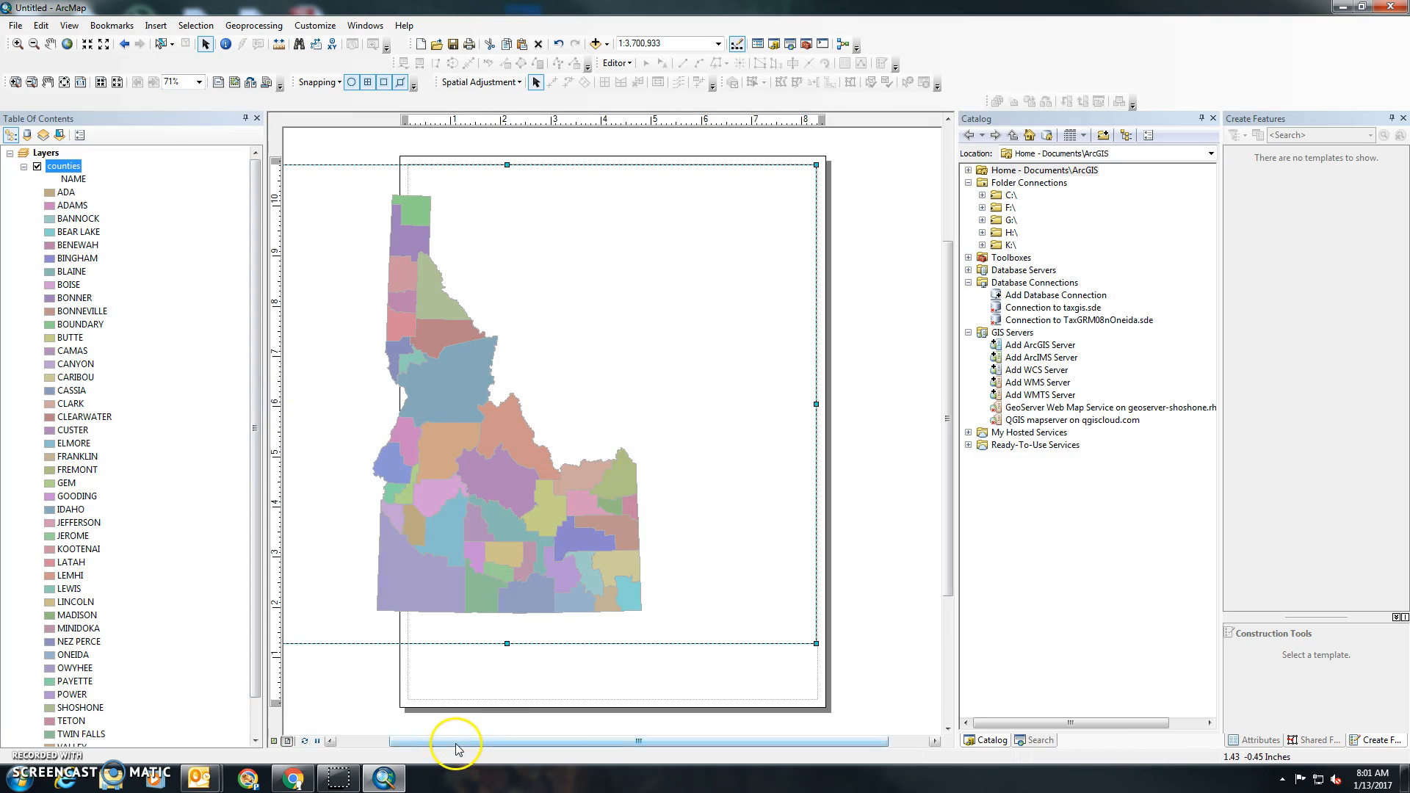
click(330, 740)
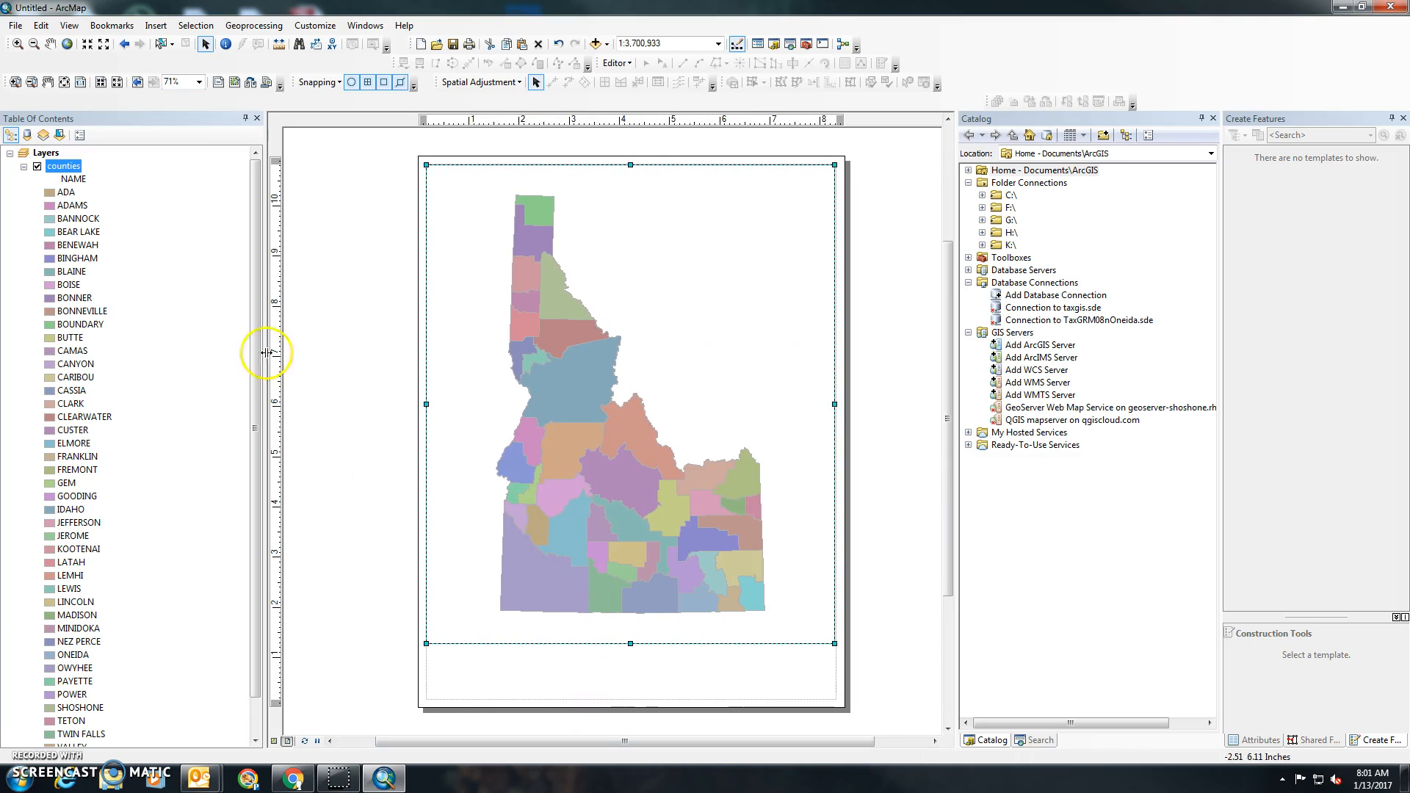
click(194, 25)
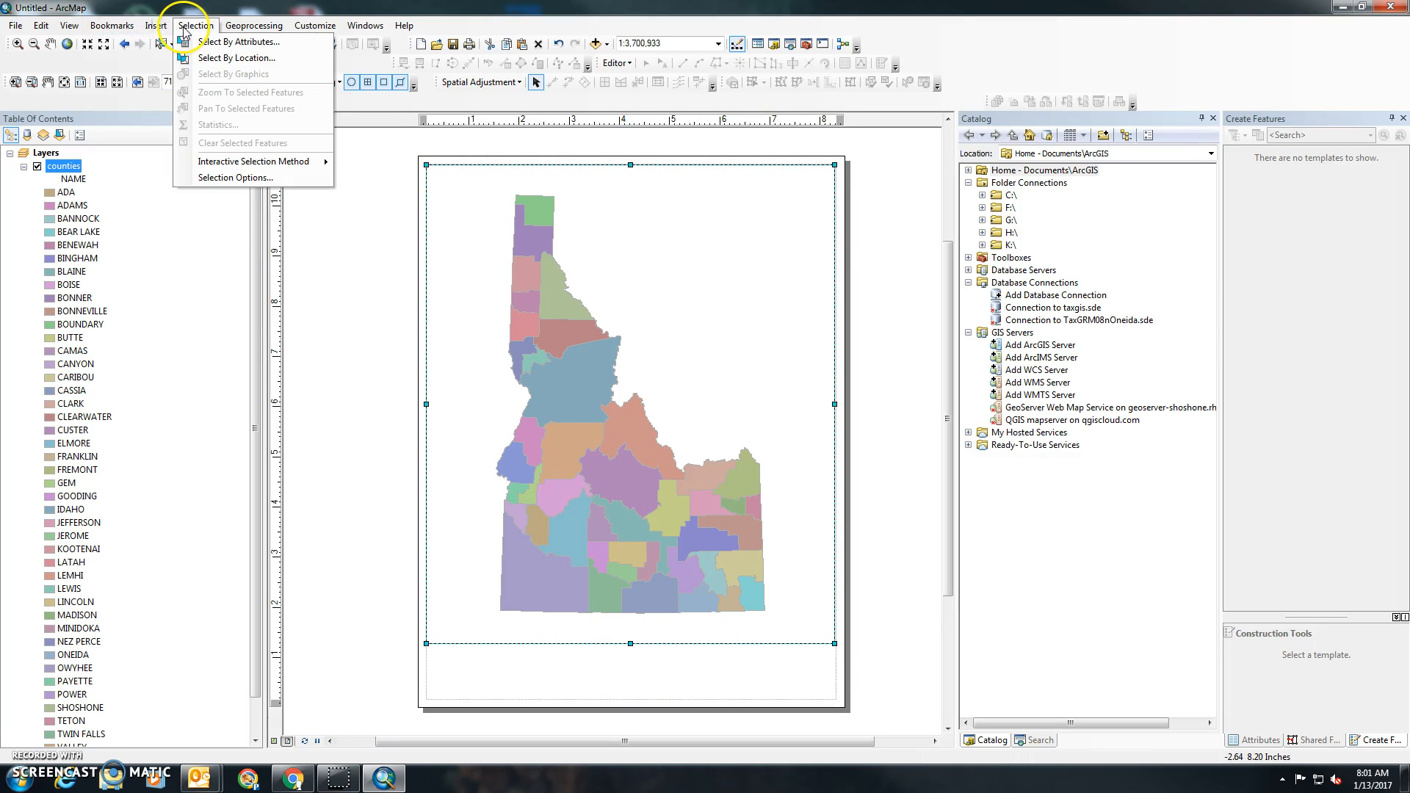
click(157, 25)
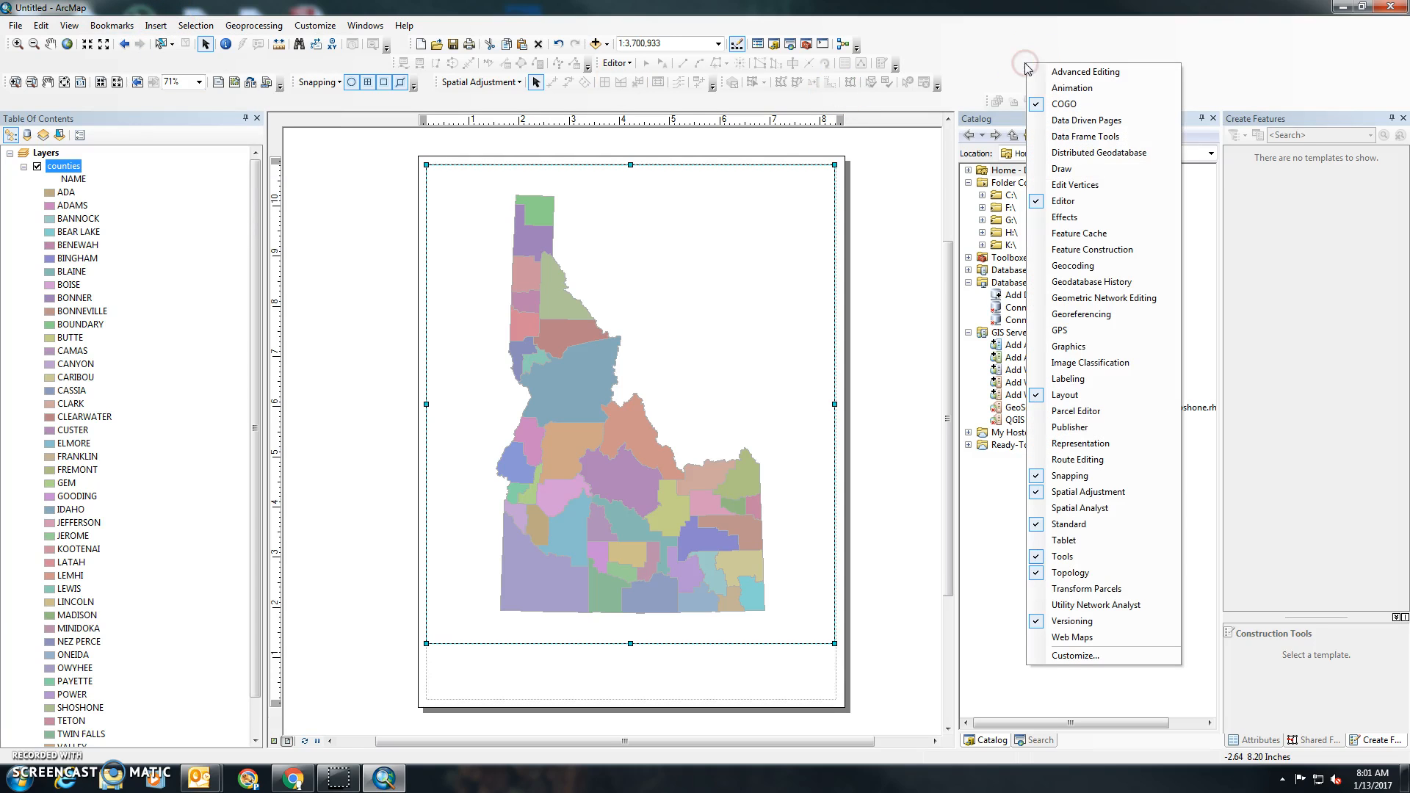
mouse_move(1071, 169)
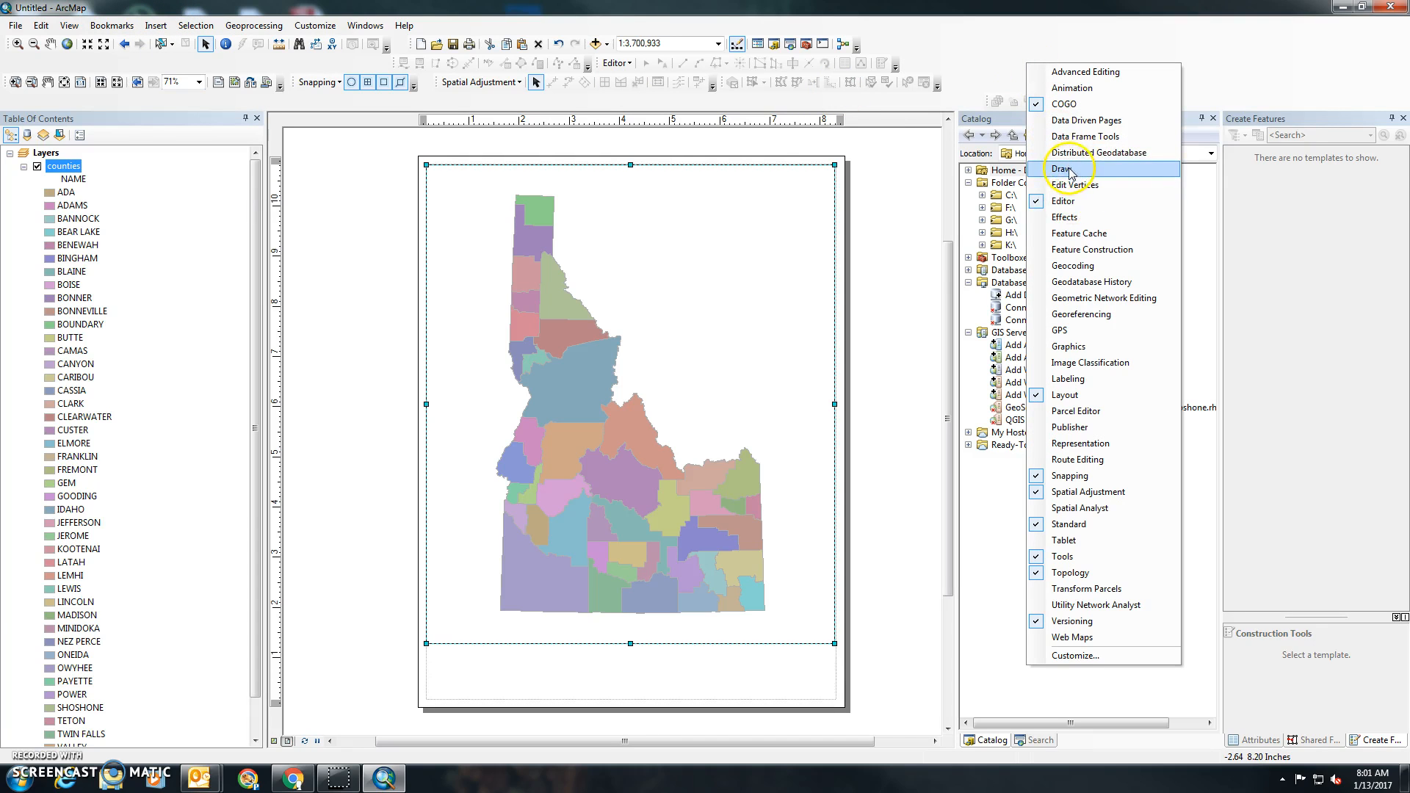
Enable the Draw toolbar and add a pale yellow rectangle across the page bottom.
click(1064, 167)
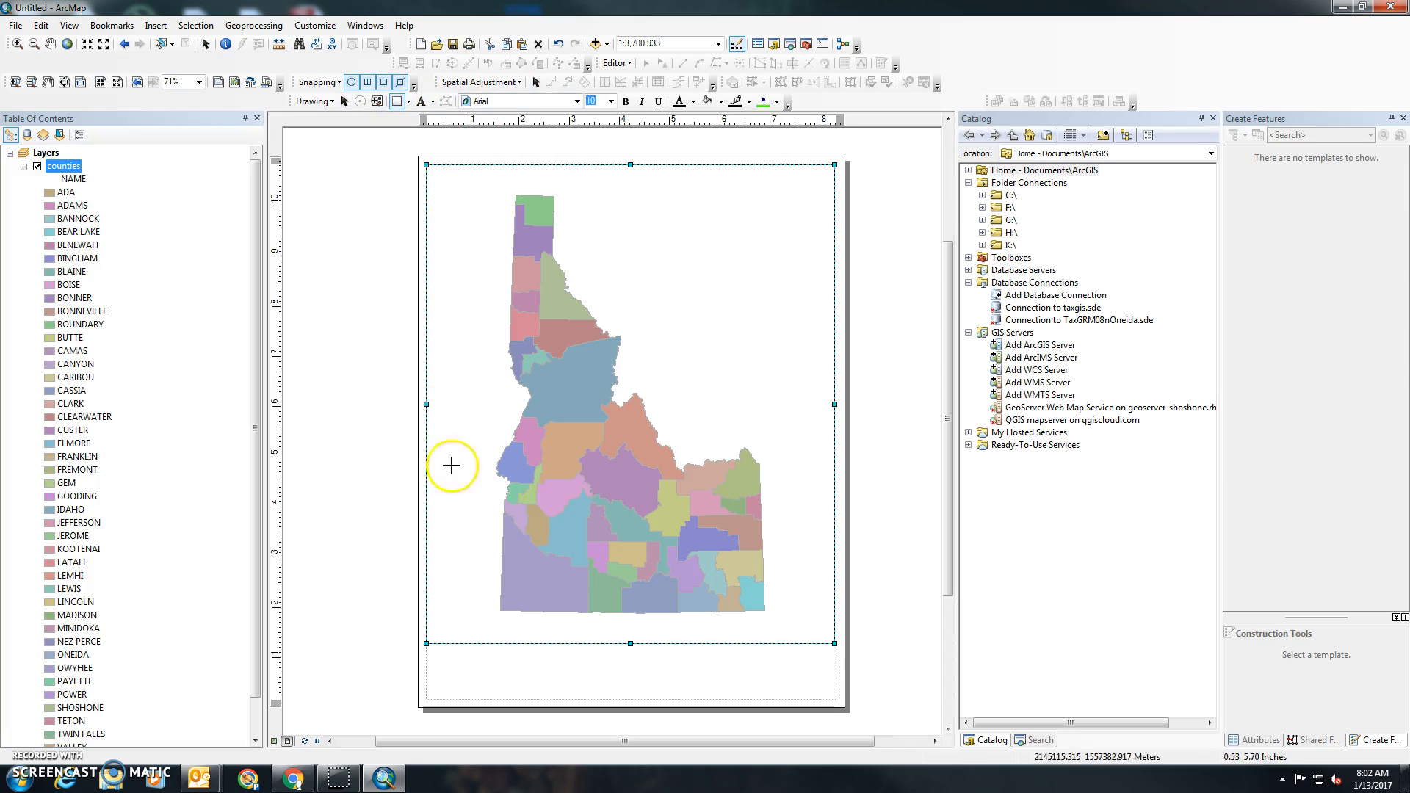
mouse_move(427, 646)
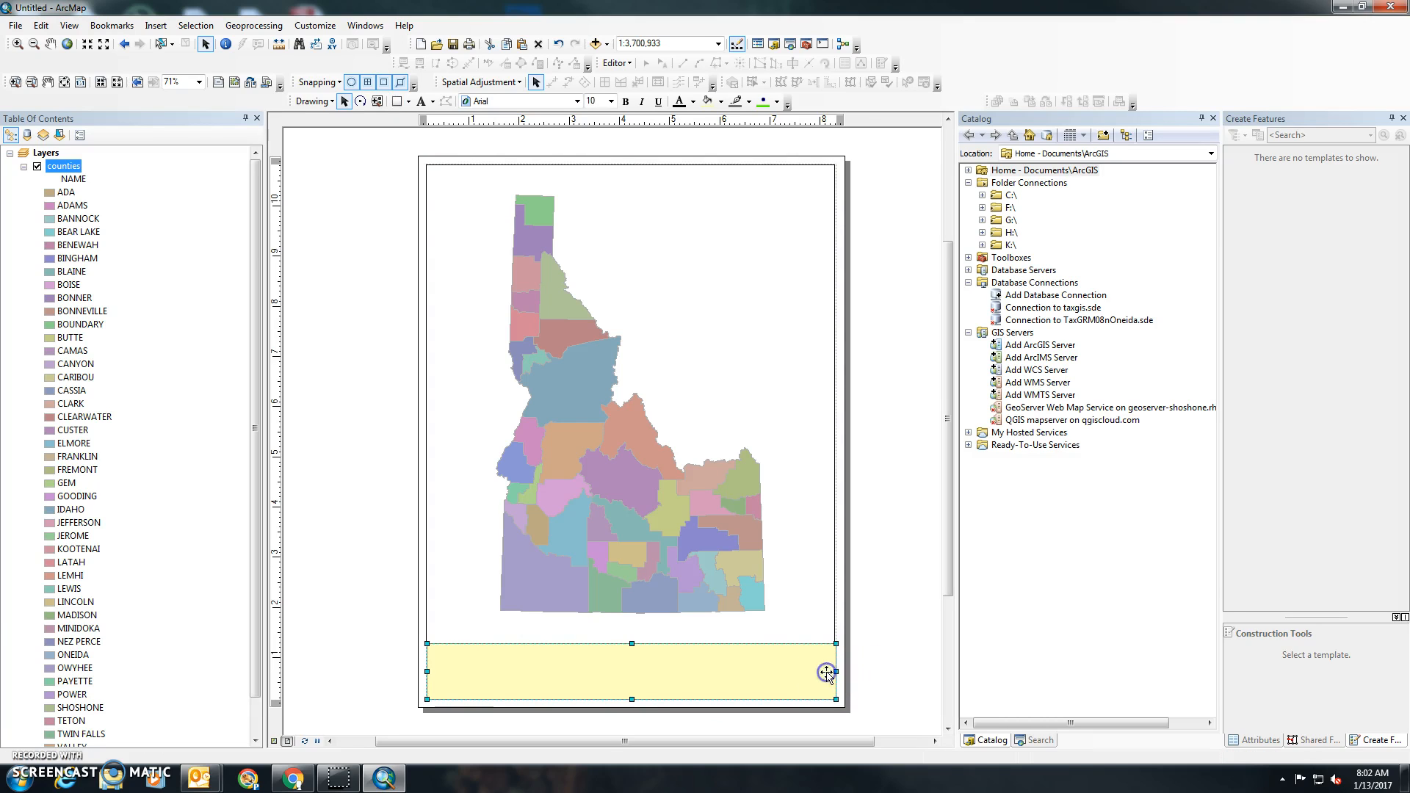
click(867, 677)
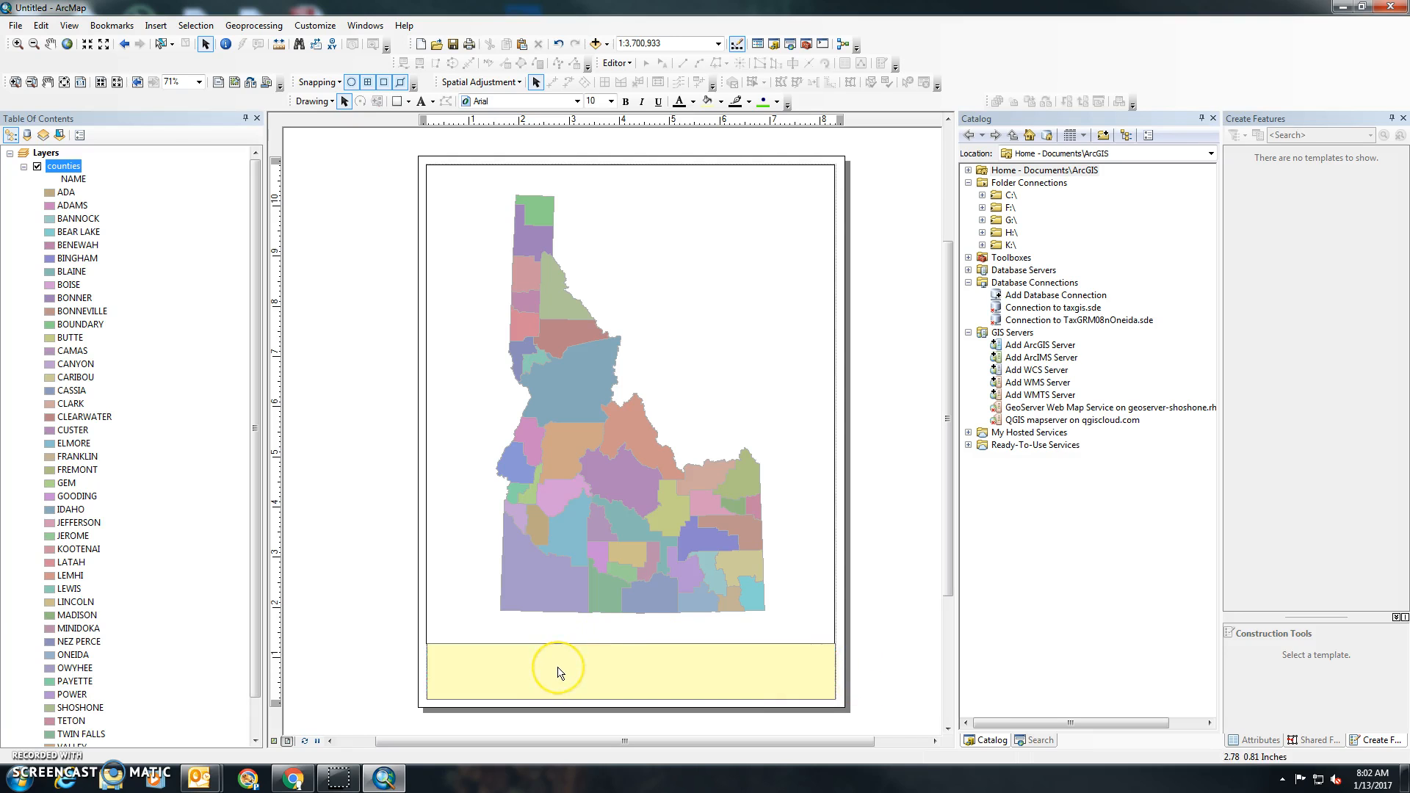
Set the bottom rectangle's fill to No Color, keeping a black outline.
double_click(556, 671)
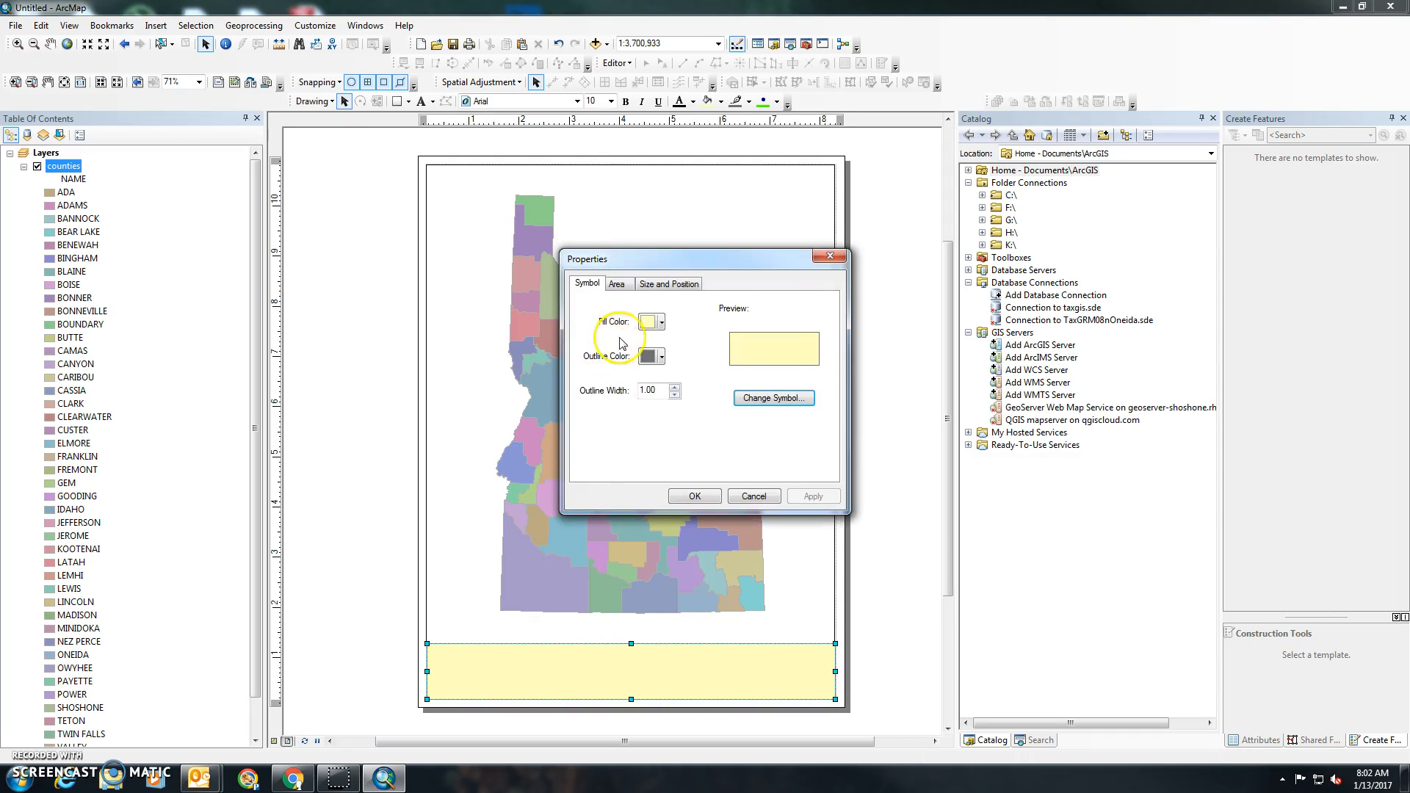
click(647, 322)
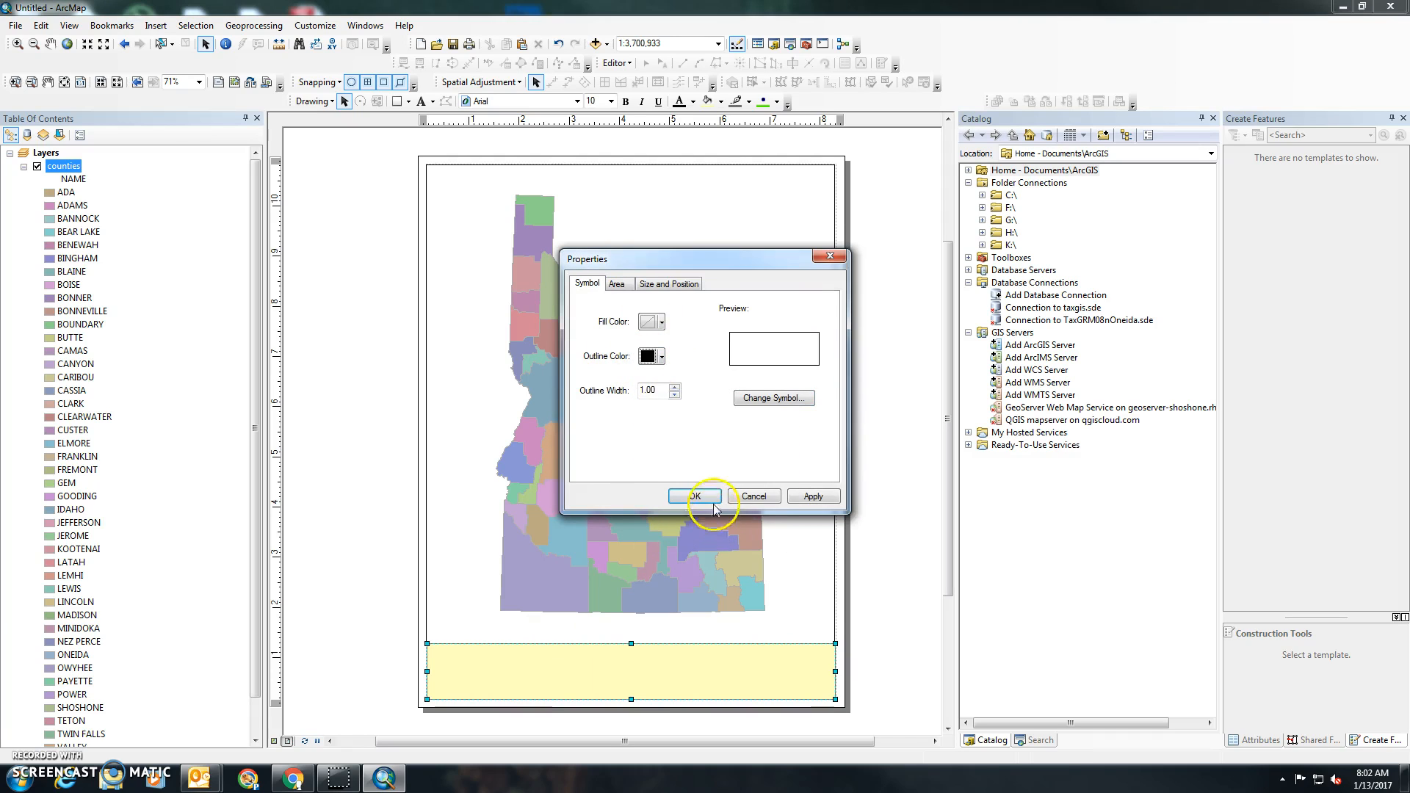
click(693, 495)
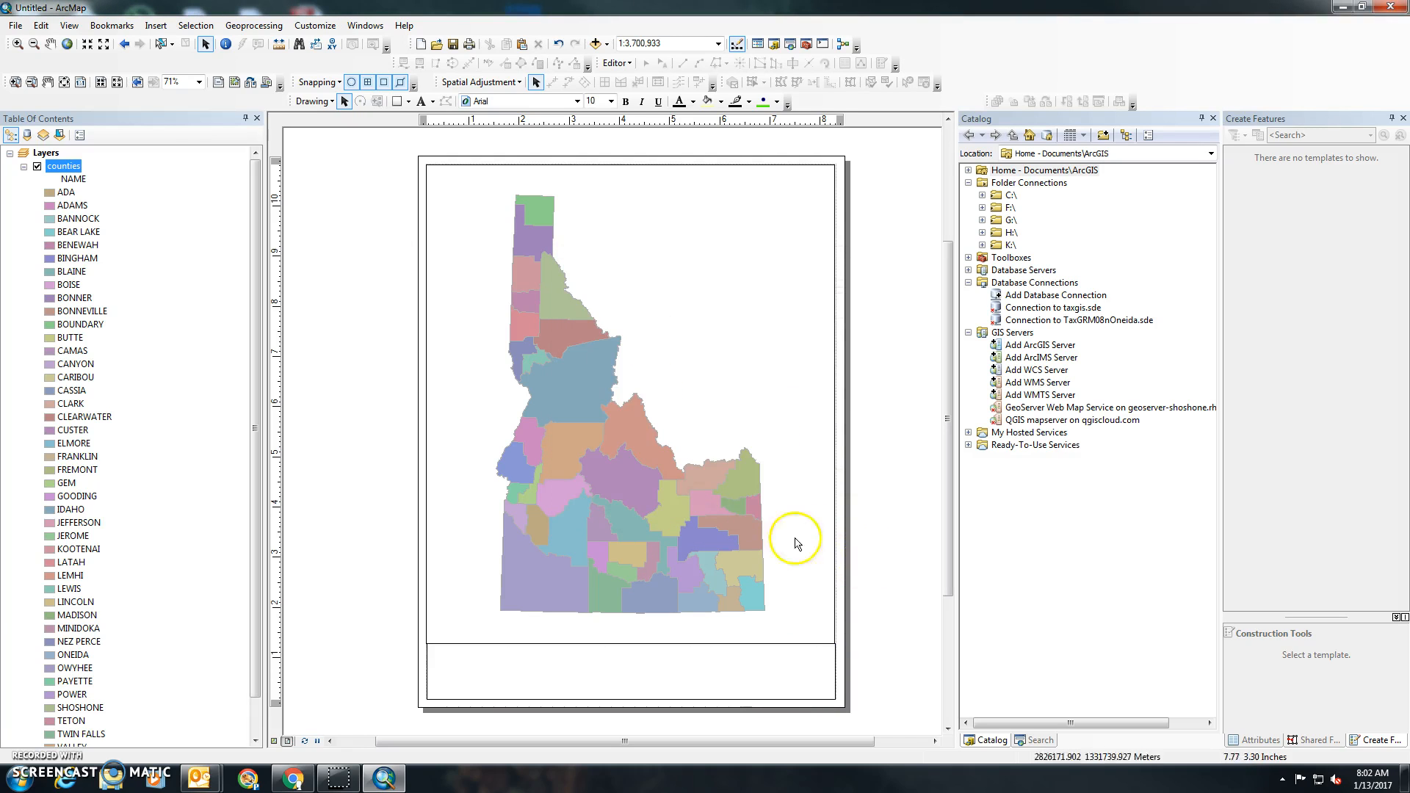
Insert a text element reading 'Idaho Counties' into the bottom box.
click(156, 25)
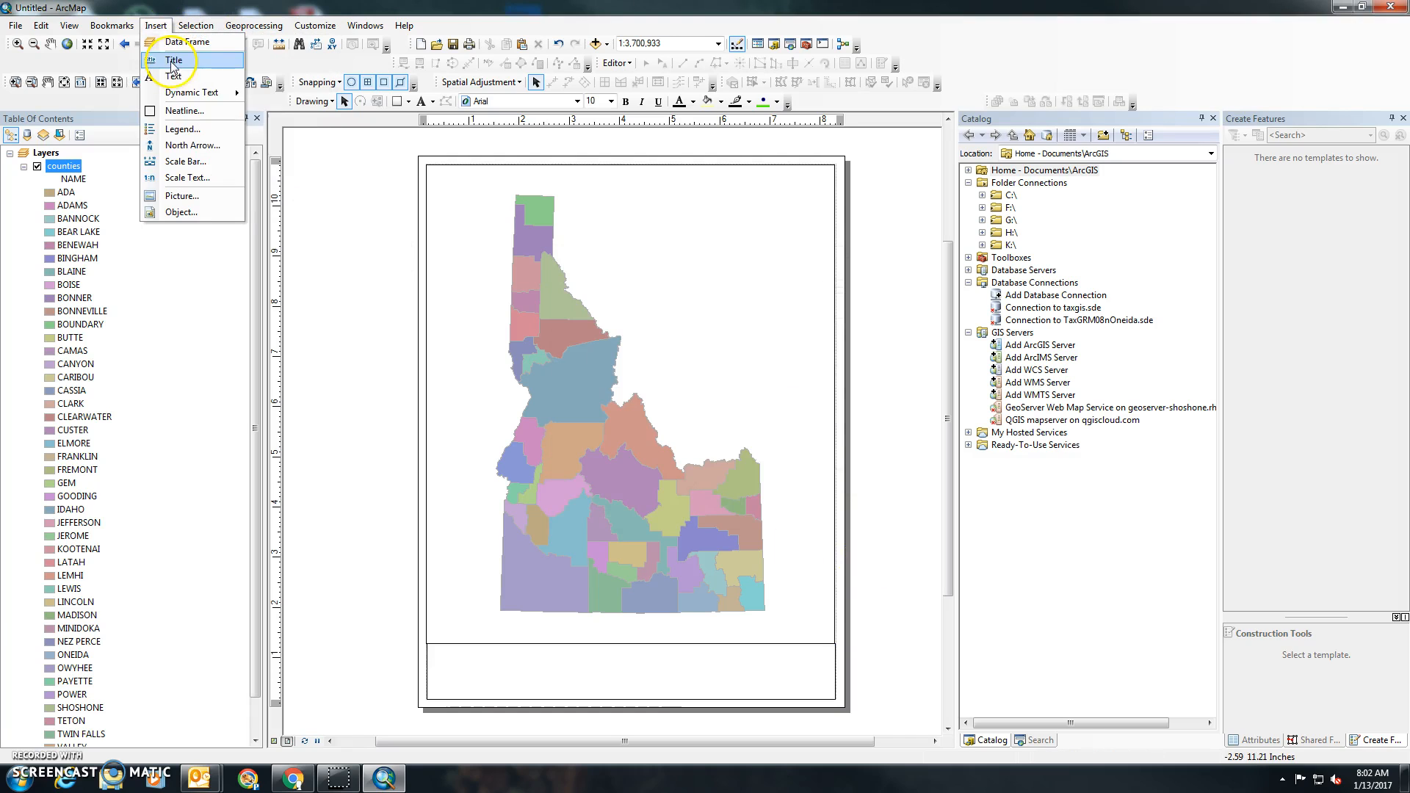
click(174, 74)
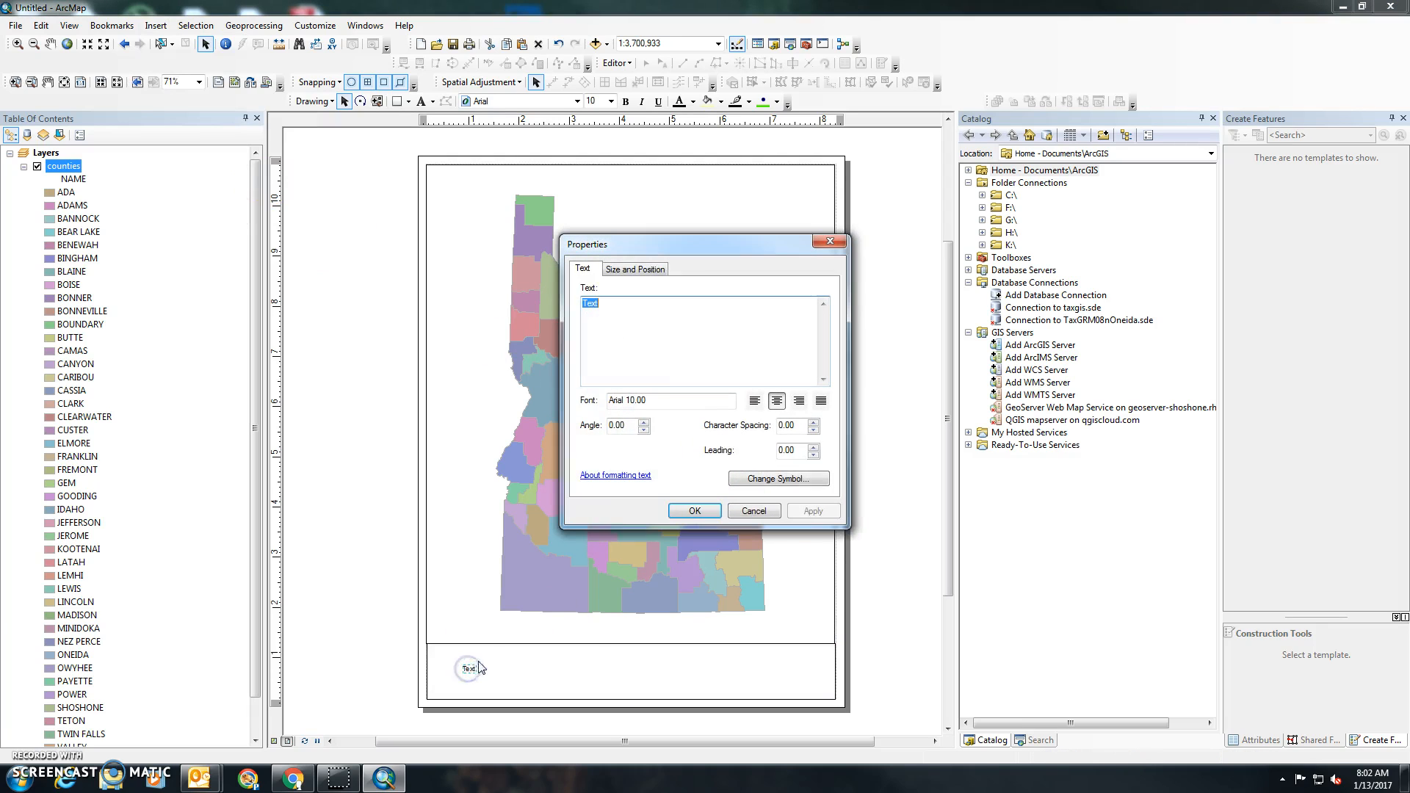
text(Idaho Counties)
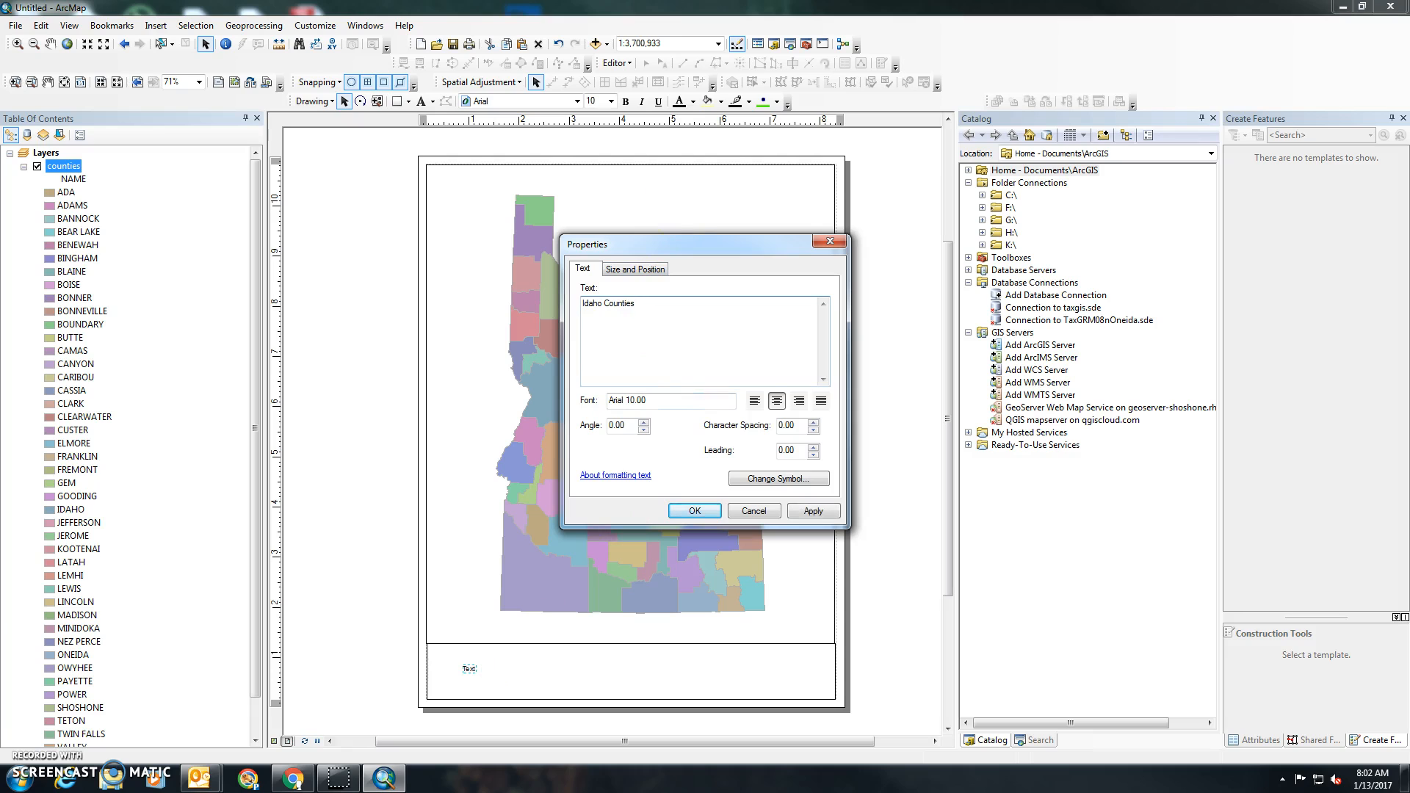
click(693, 511)
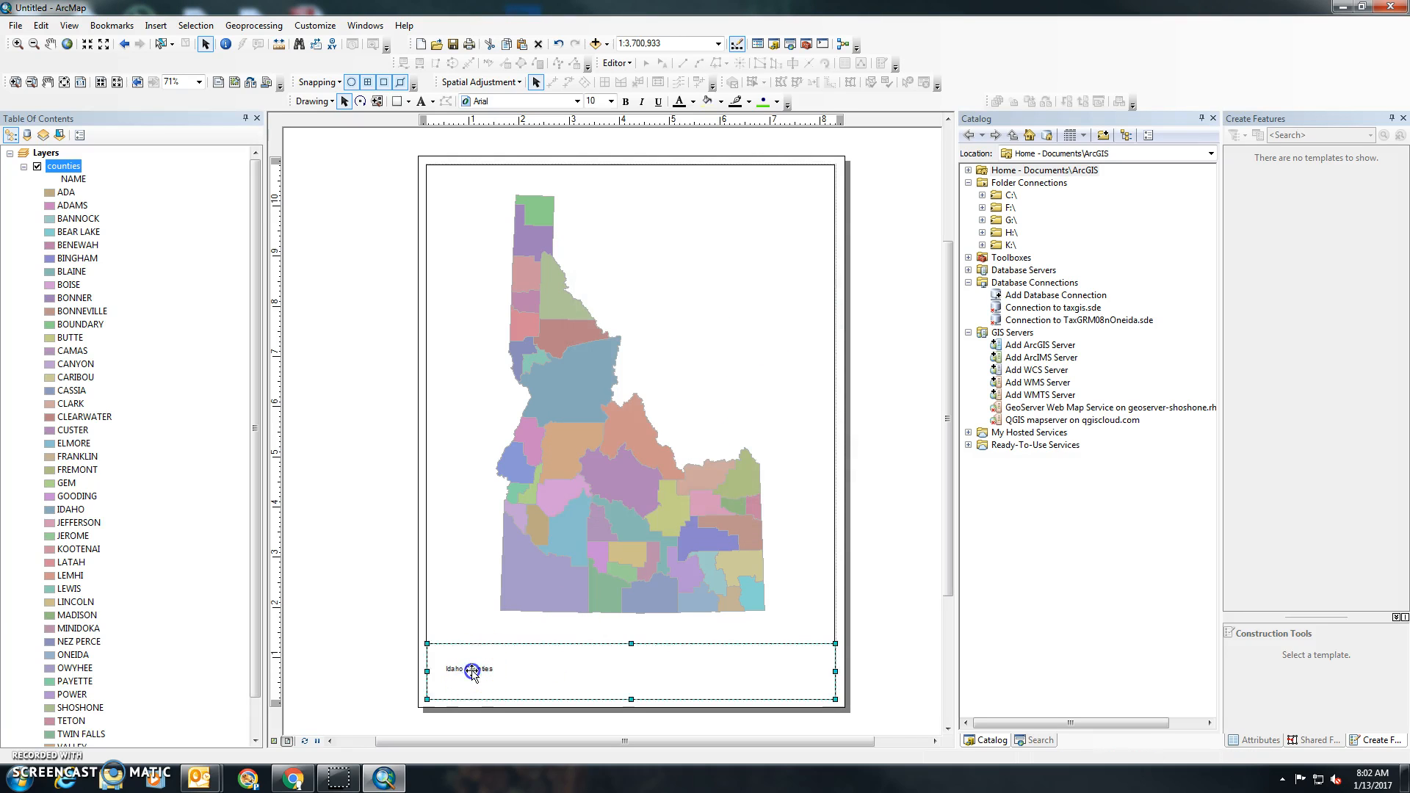
Enlarge the 'Idaho Counties' title to 18 pt via Change Symbol.
double_click(468, 670)
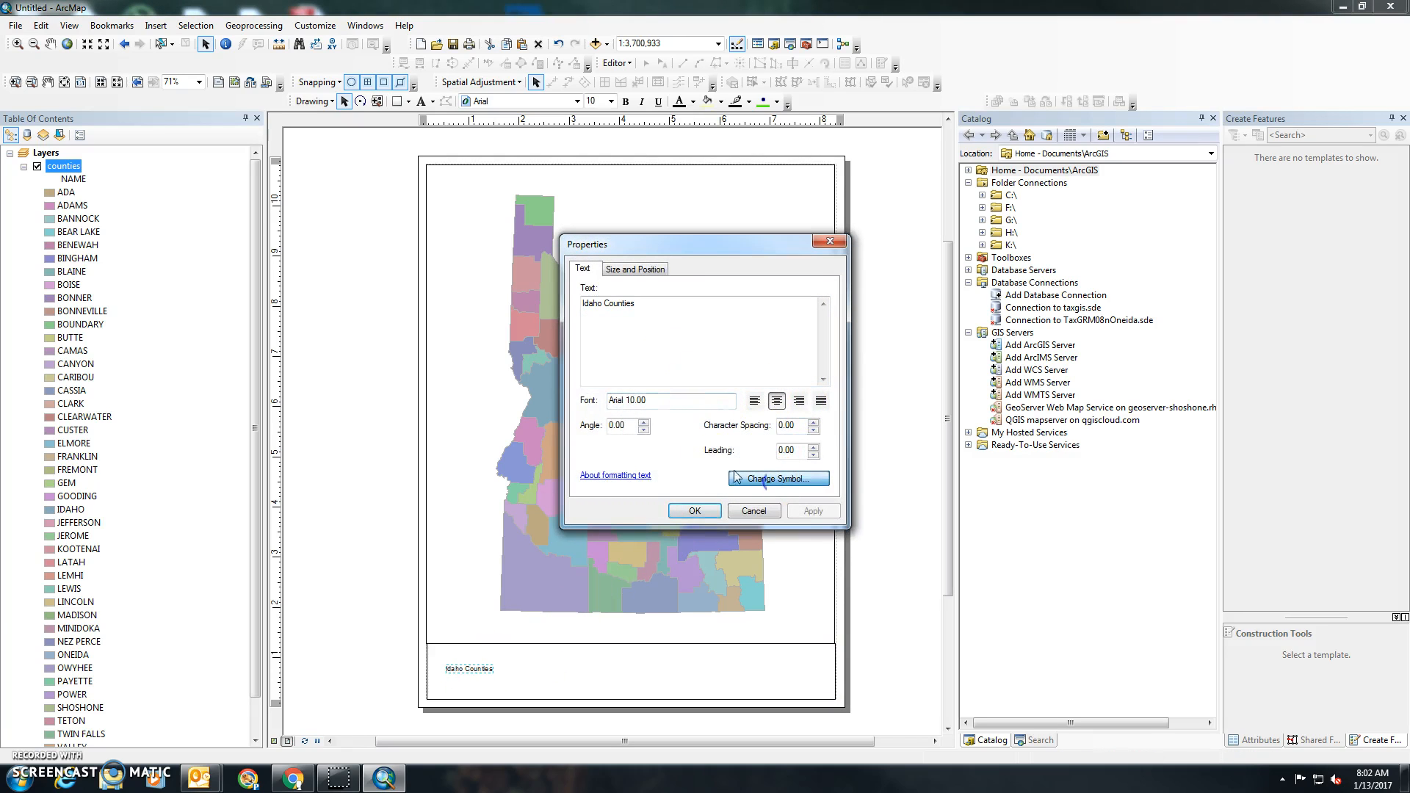
click(777, 478)
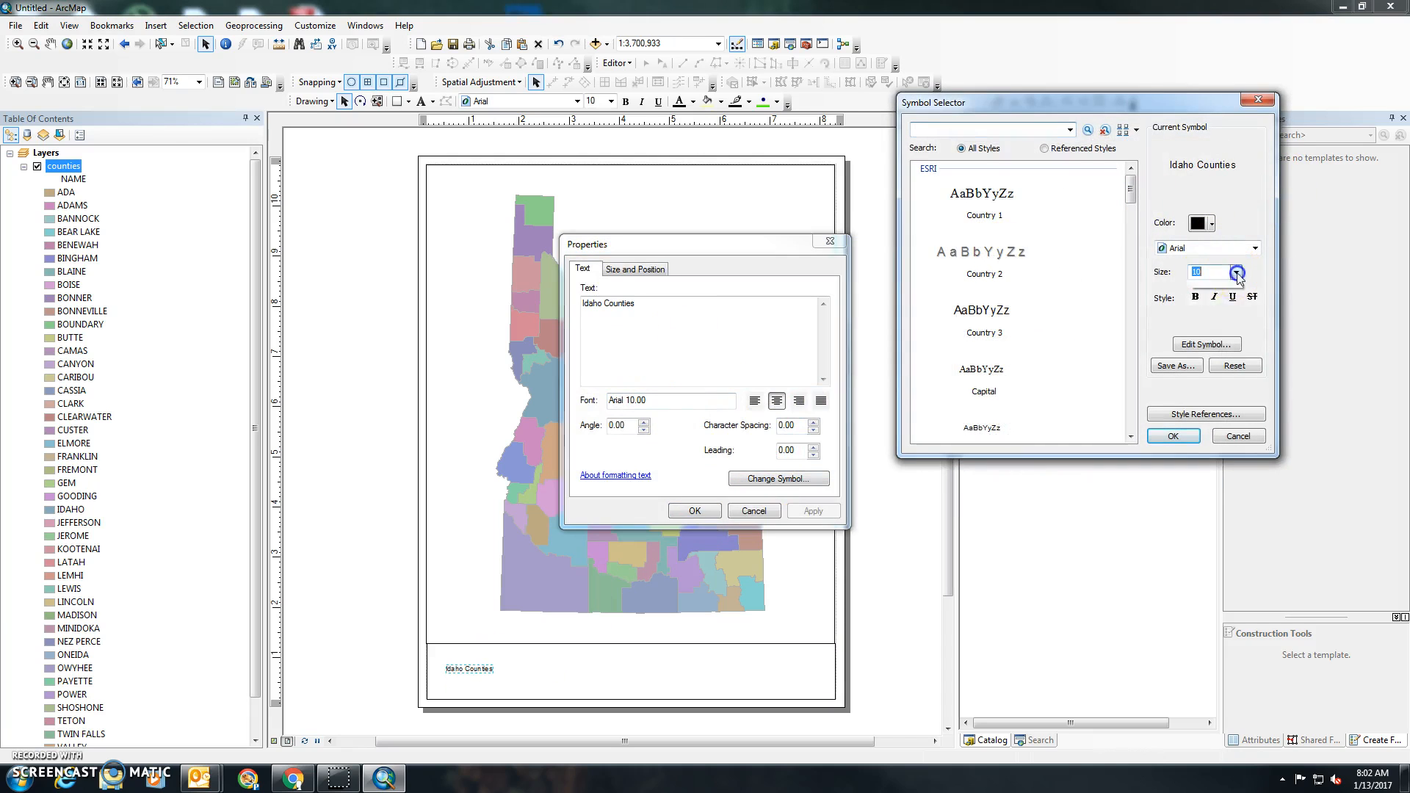
click(1239, 268)
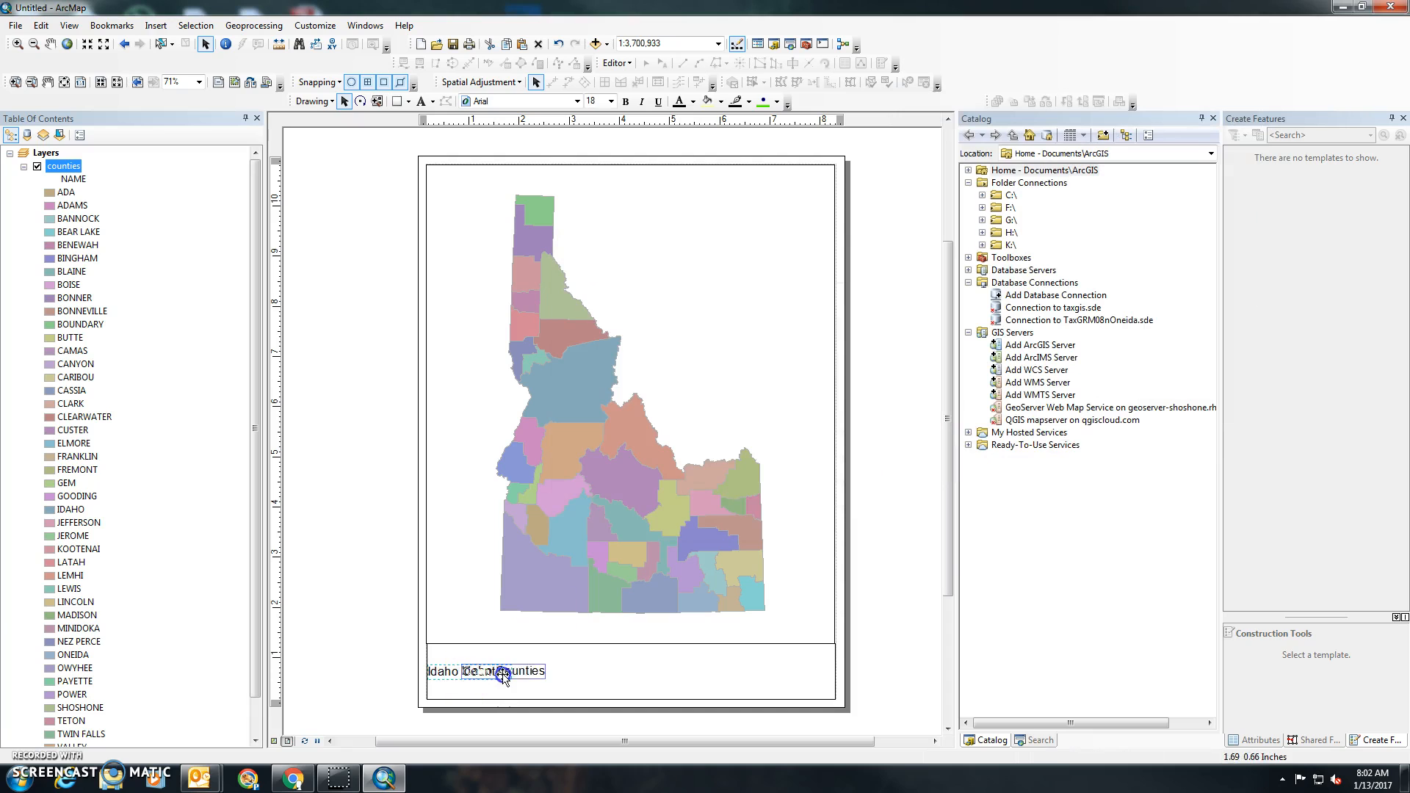
click(155, 25)
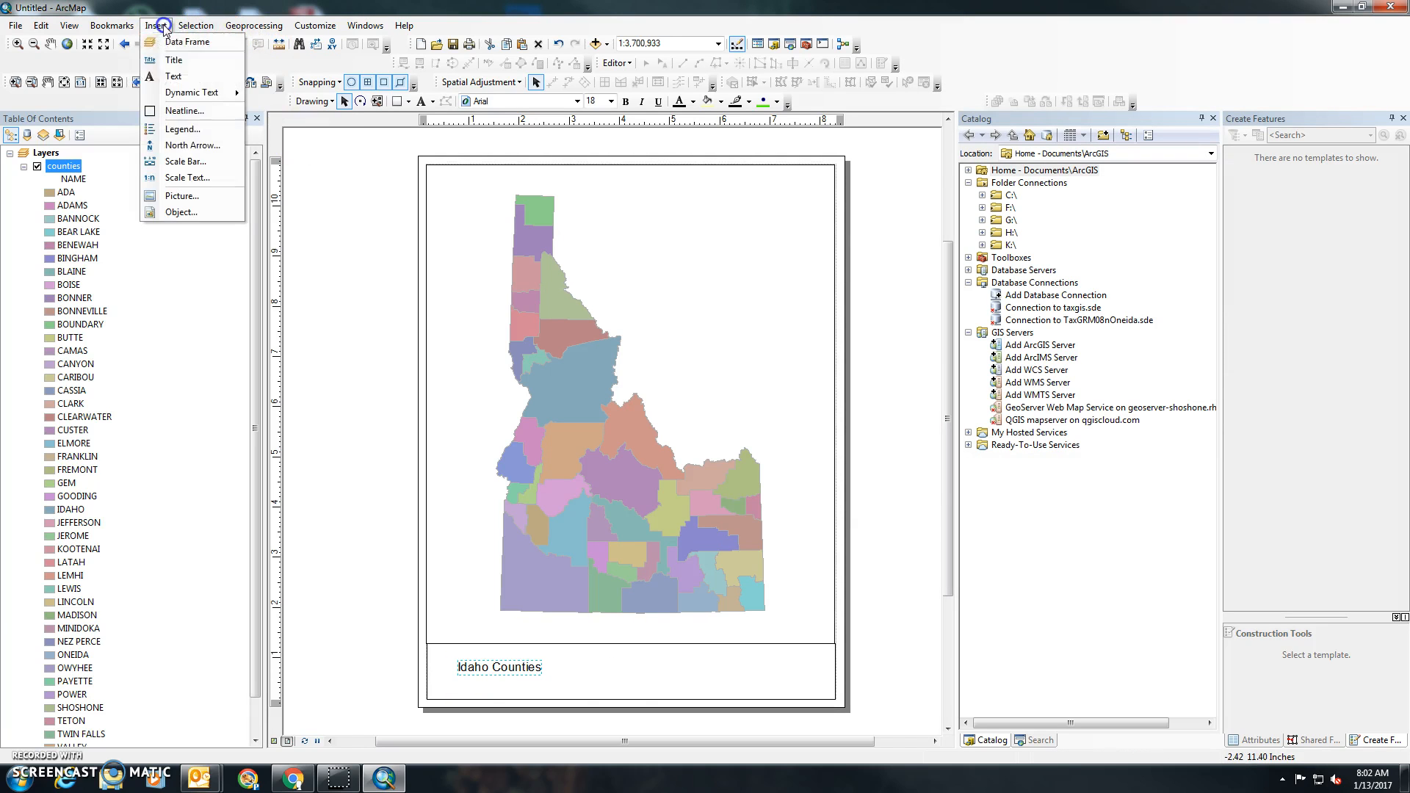
Insert a legend for the counties layer with a border frame.
click(182, 129)
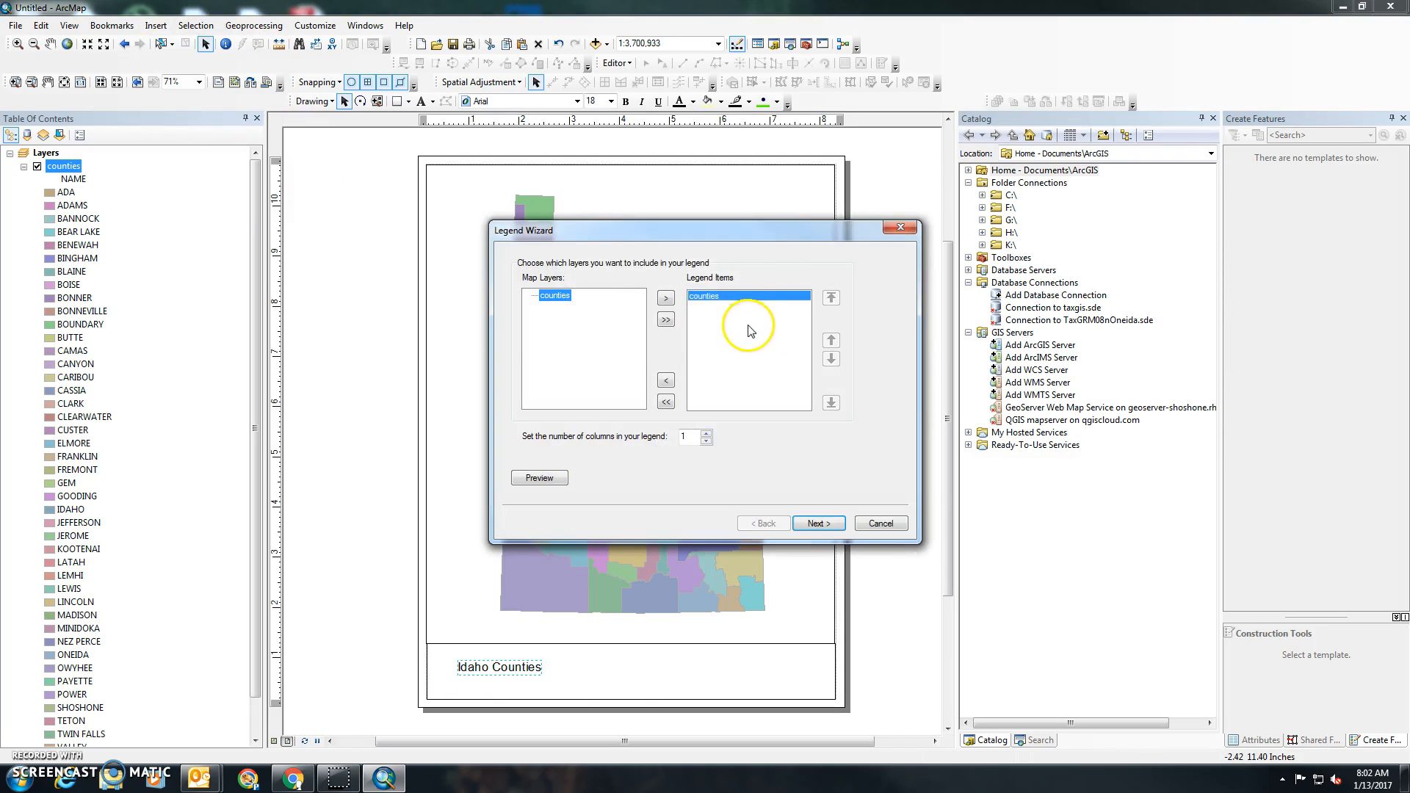
click(816, 523)
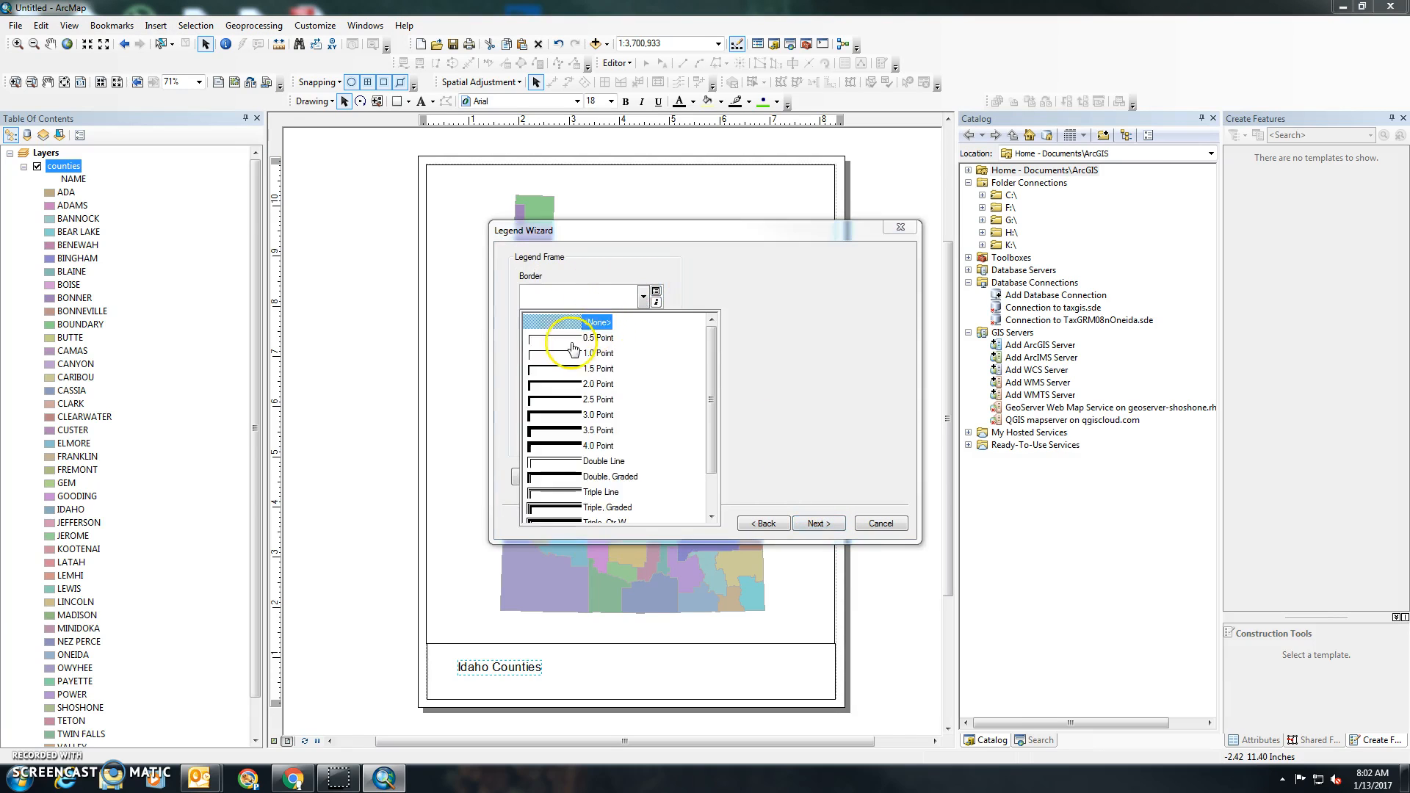
click(817, 522)
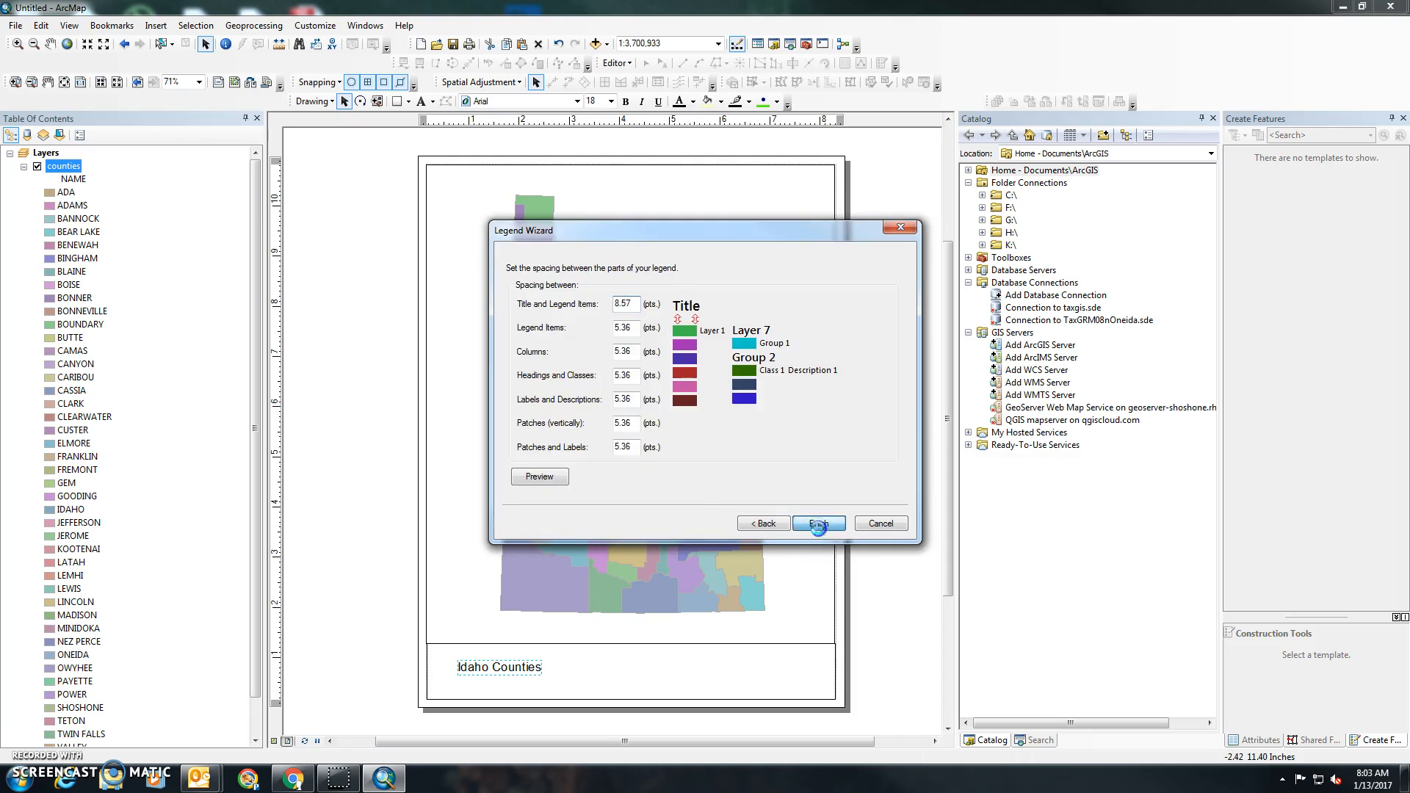
click(816, 522)
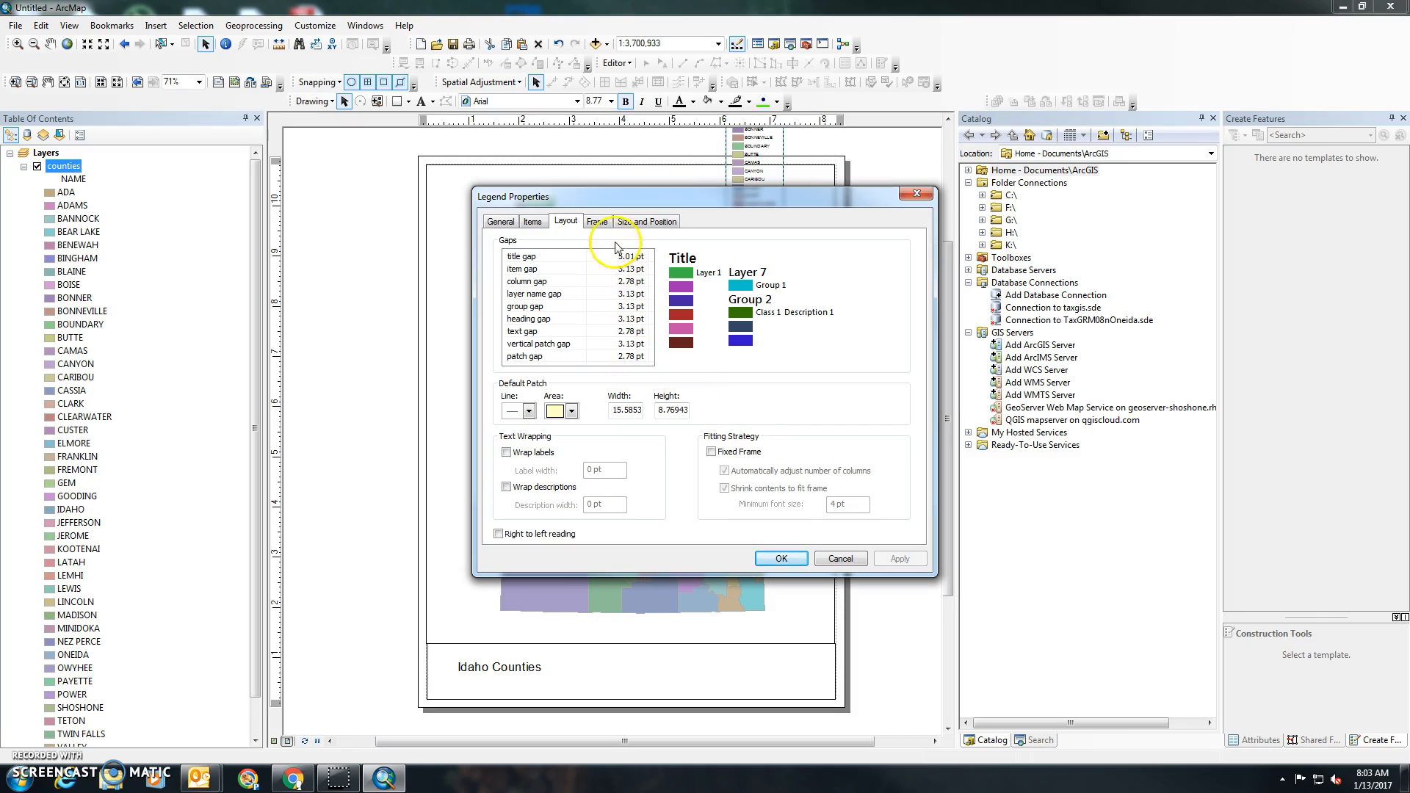
Review the legend's Items, General, Layout and Frame settings, then cancel without changes.
click(532, 222)
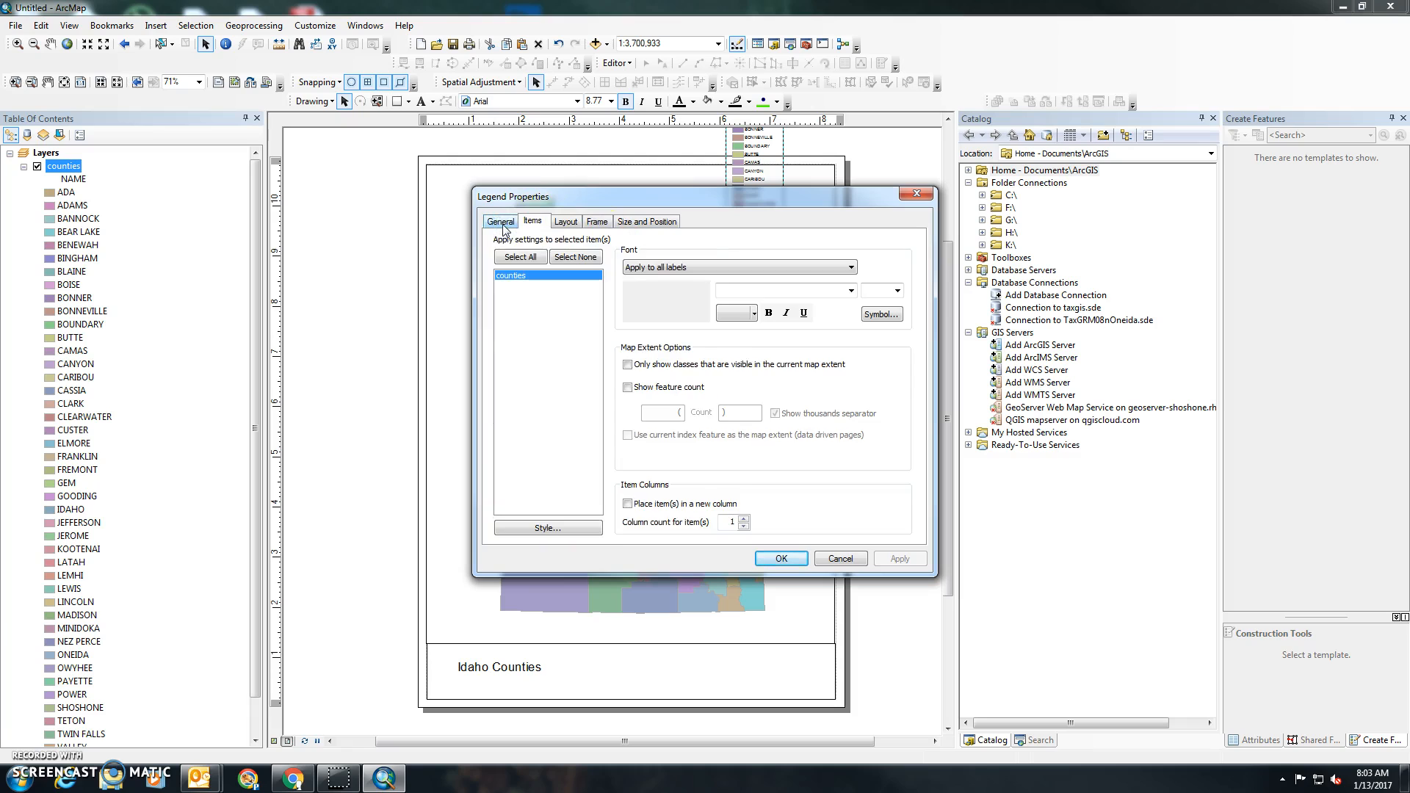
click(501, 220)
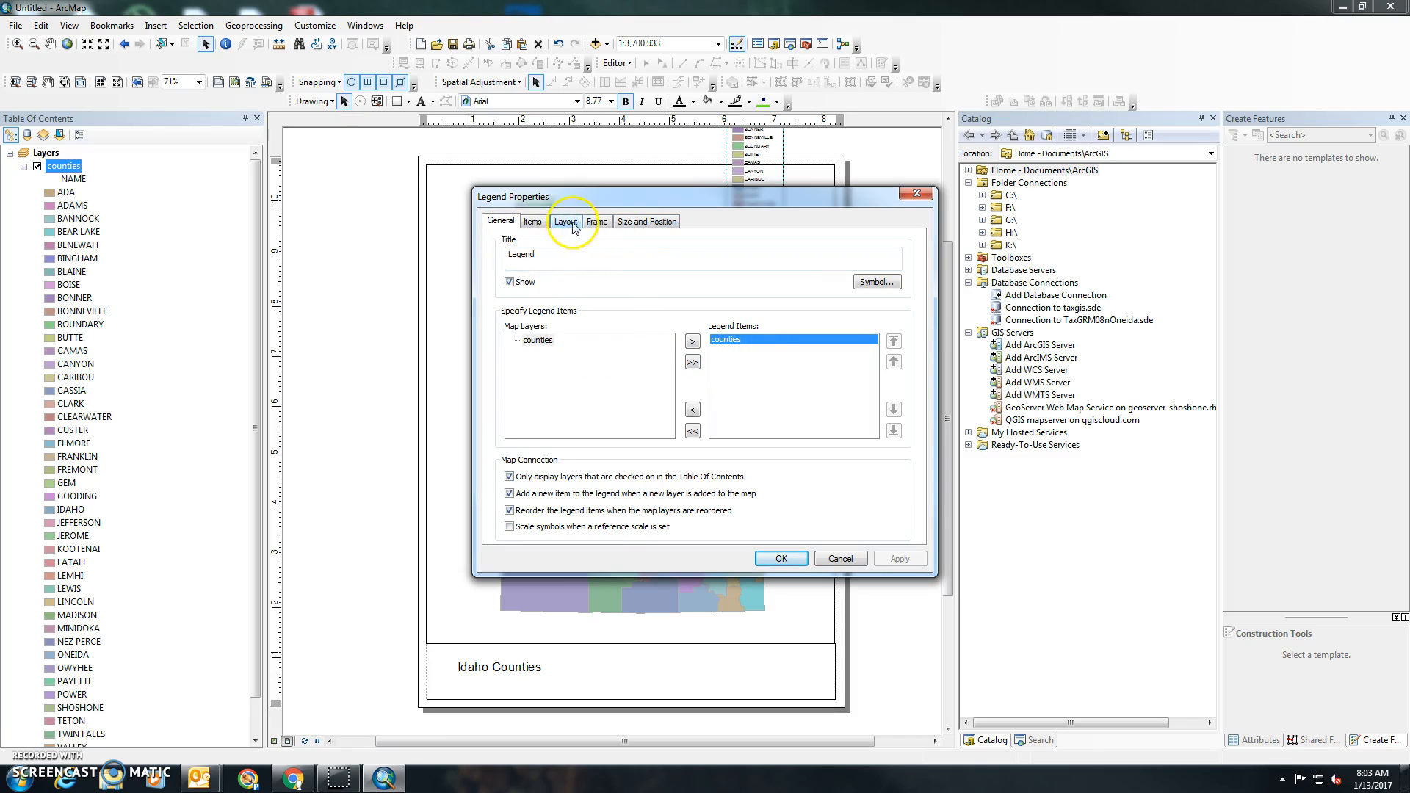
click(567, 222)
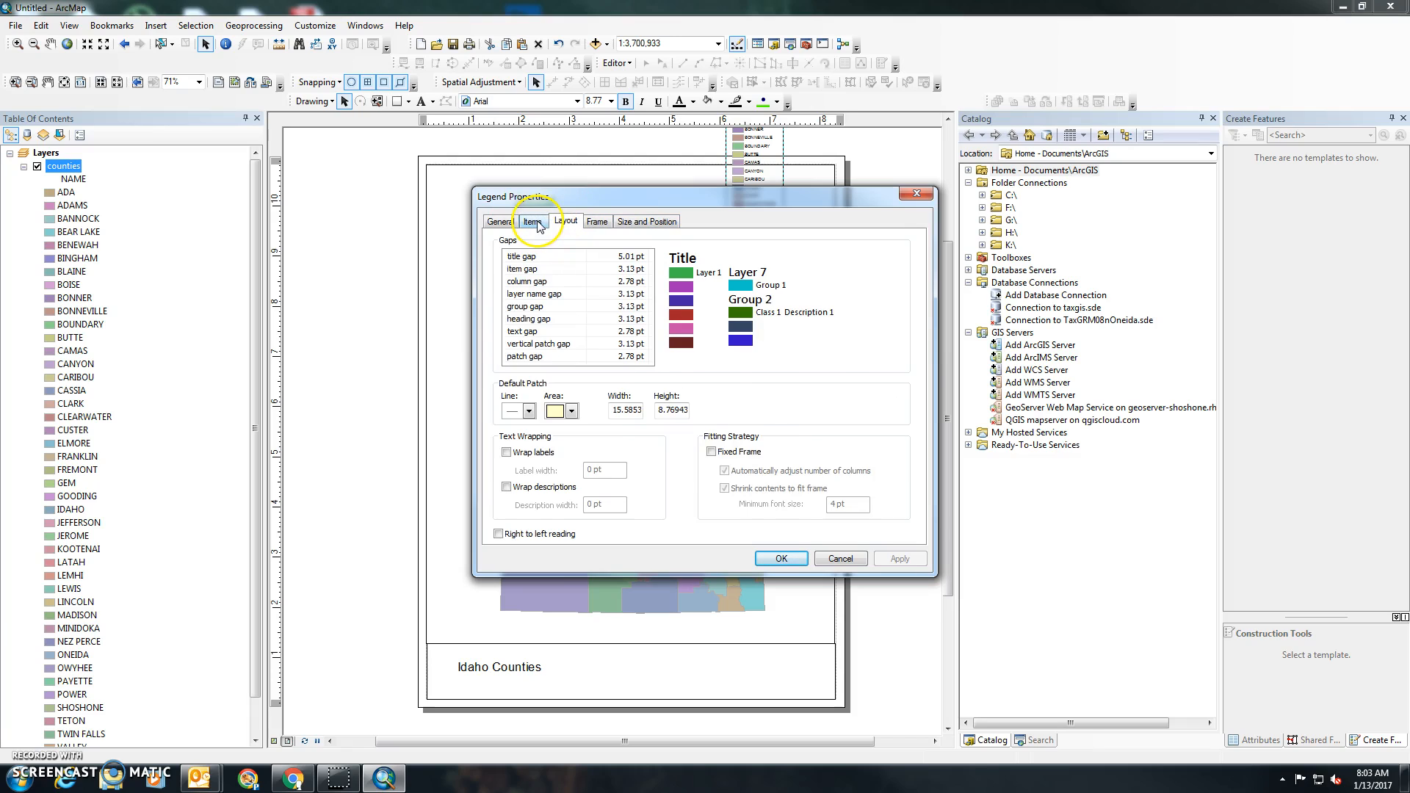
click(532, 221)
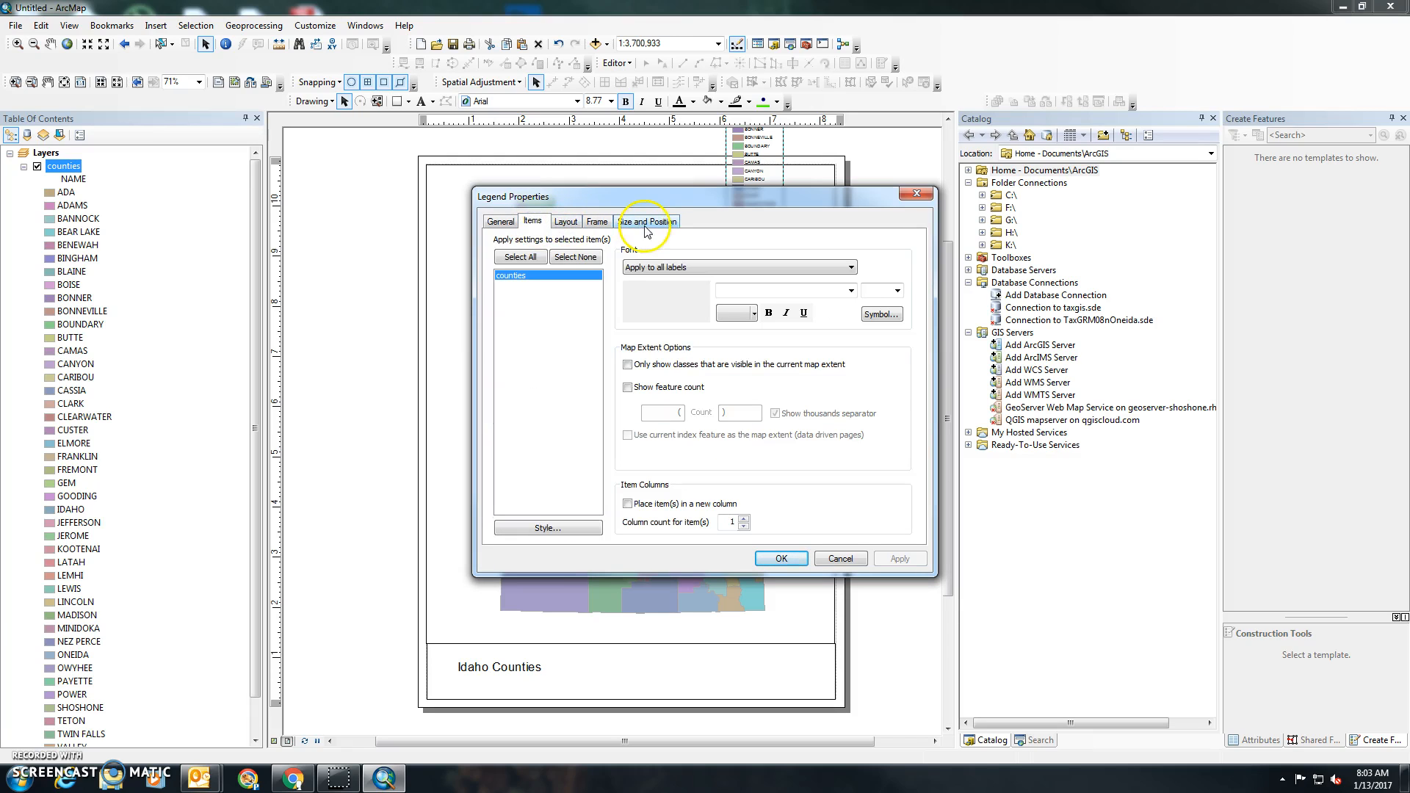
click(595, 222)
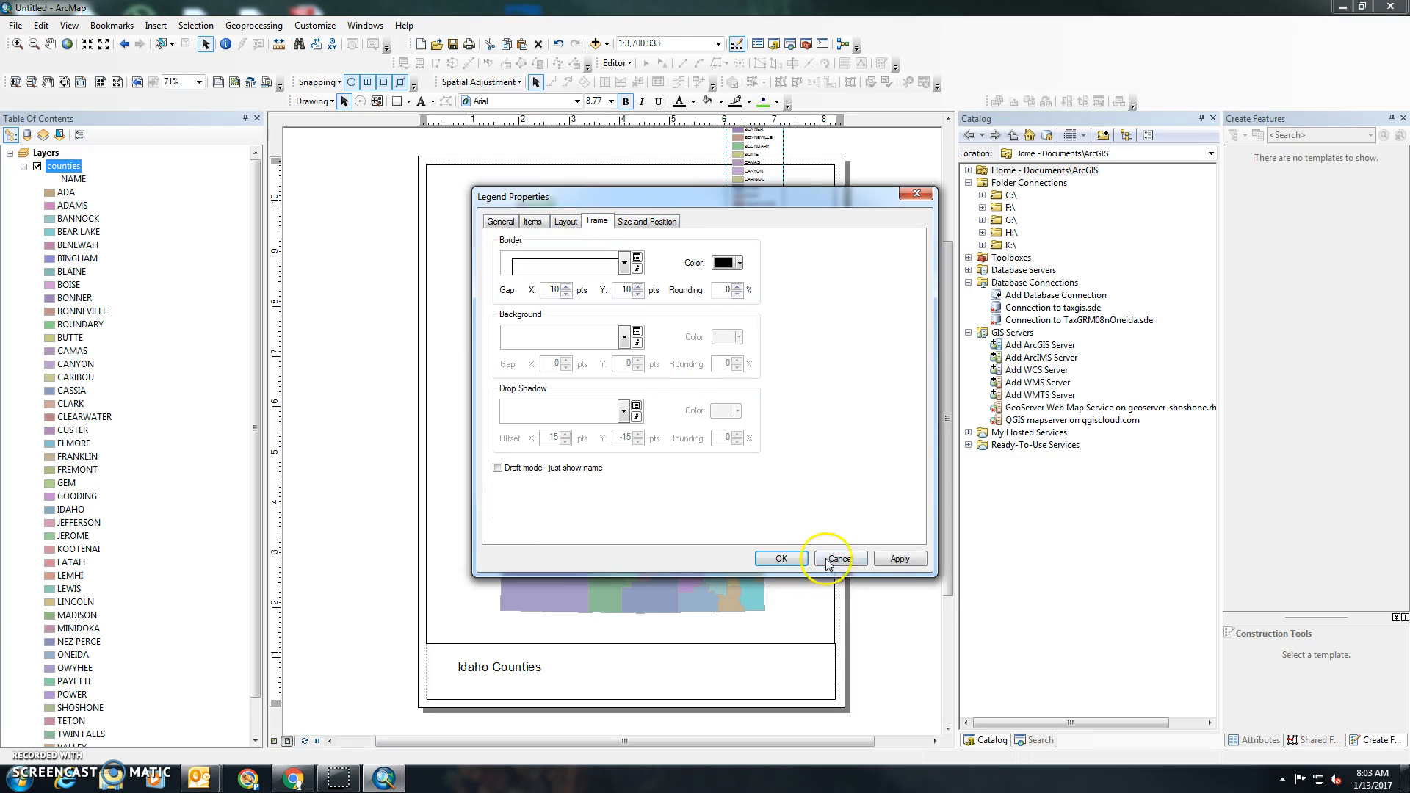
click(837, 558)
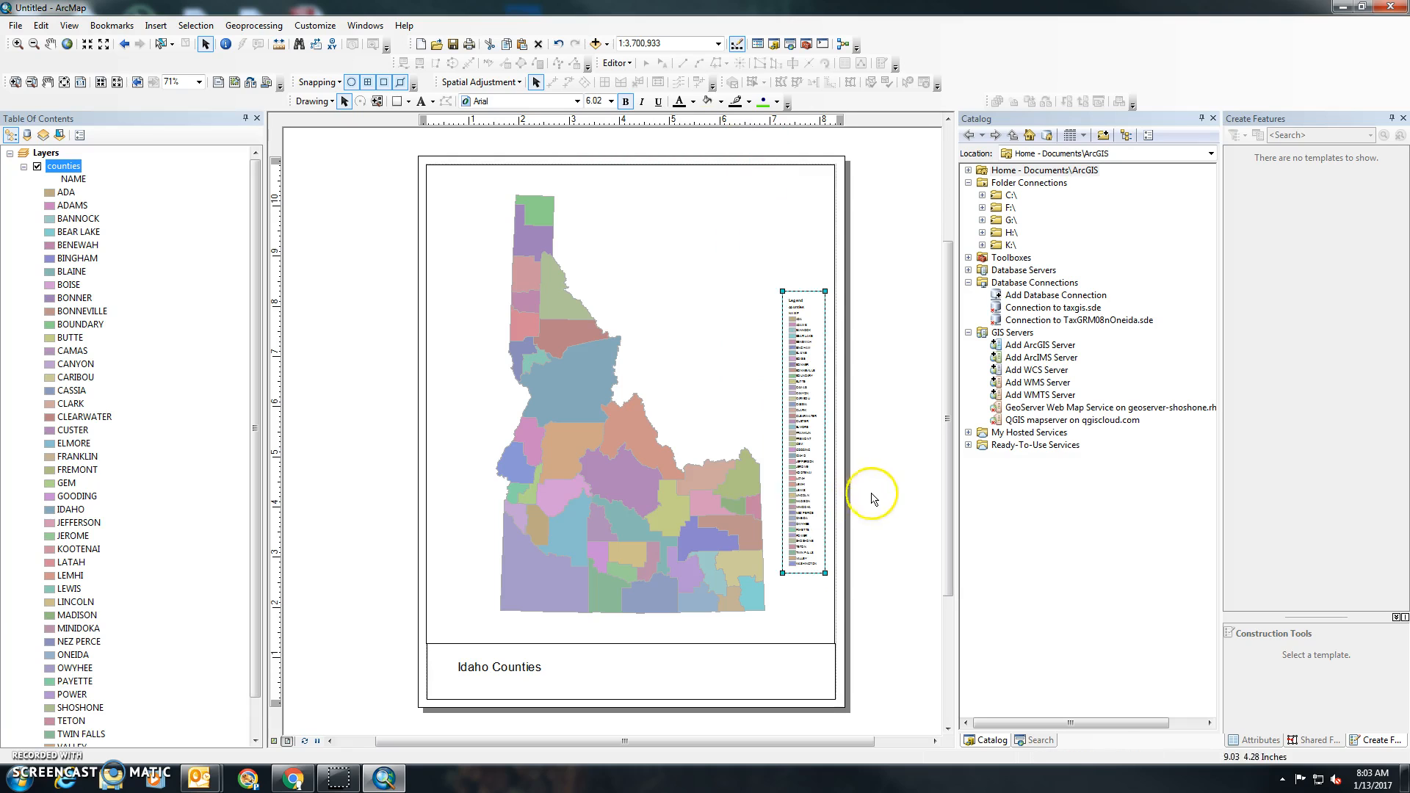
Insert the ESRI North 1 north arrow into the bottom box.
click(154, 25)
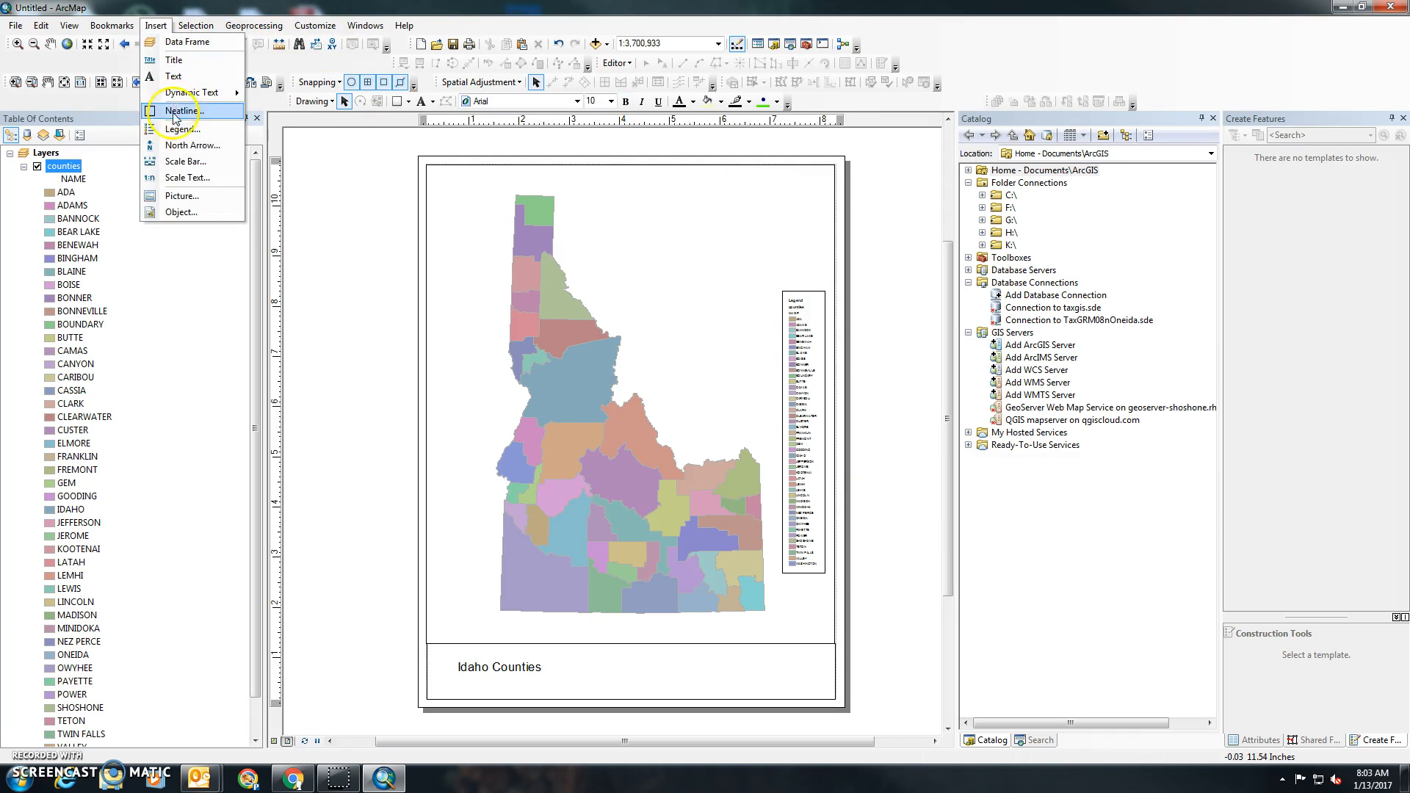
click(191, 145)
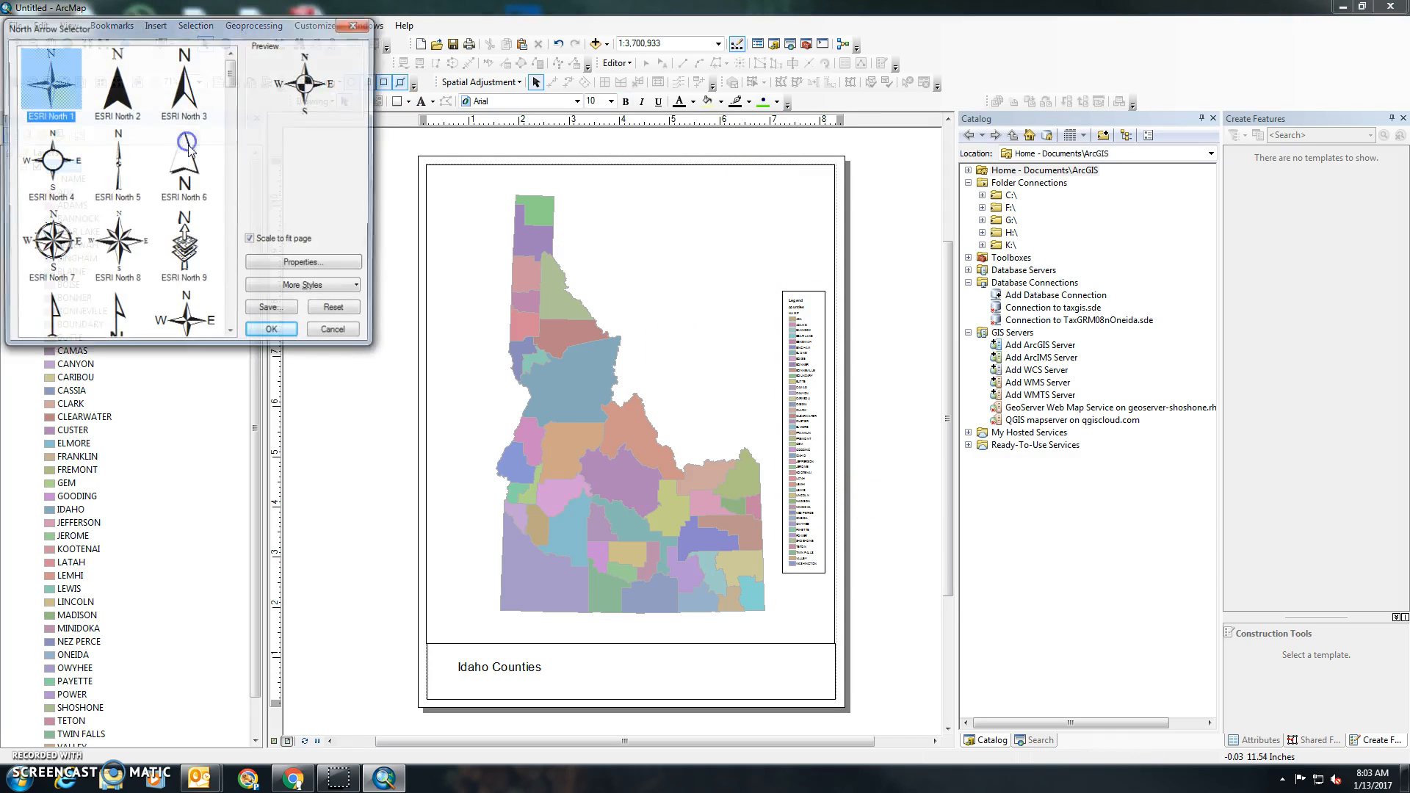
click(270, 327)
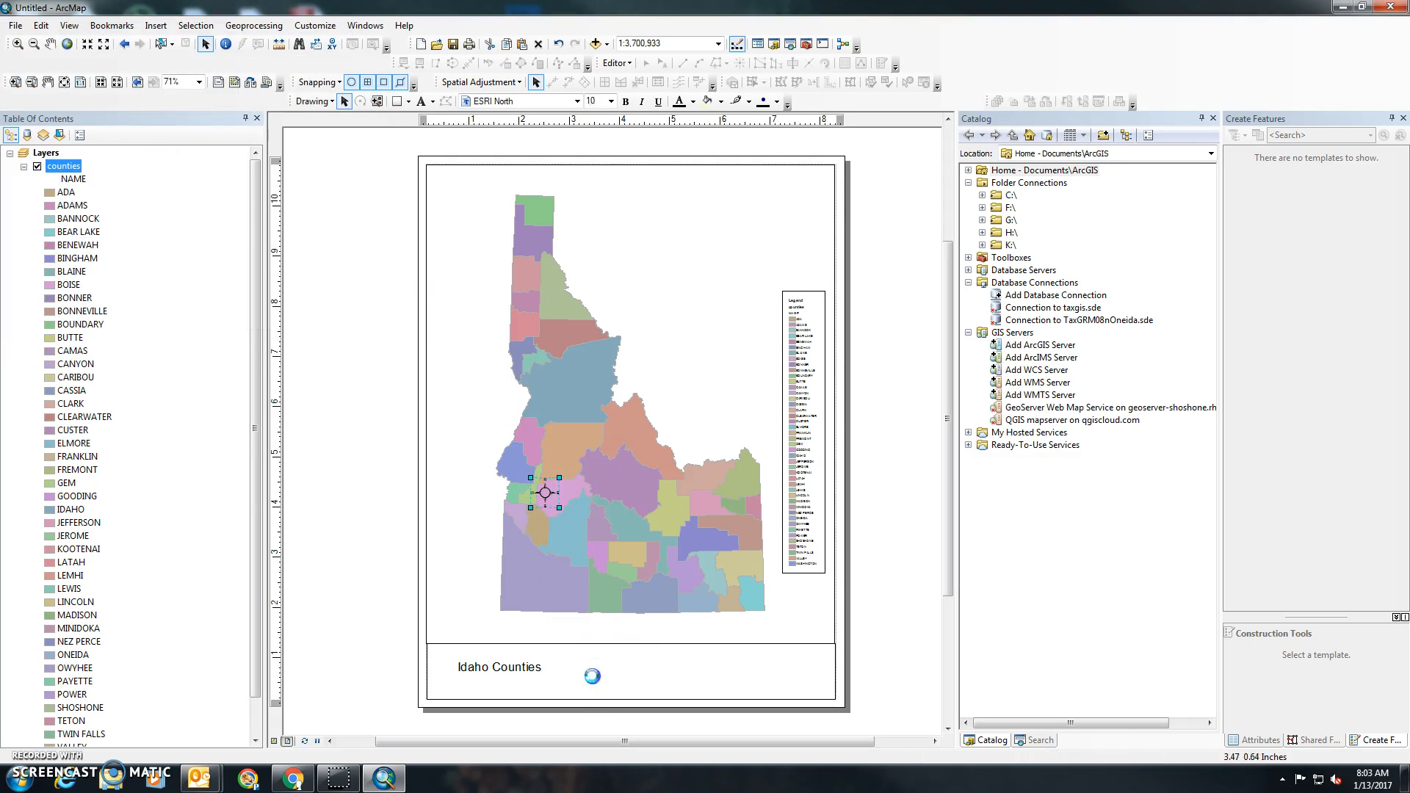
click(154, 25)
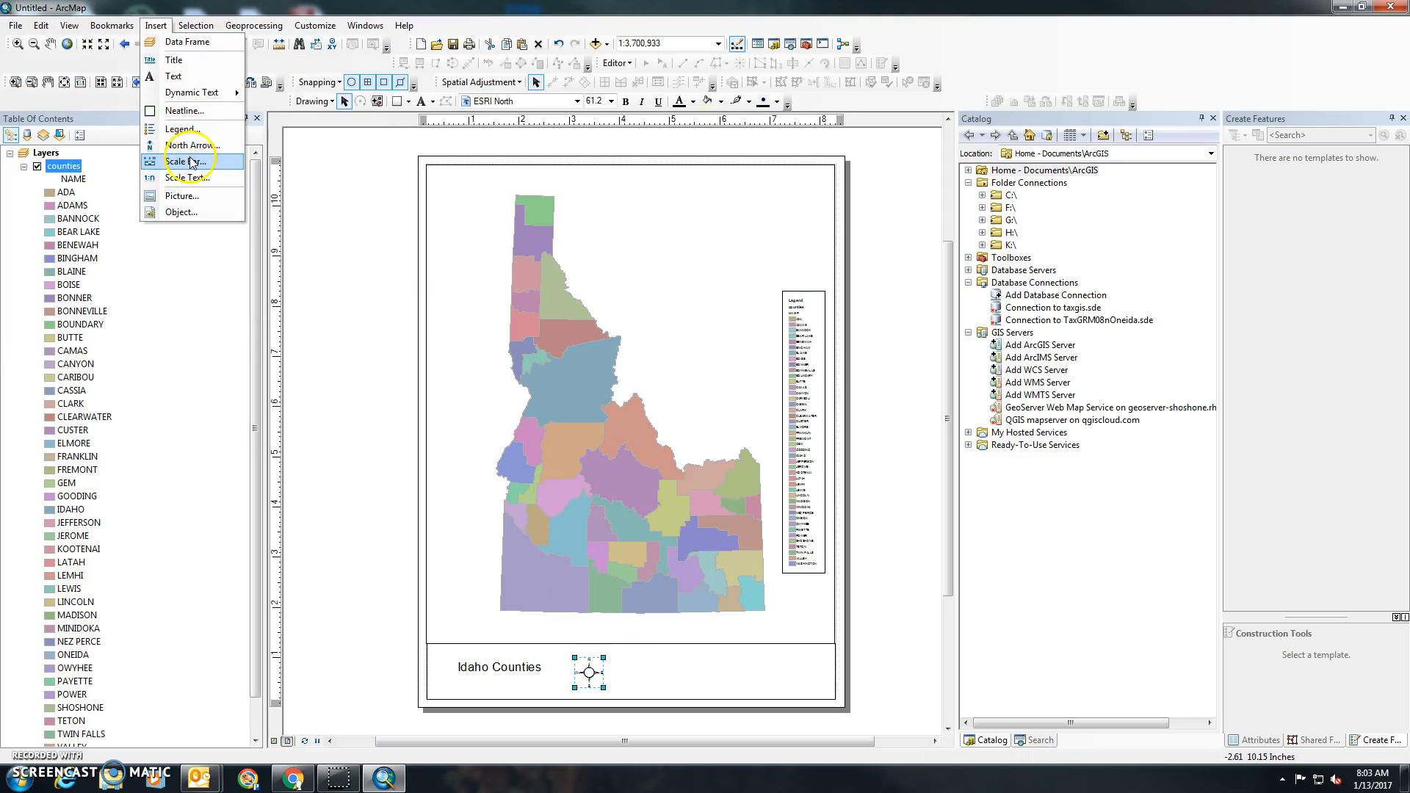
Insert Alternating Scale Bar 1 in miles beside the north arrow.
click(187, 162)
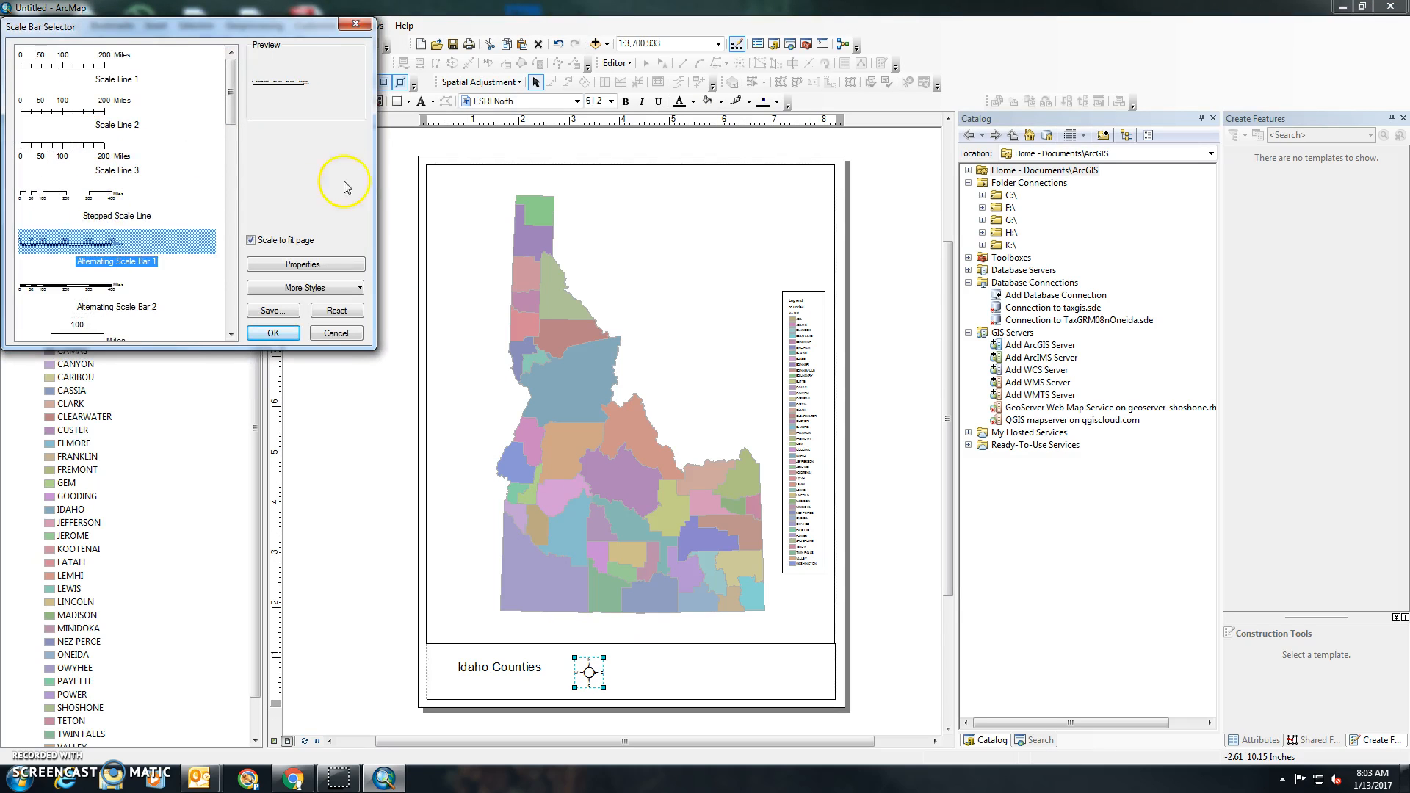
click(273, 334)
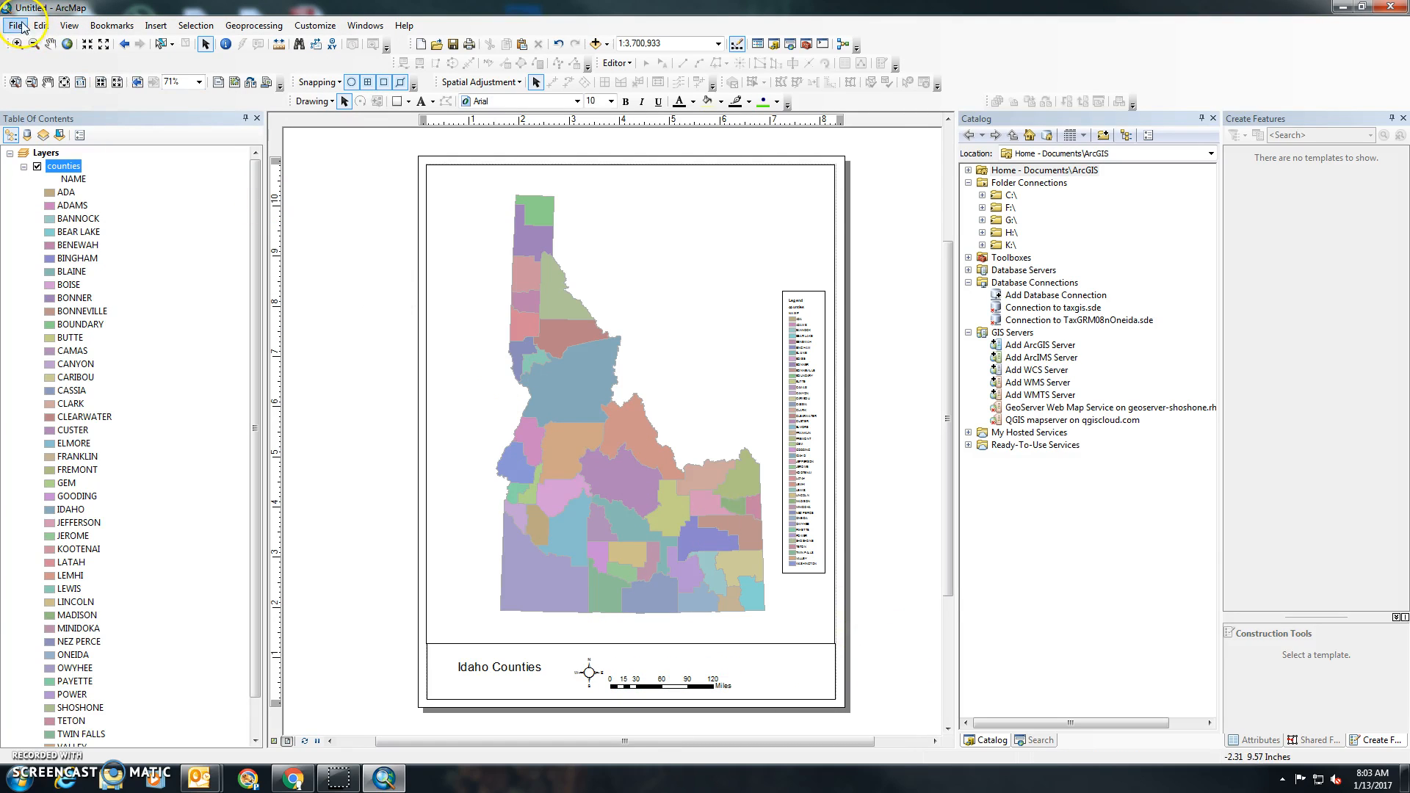
mouse_move(442, 265)
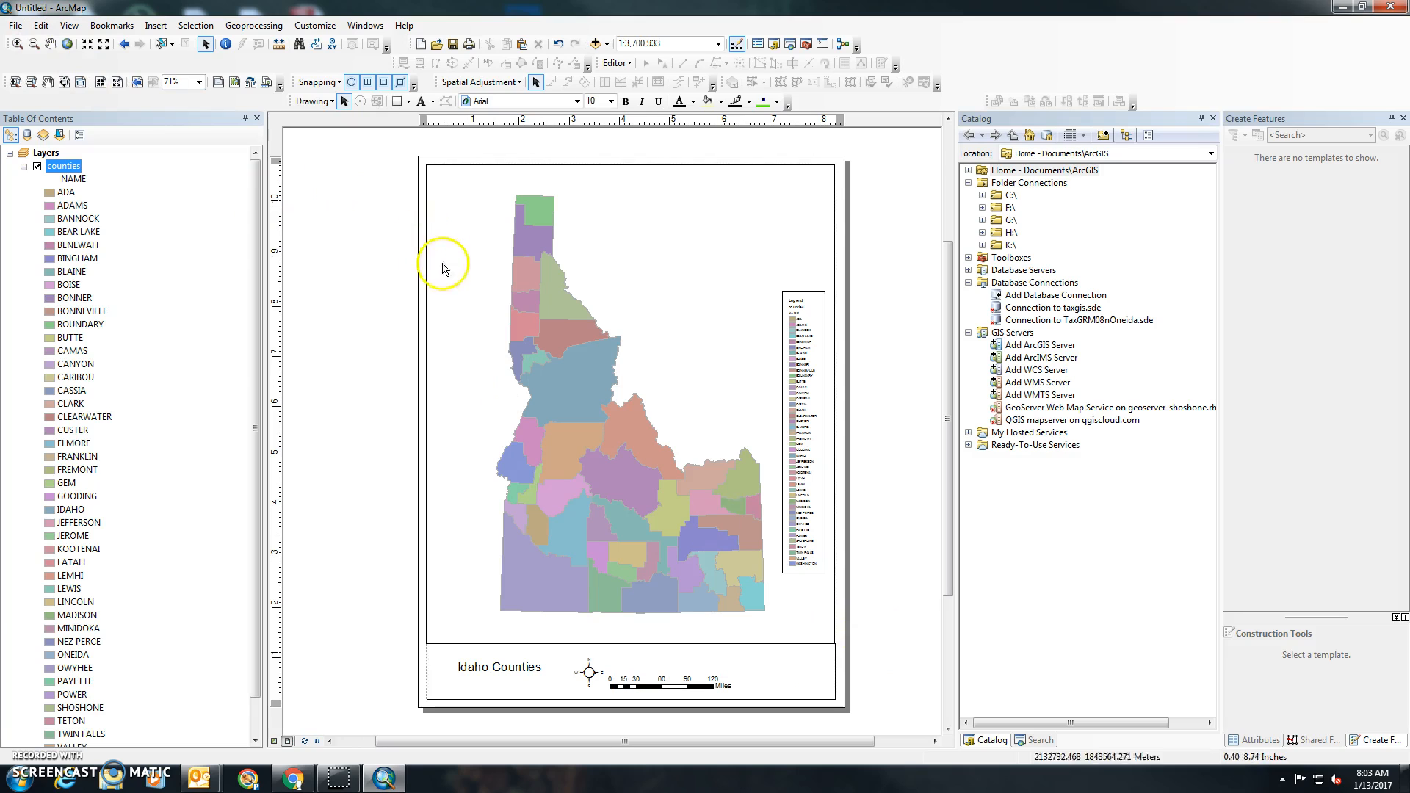
mouse_move(407, 295)
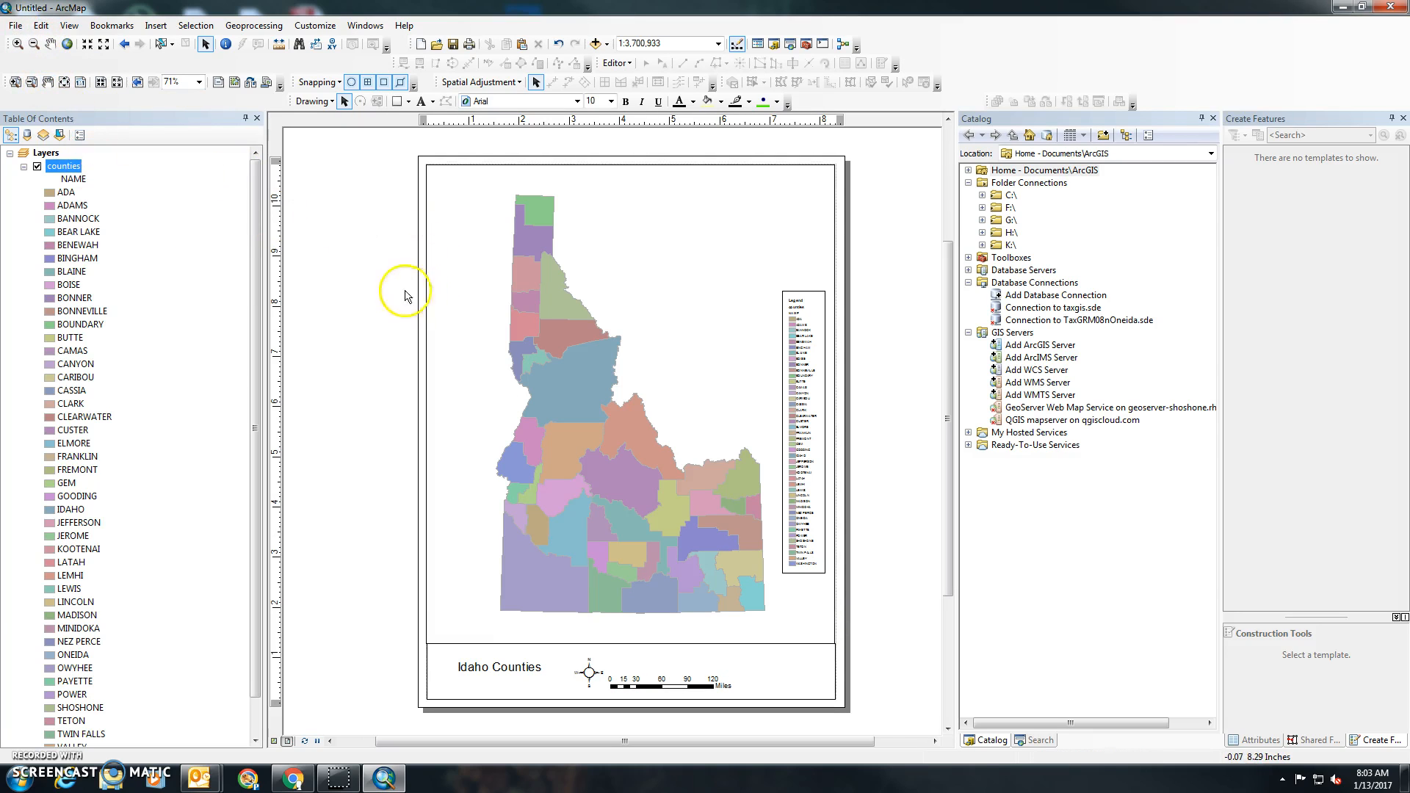
Start Export Map and browse the save location to Libraries > Documents.
click(15, 25)
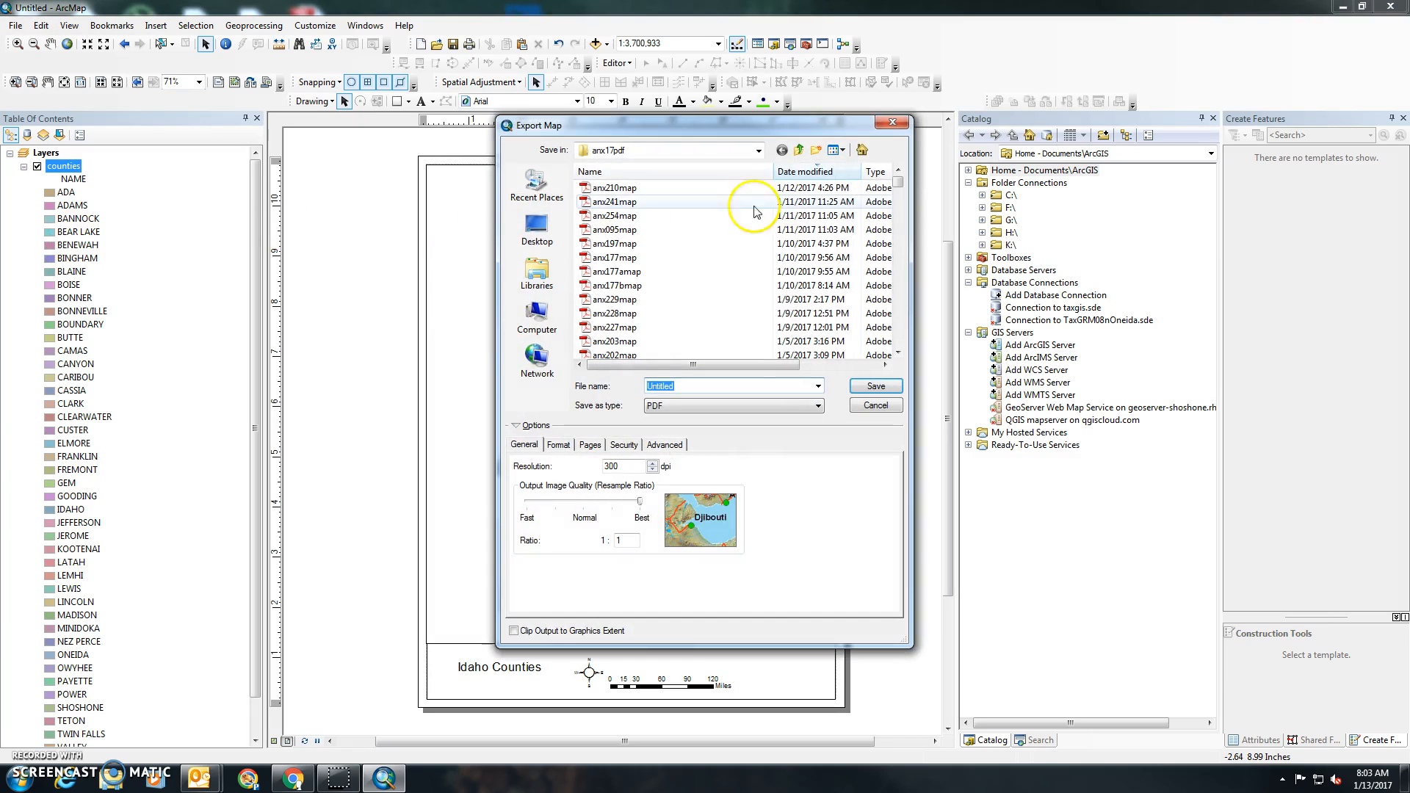
click(757, 150)
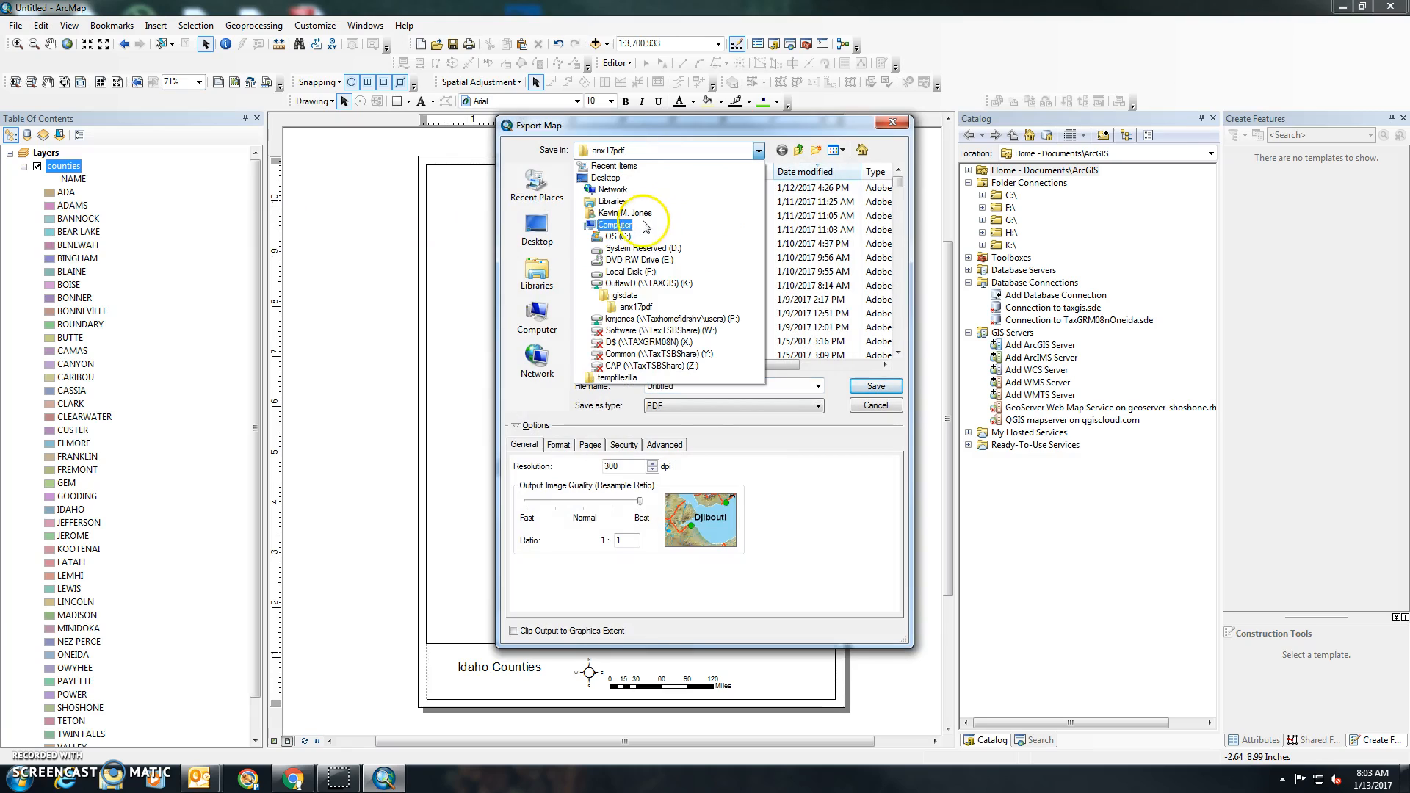
click(618, 235)
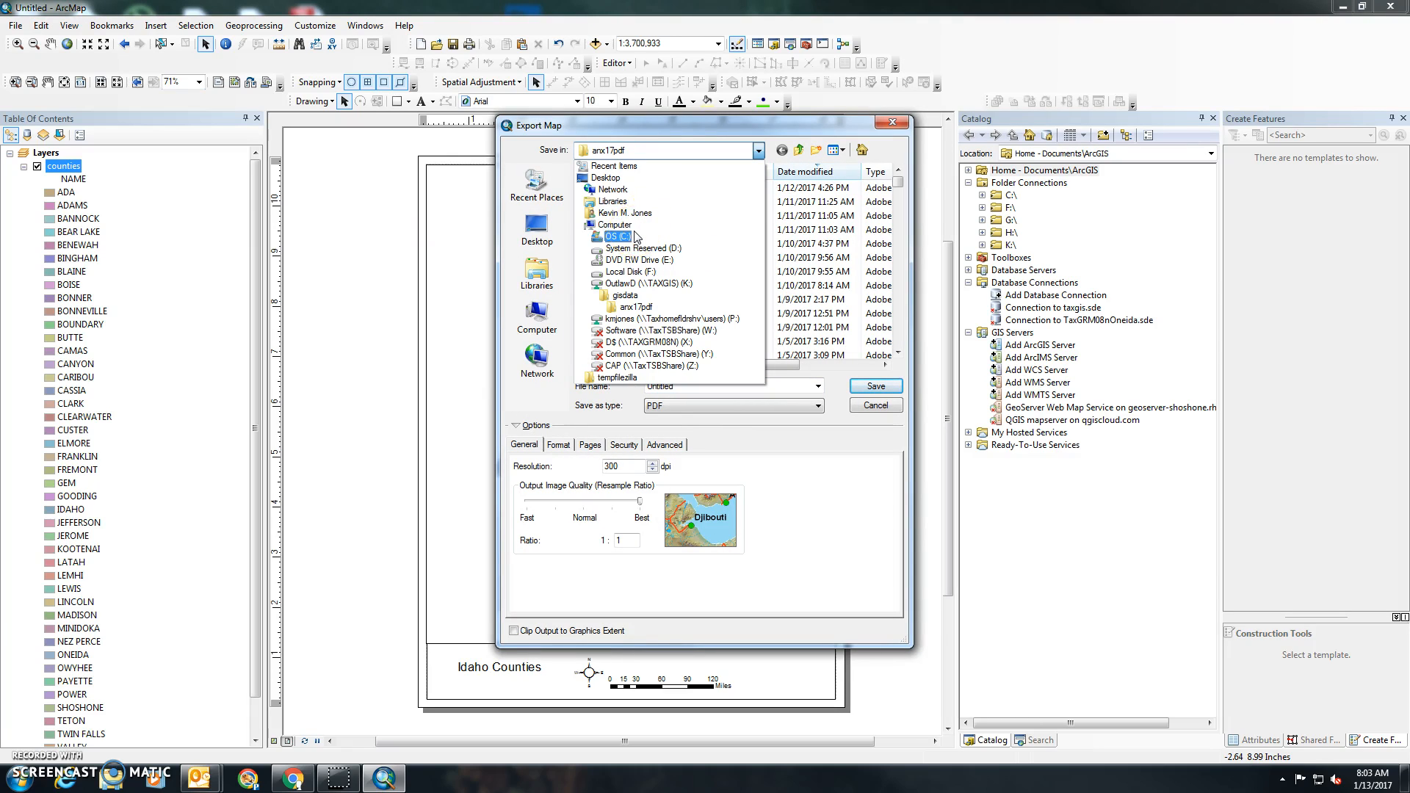
click(536, 273)
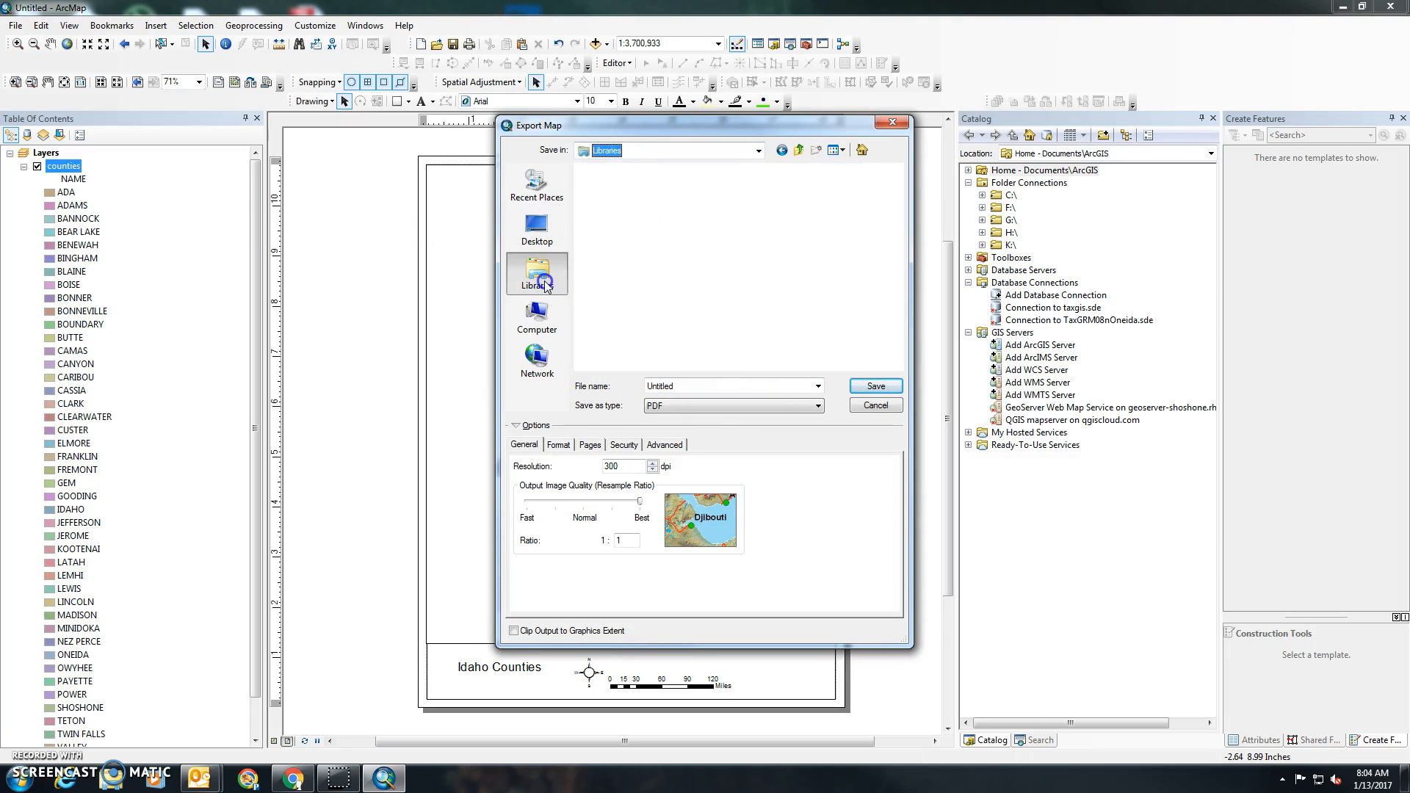
click(537, 273)
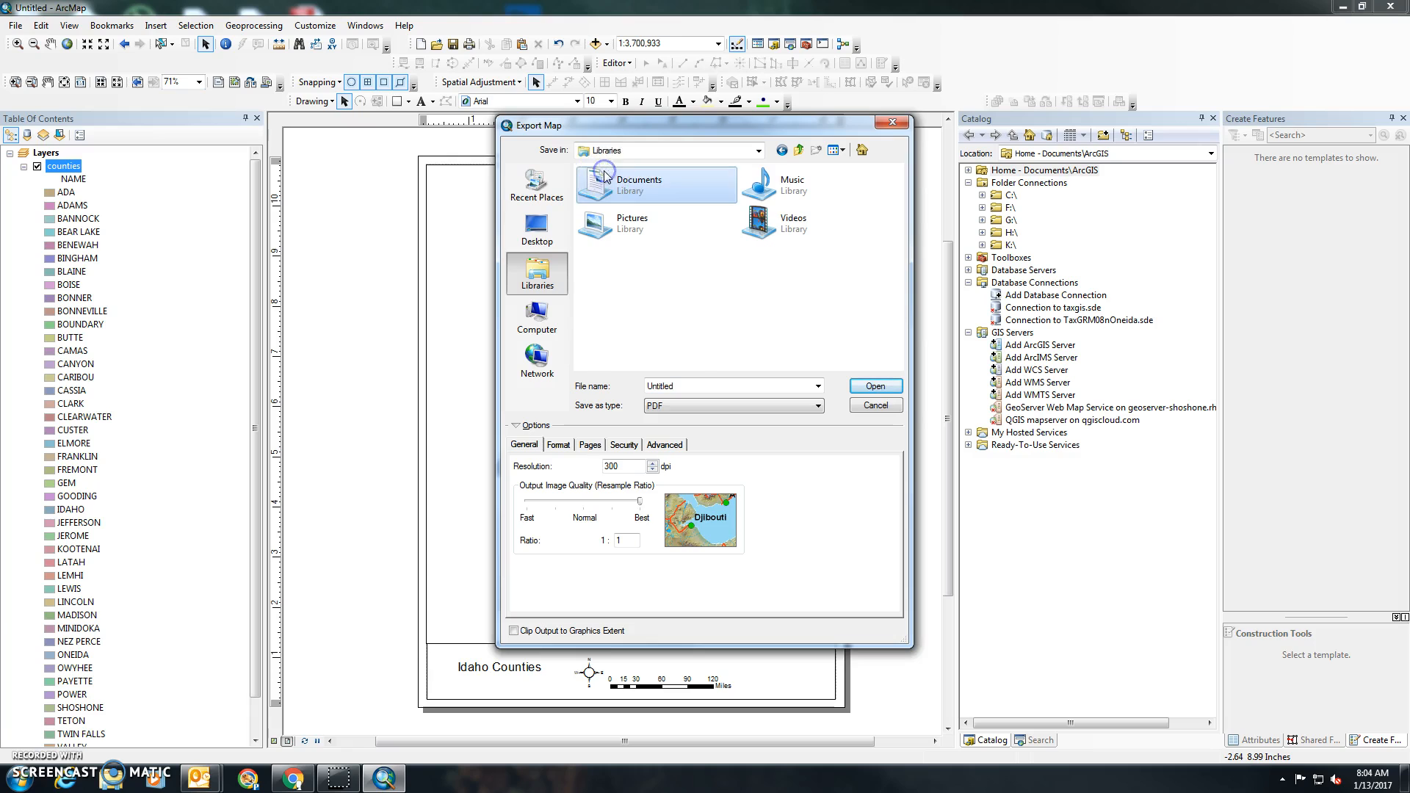
double_click(658, 185)
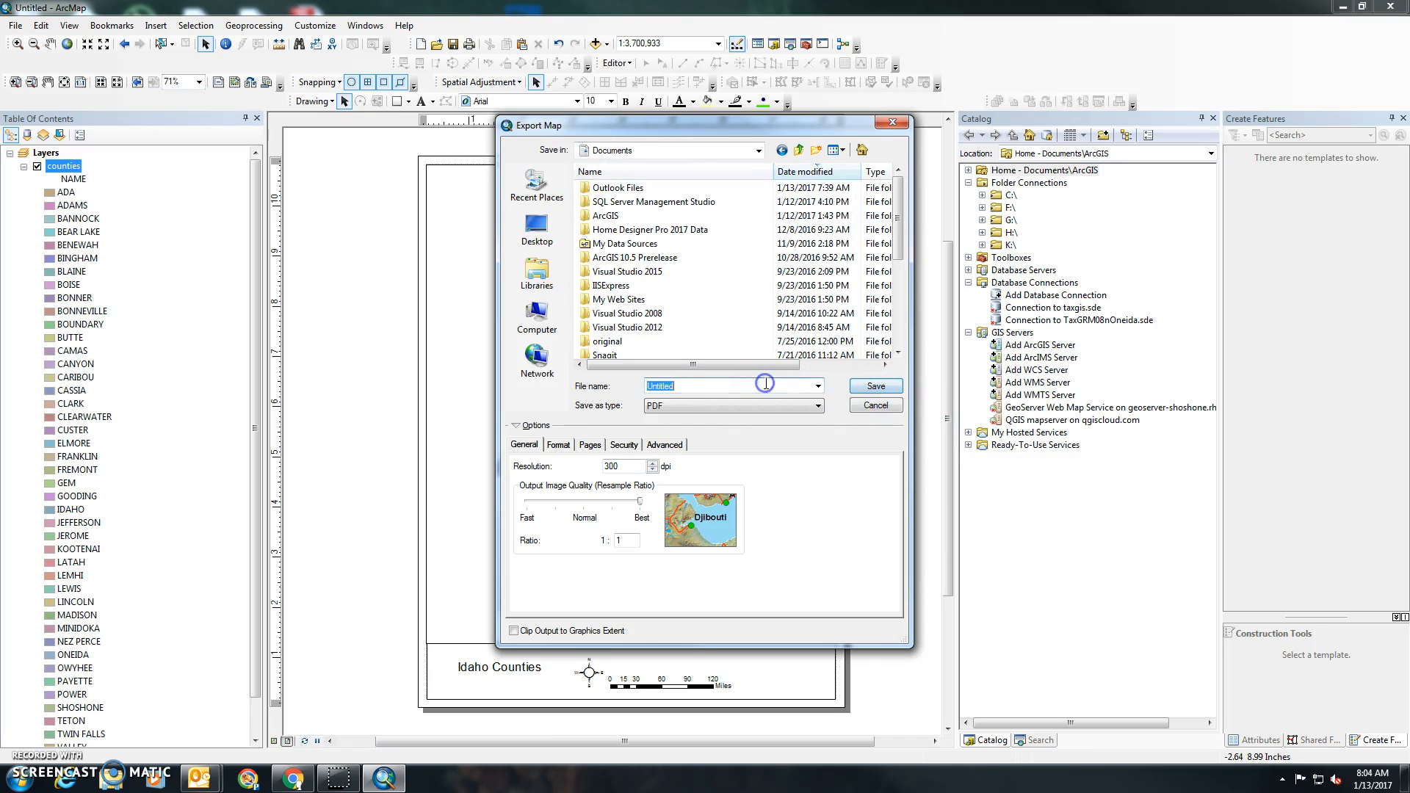
Save the export as a PDF named 'test'.
text(test)
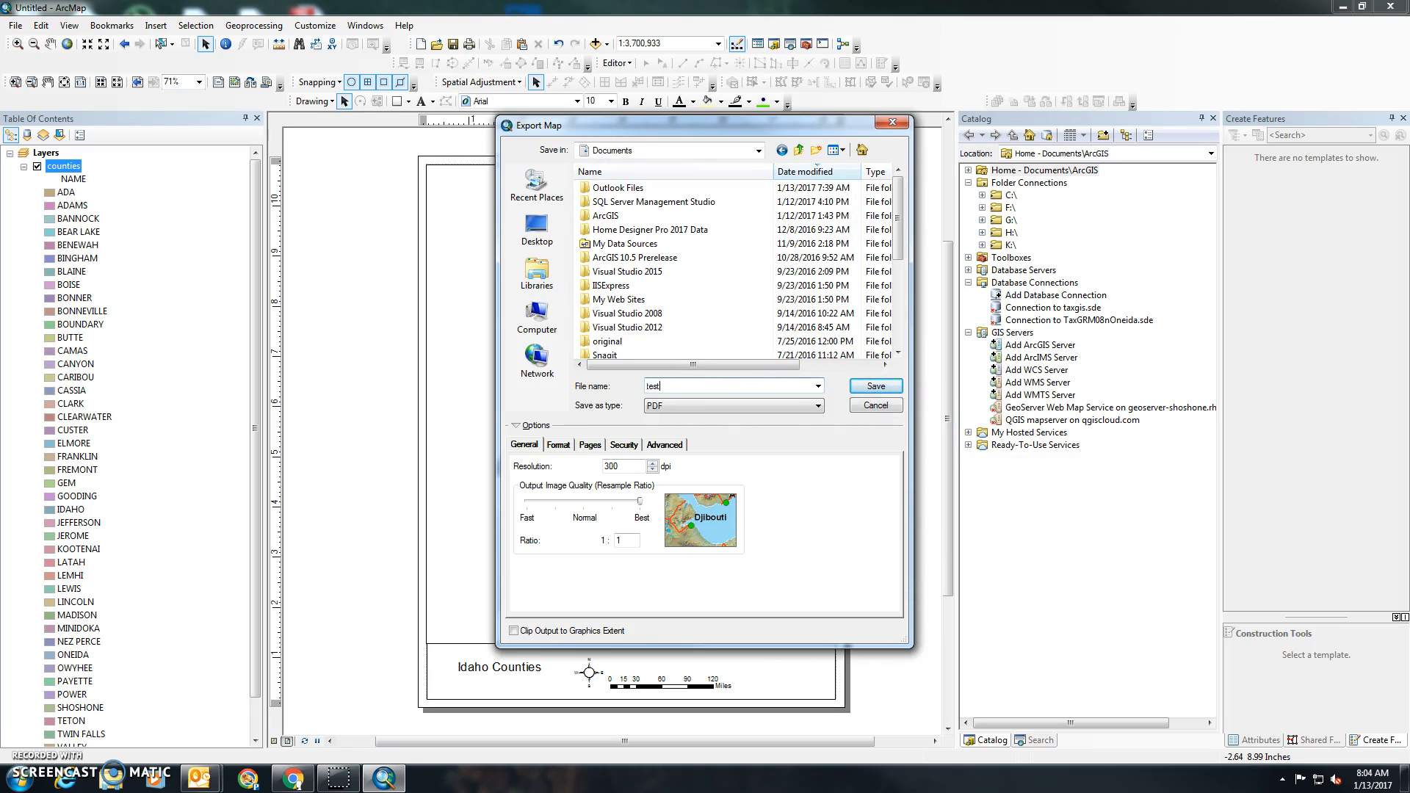
mouse_move(872, 386)
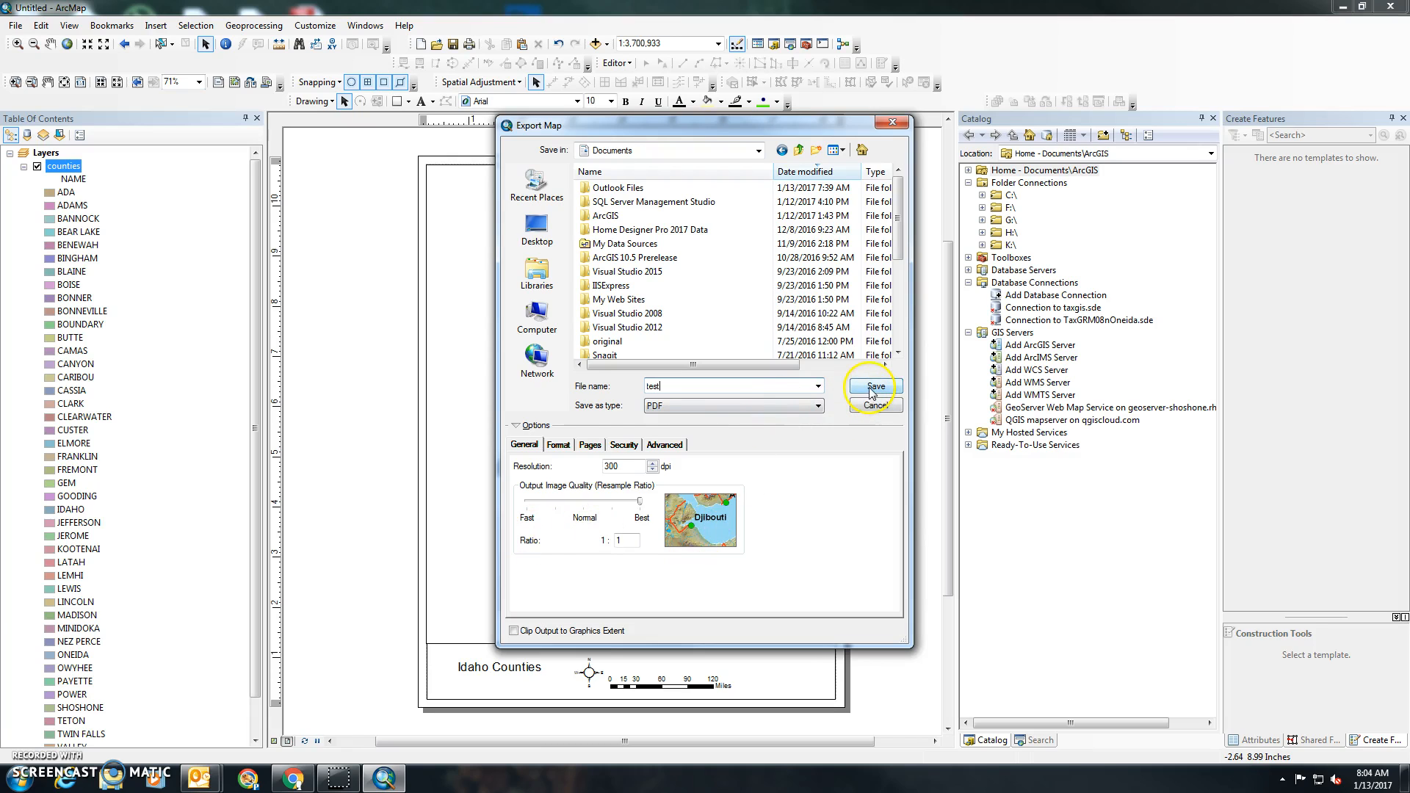
click(873, 386)
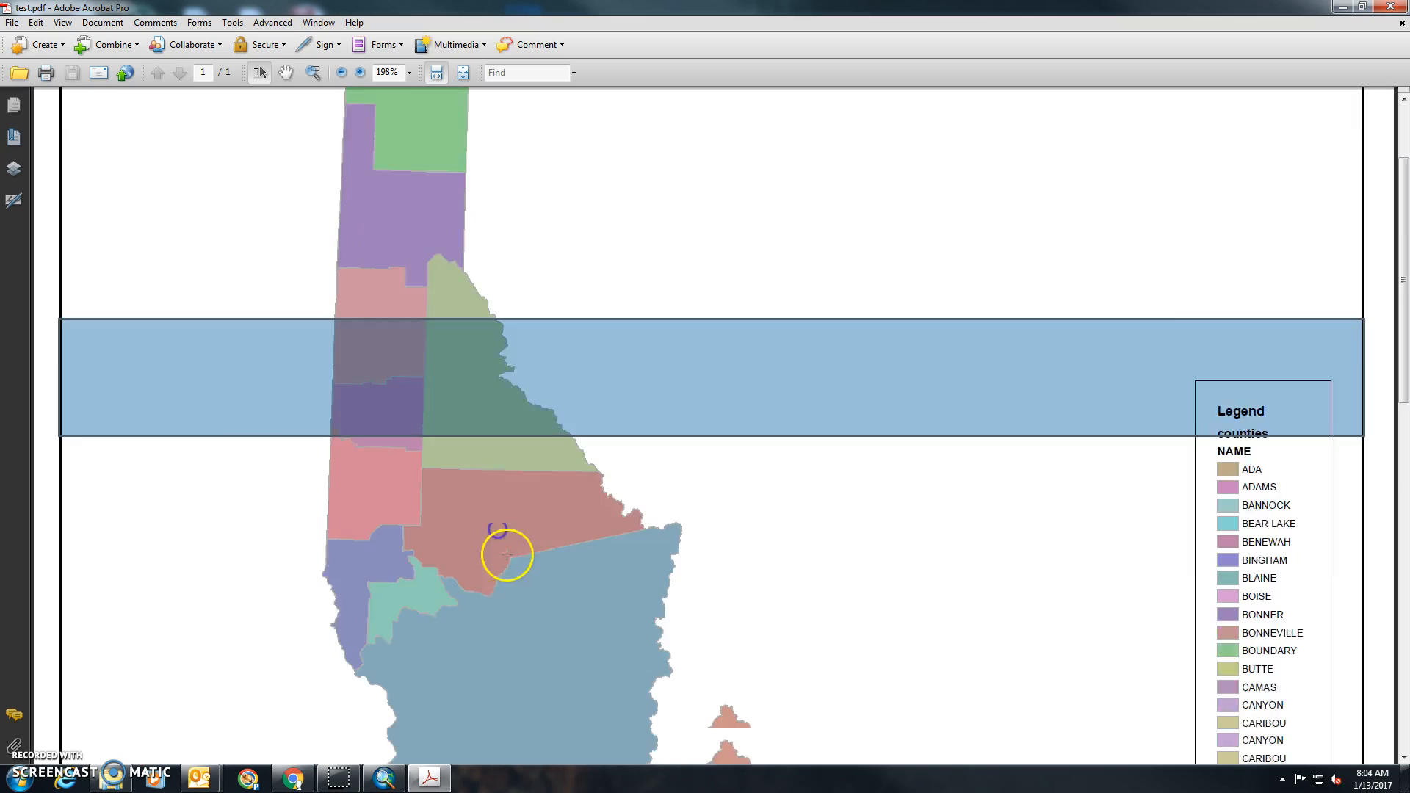
scroll(down, 3)
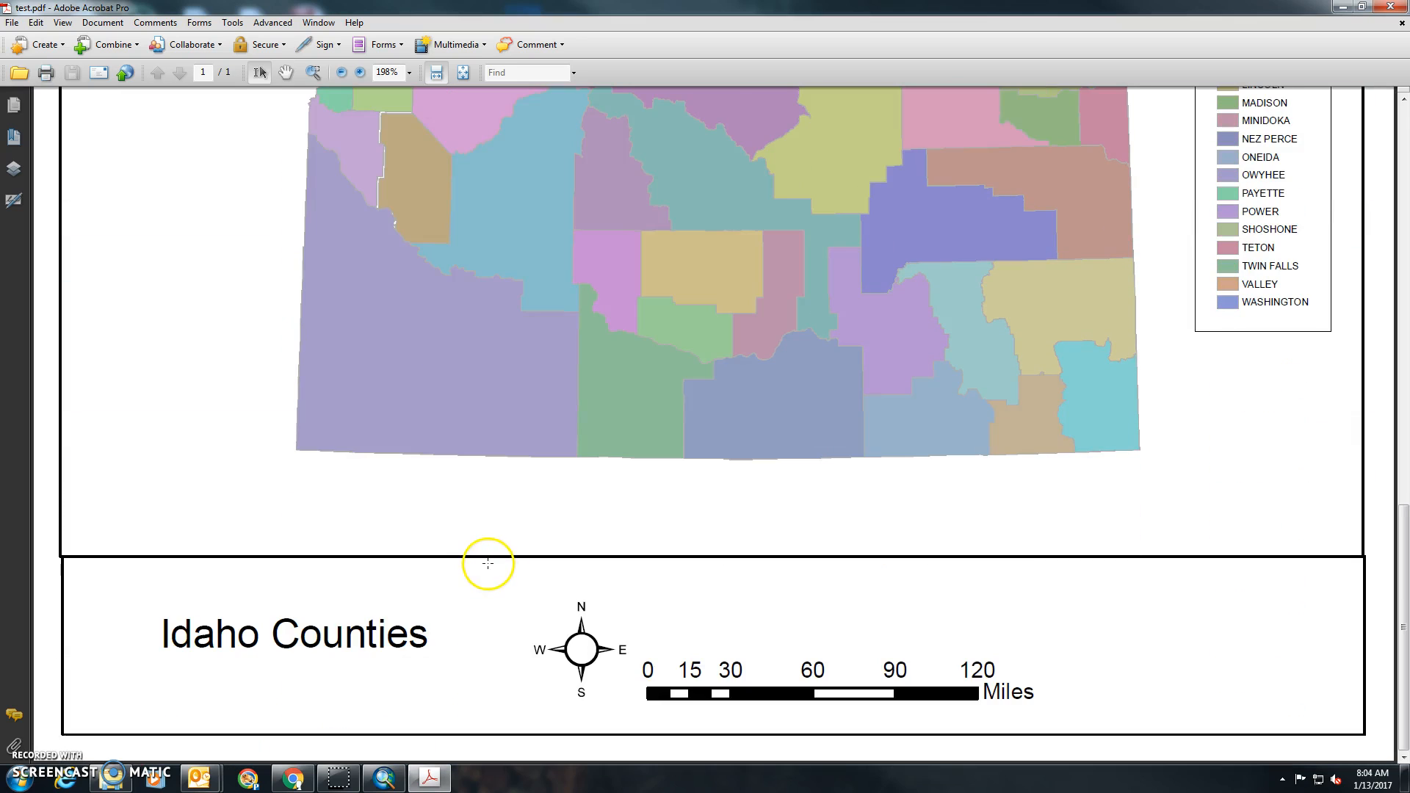
scroll(up, 3)
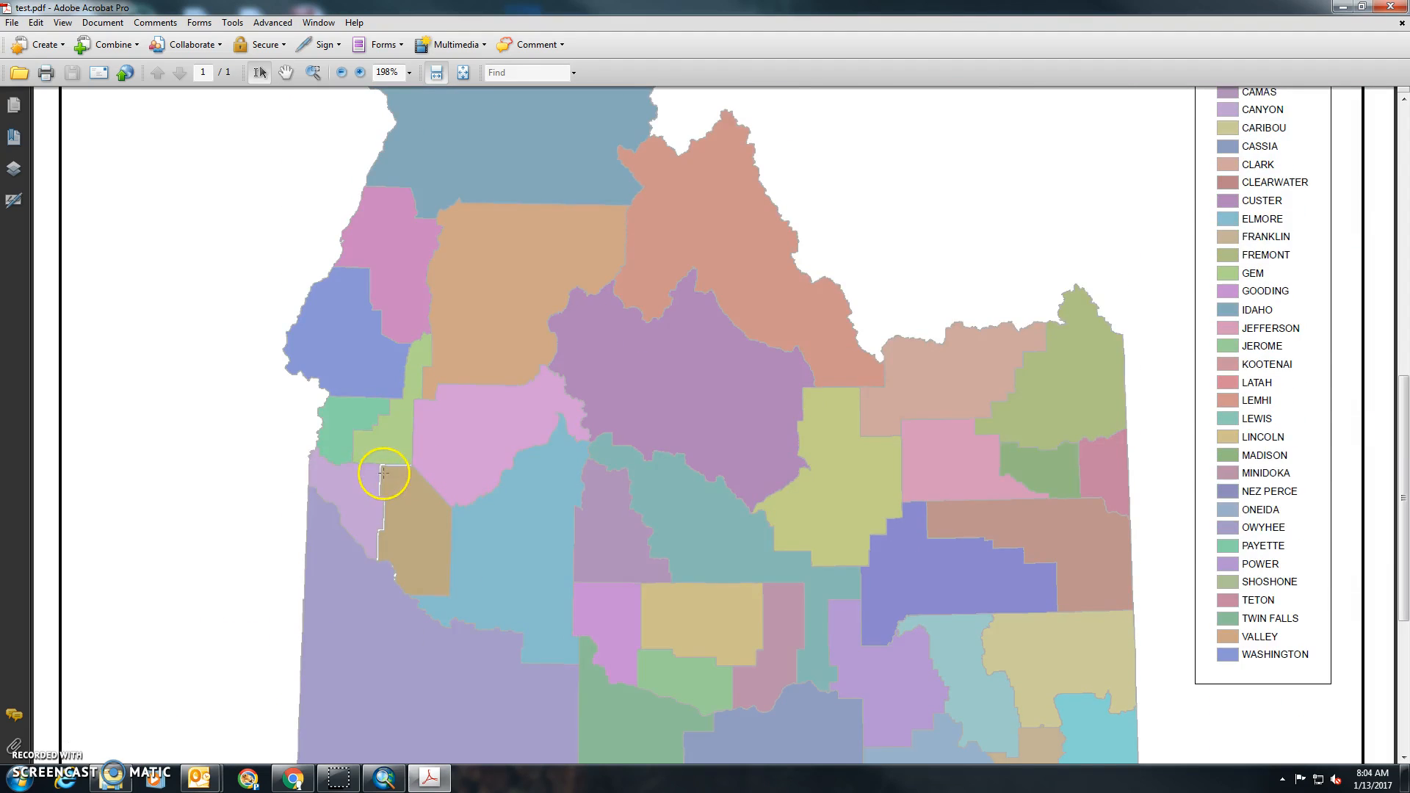
scroll(up, 3)
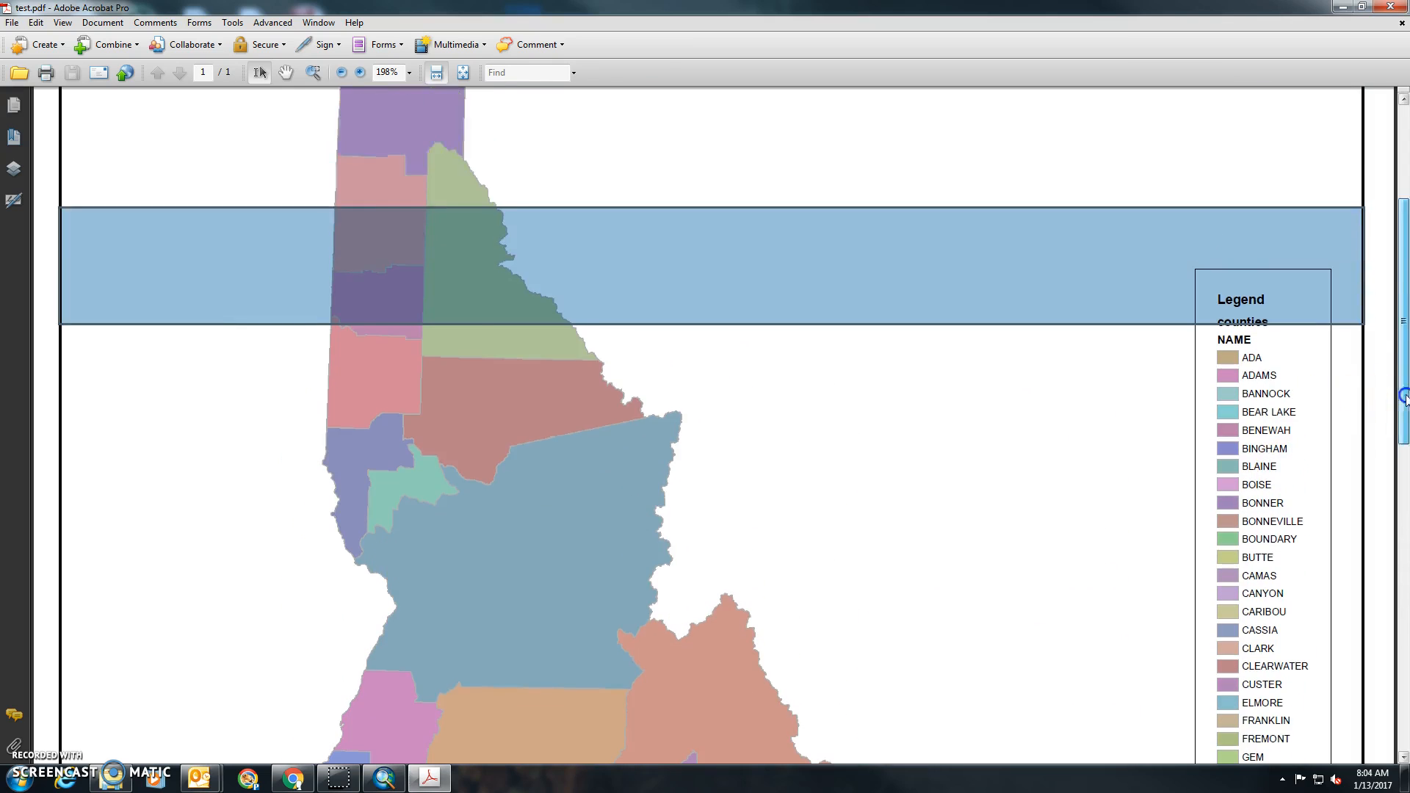
scroll(up, 3)
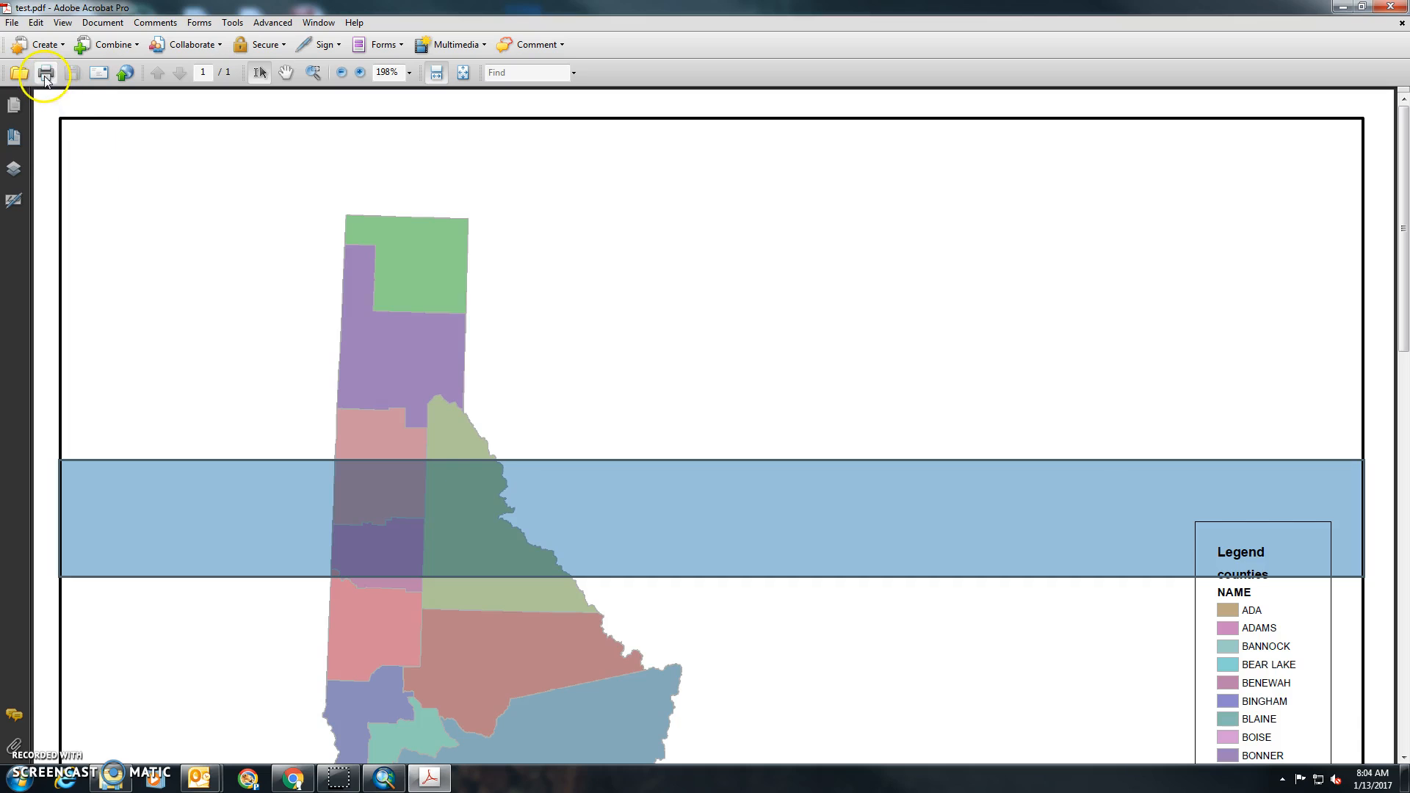
click(45, 73)
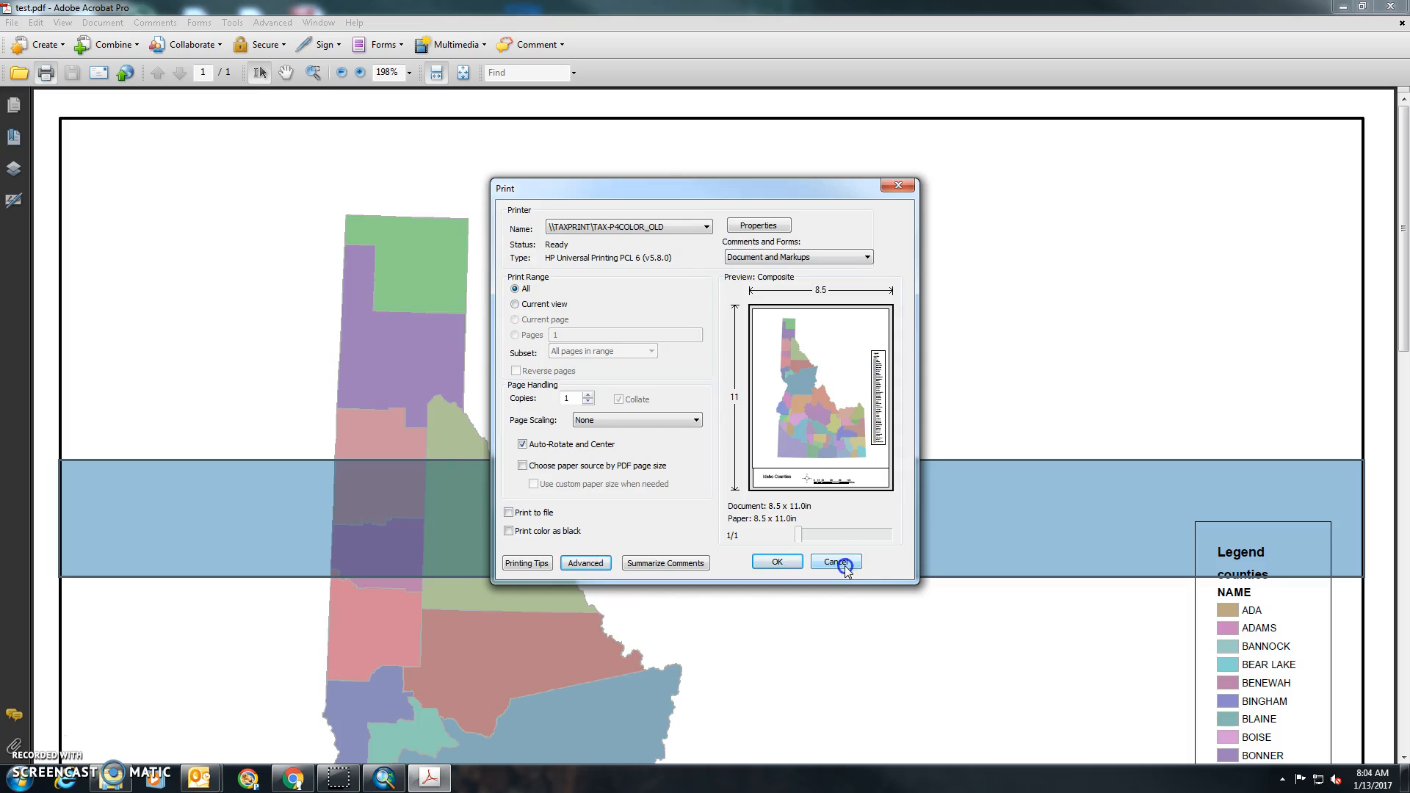
click(834, 562)
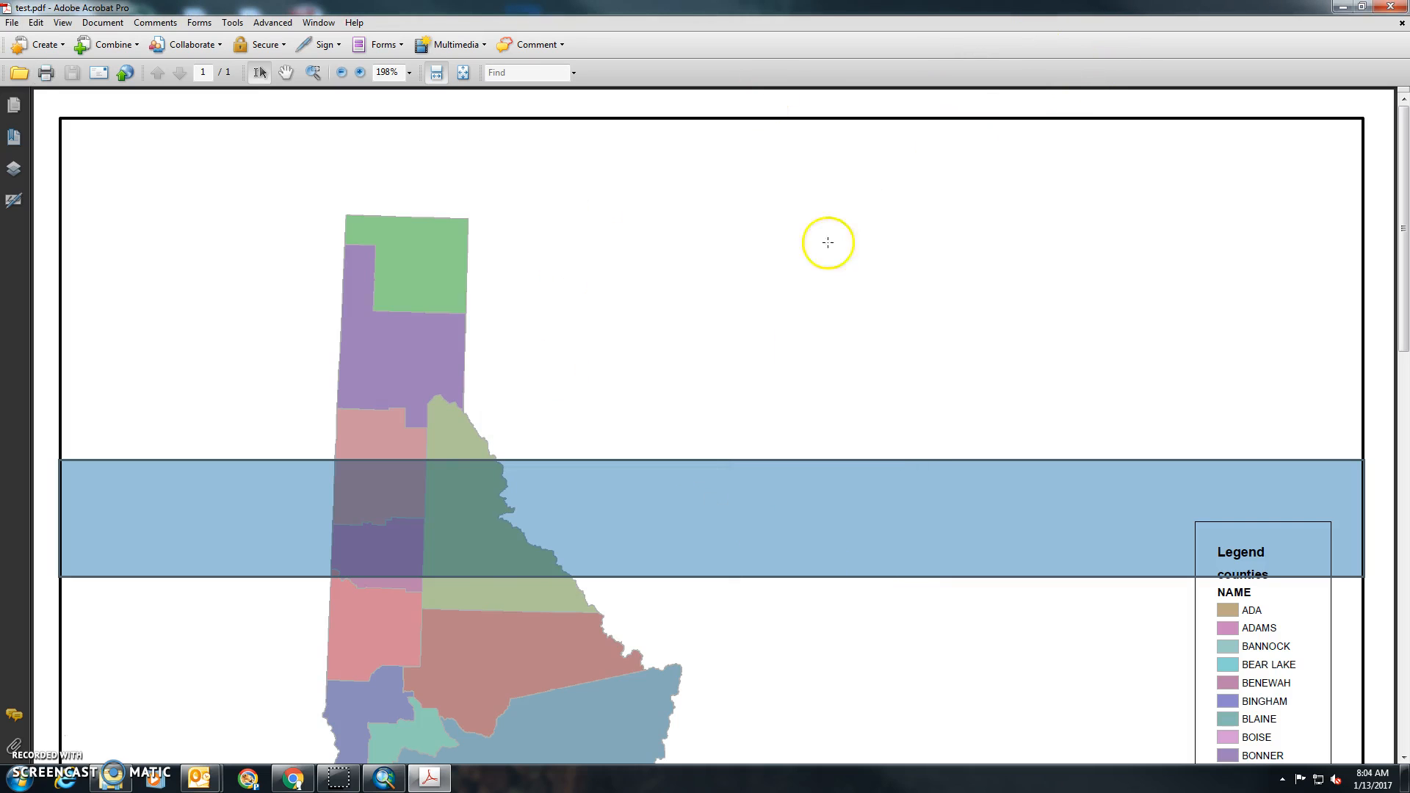
mouse_move(391, 777)
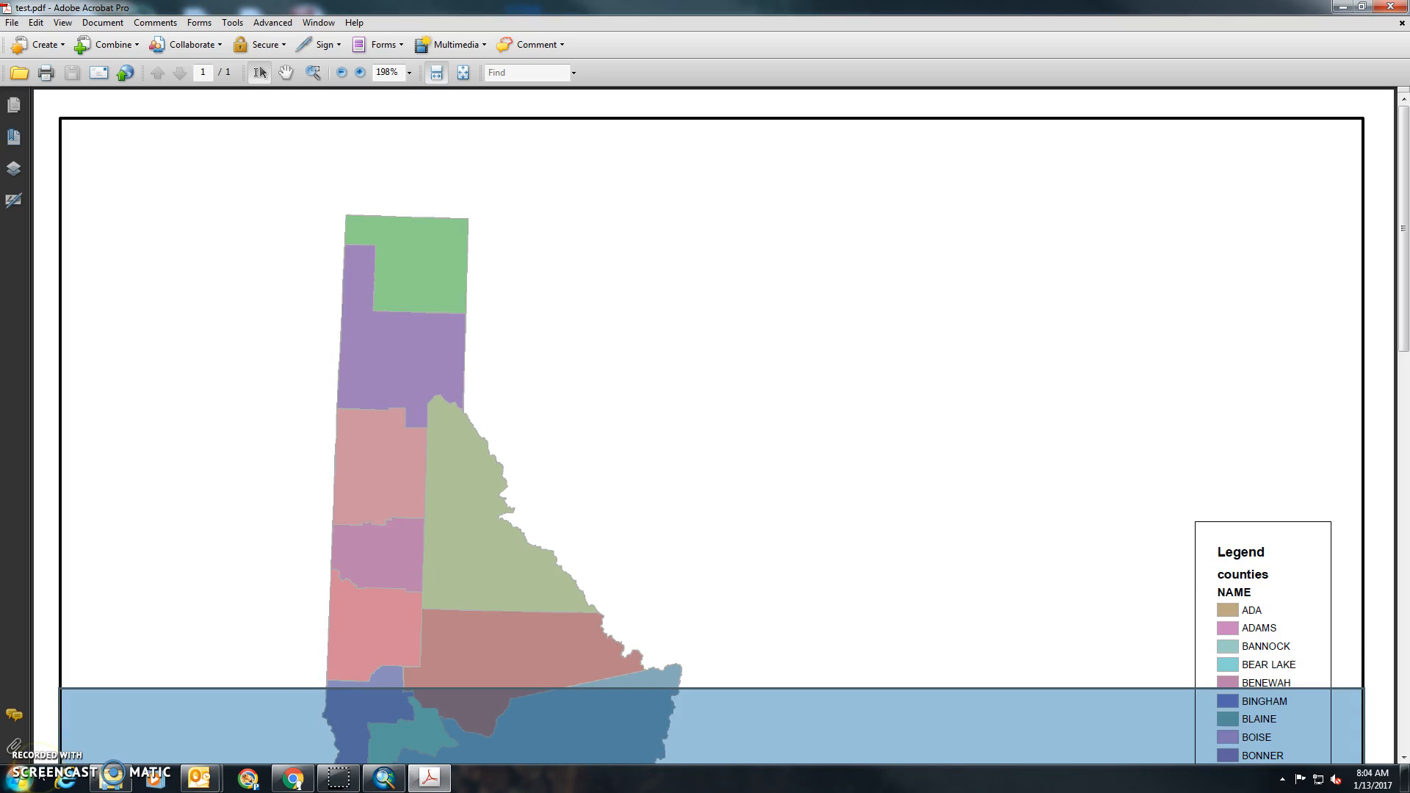
mouse_move(18, 737)
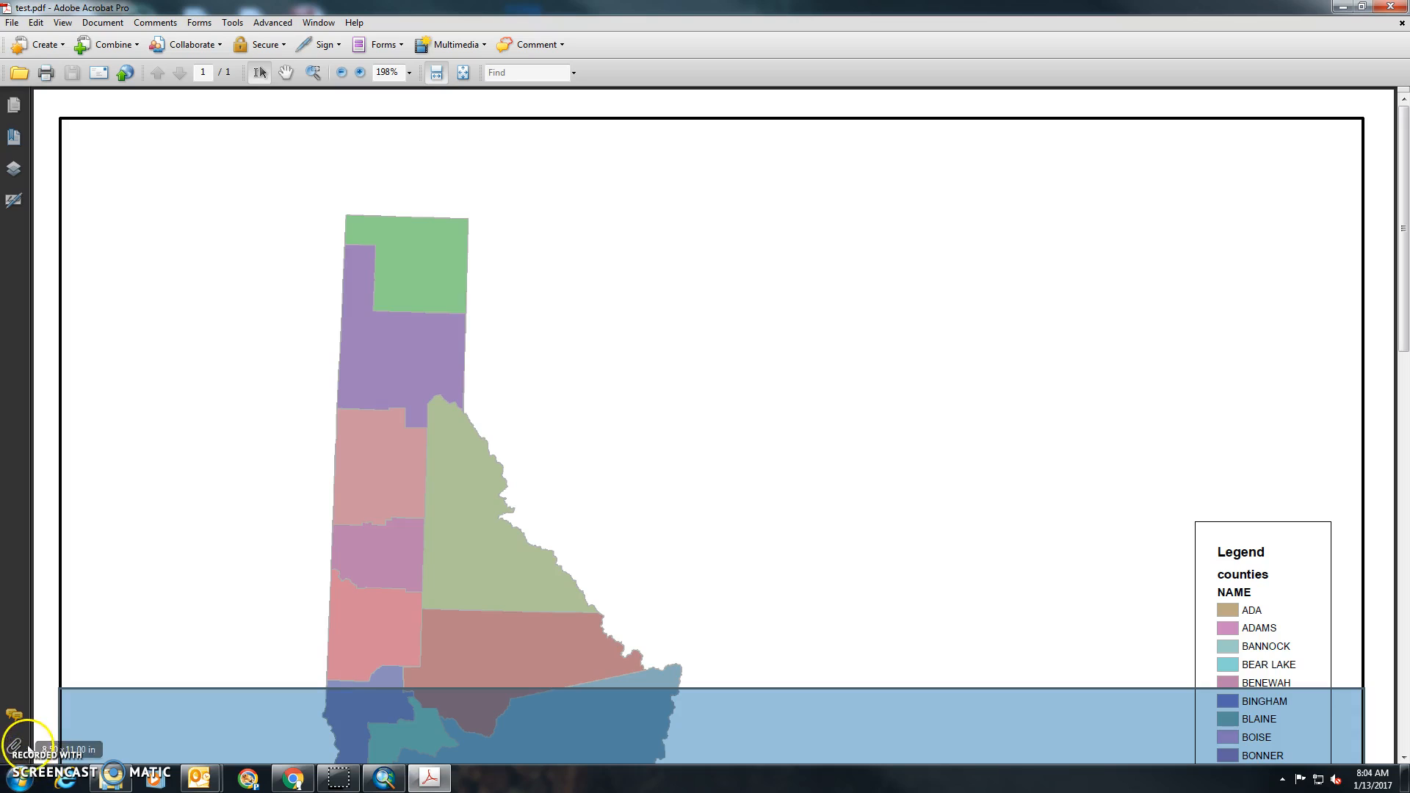